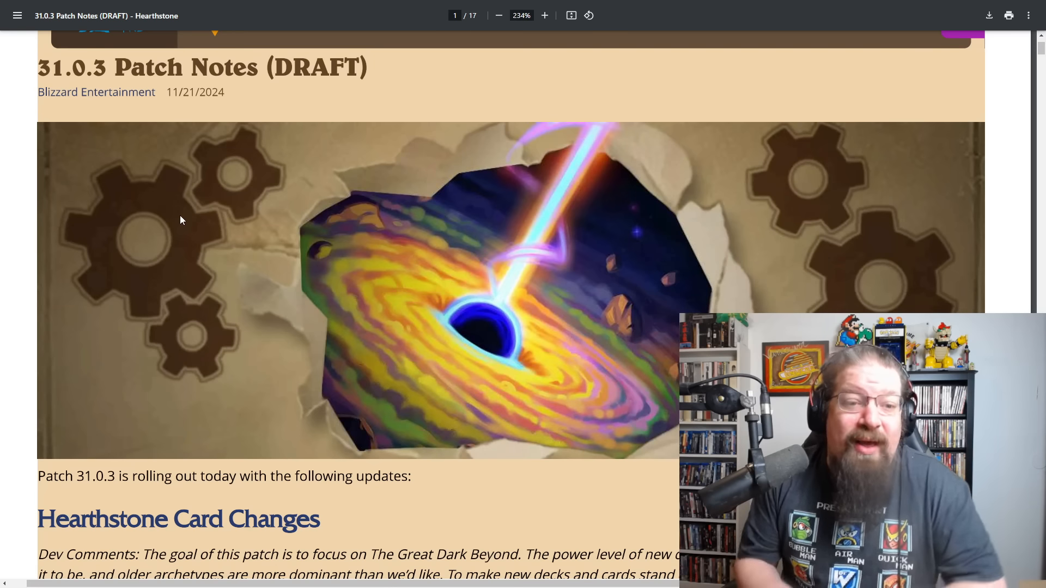
mouse_move(186, 208)
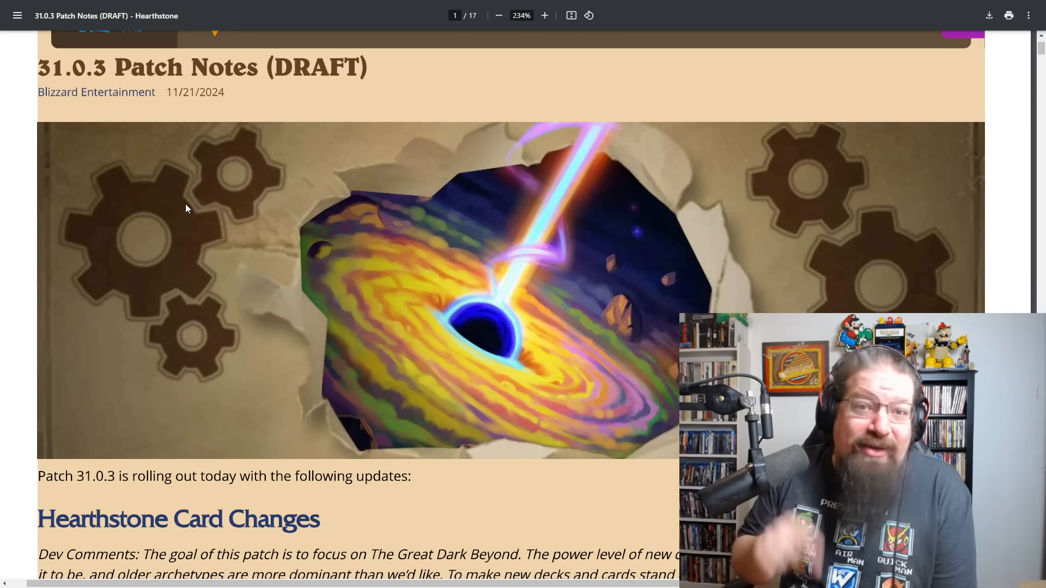
mouse_move(338, 247)
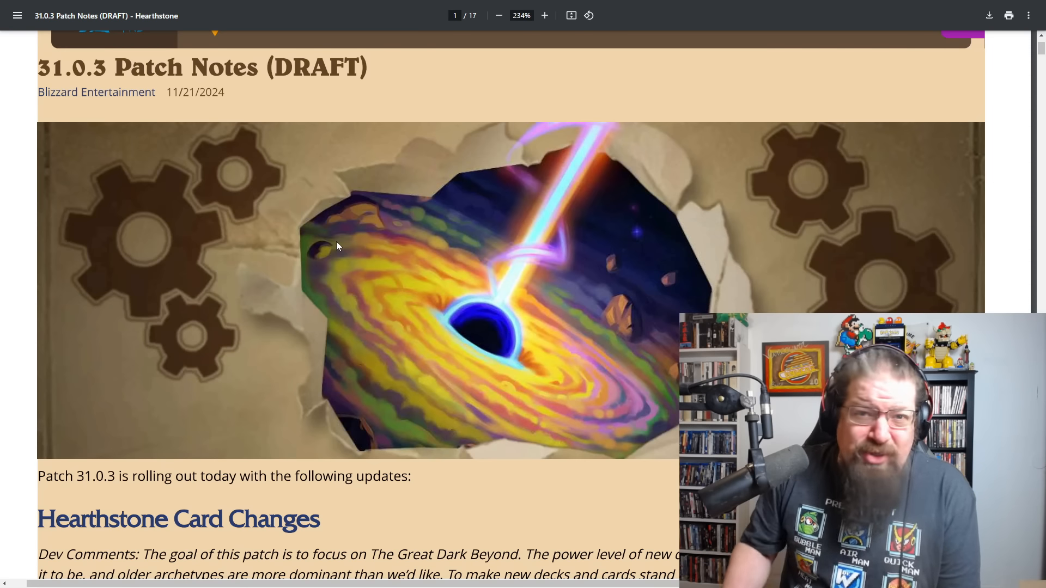
mouse_move(317, 271)
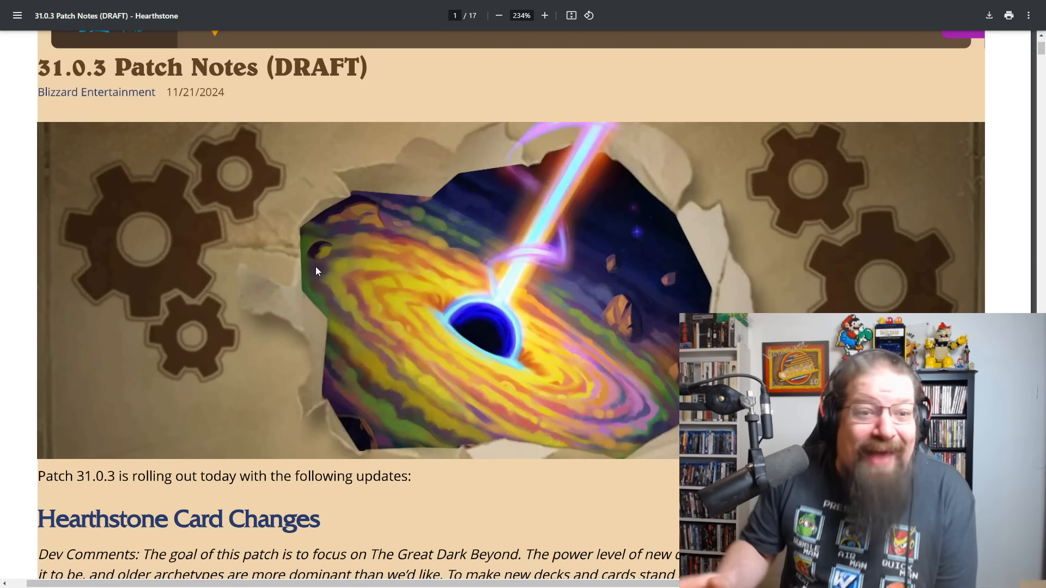
scroll(down, 3)
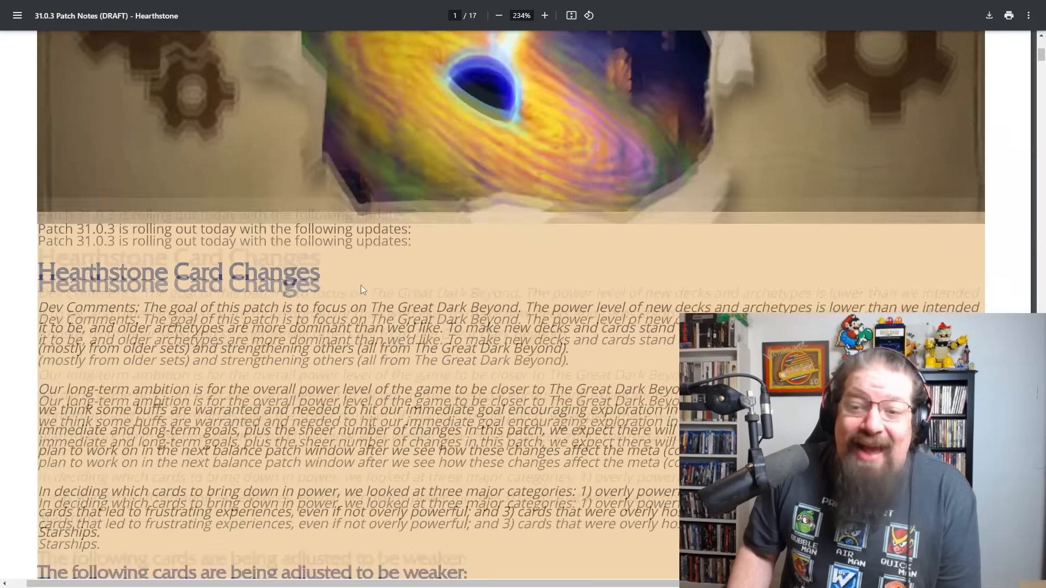
scroll(down, 3)
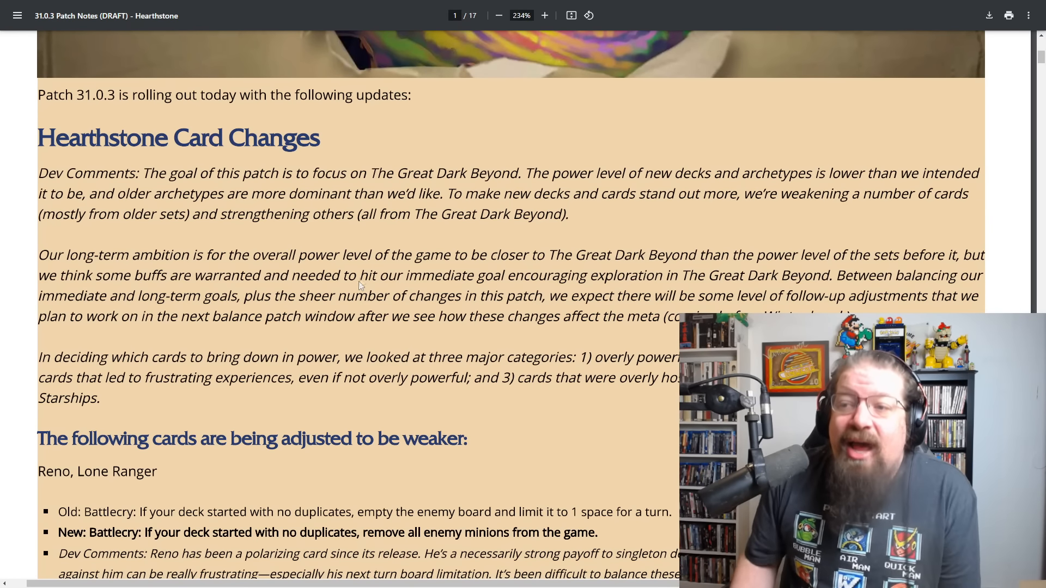
scroll(down, 3)
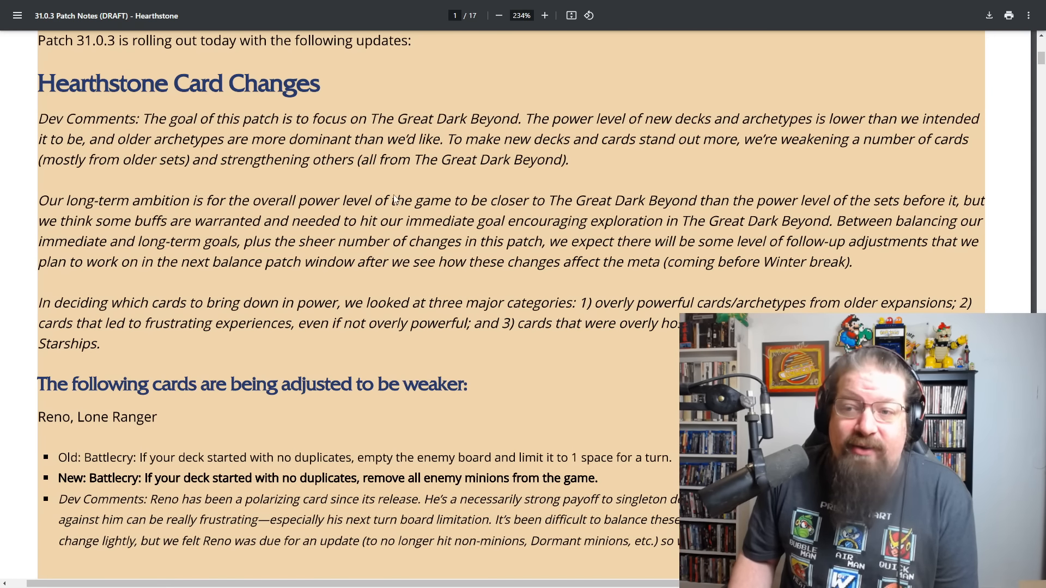
scroll(down, 3)
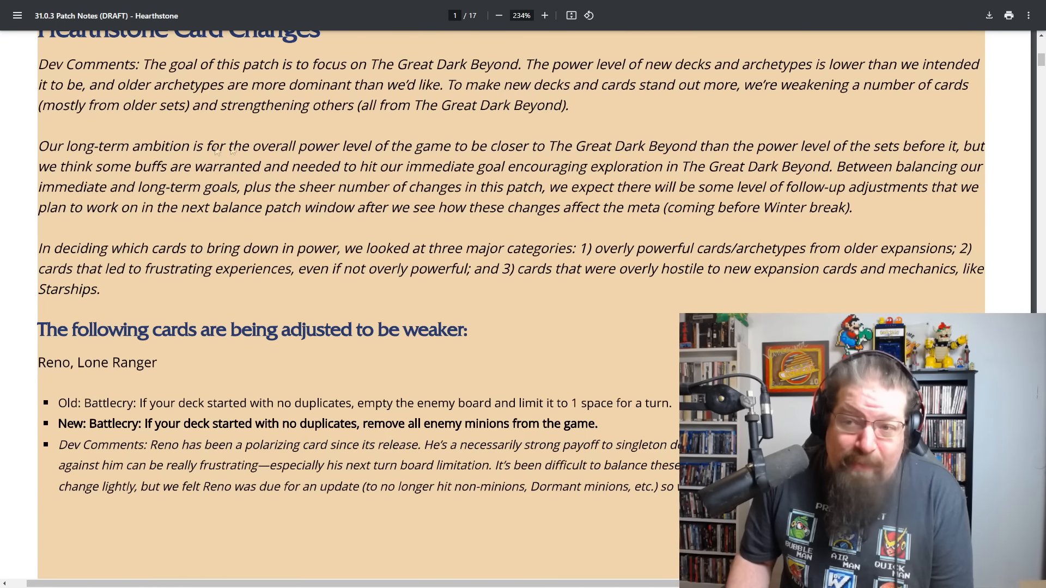
mouse_move(194, 176)
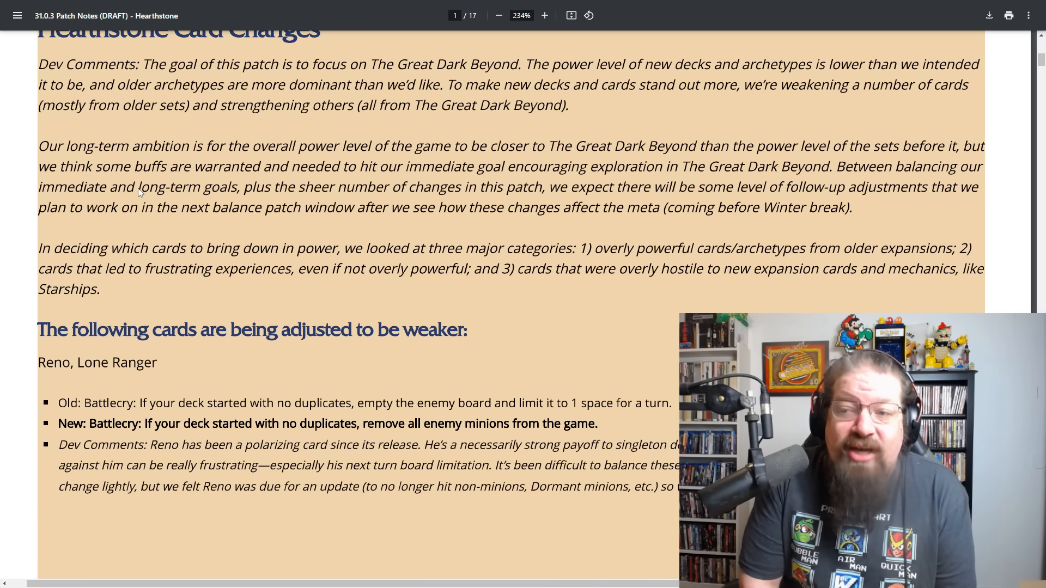
mouse_move(184, 219)
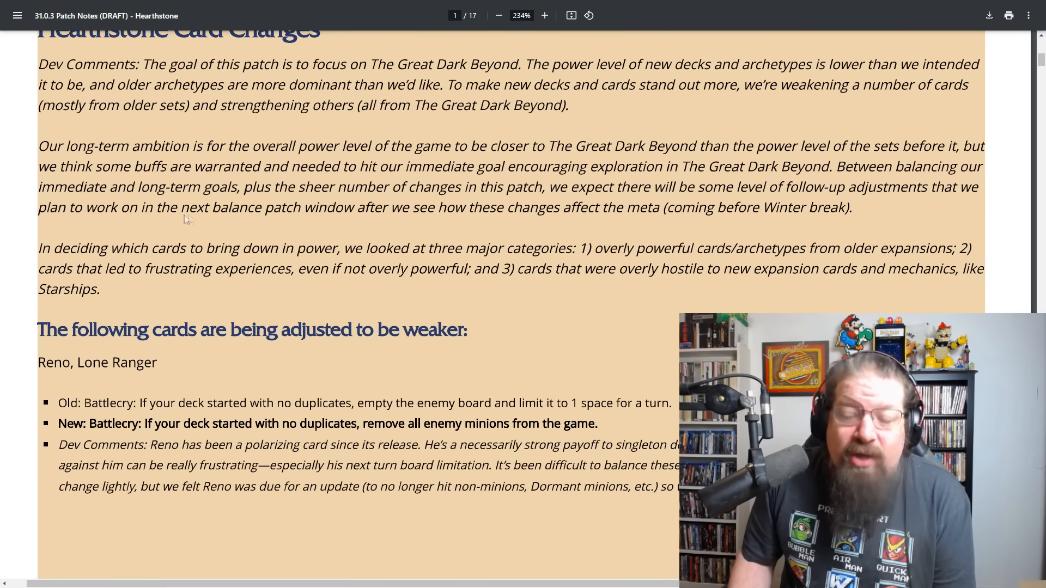
mouse_move(394, 212)
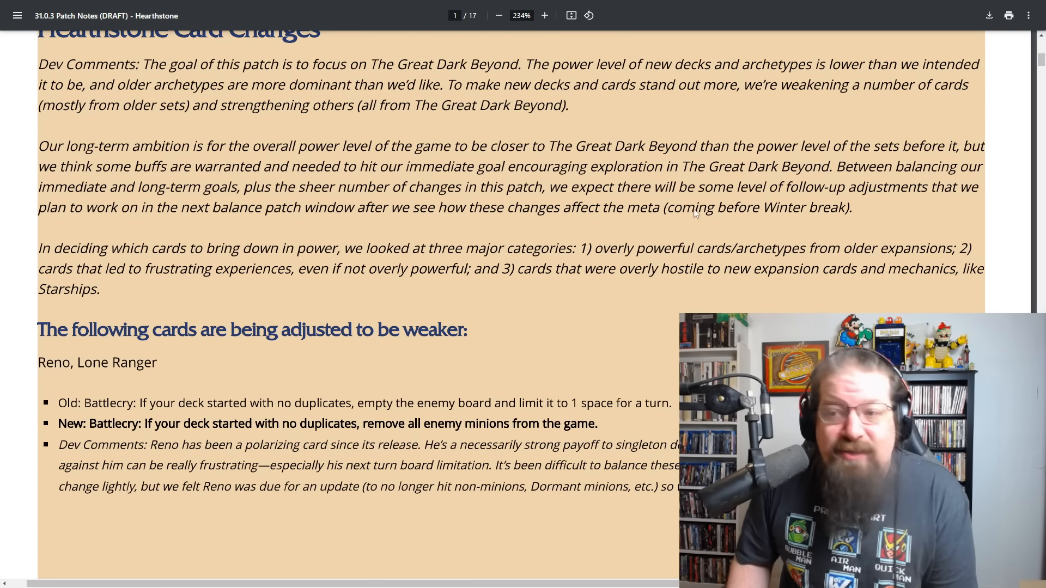
scroll(down, 3)
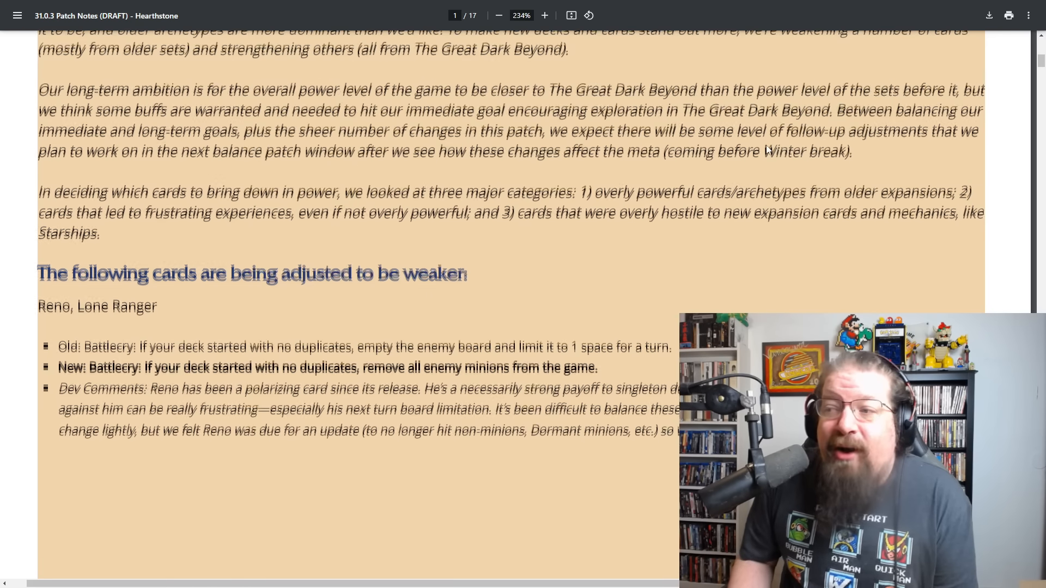
scroll(down, 3)
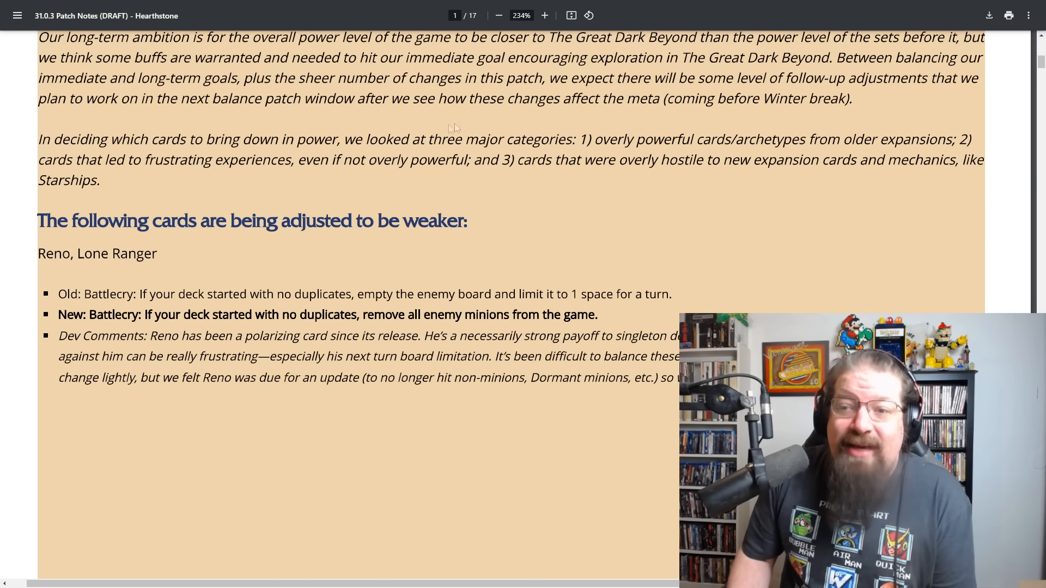
scroll(down, 3)
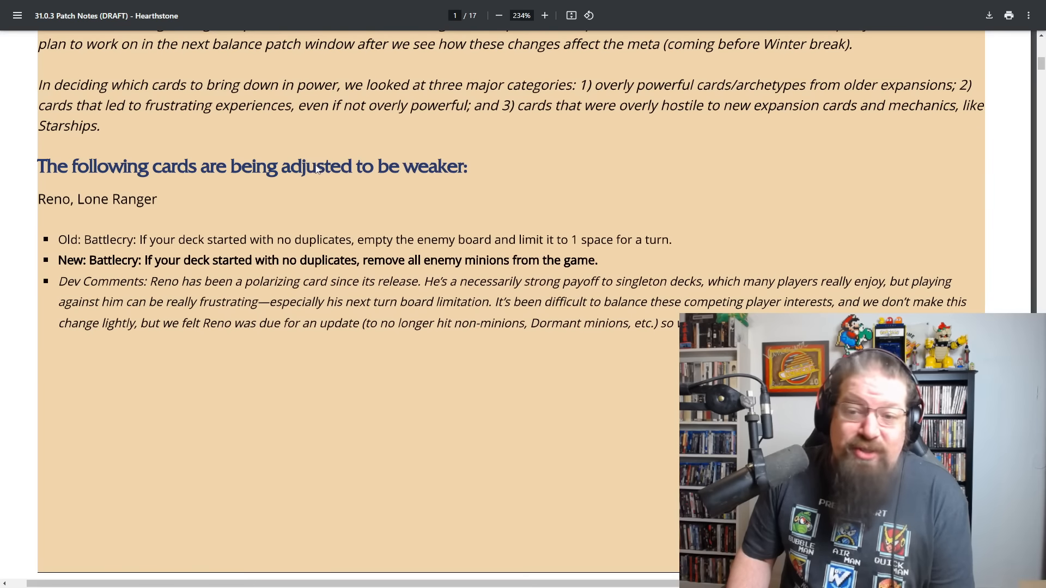
scroll(down, 3)
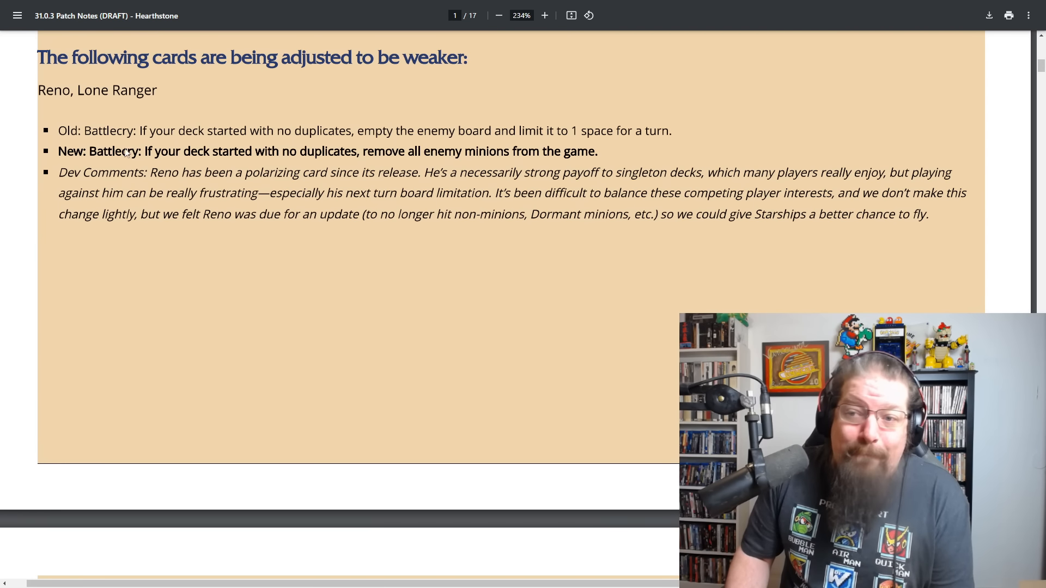
scroll(down, 3)
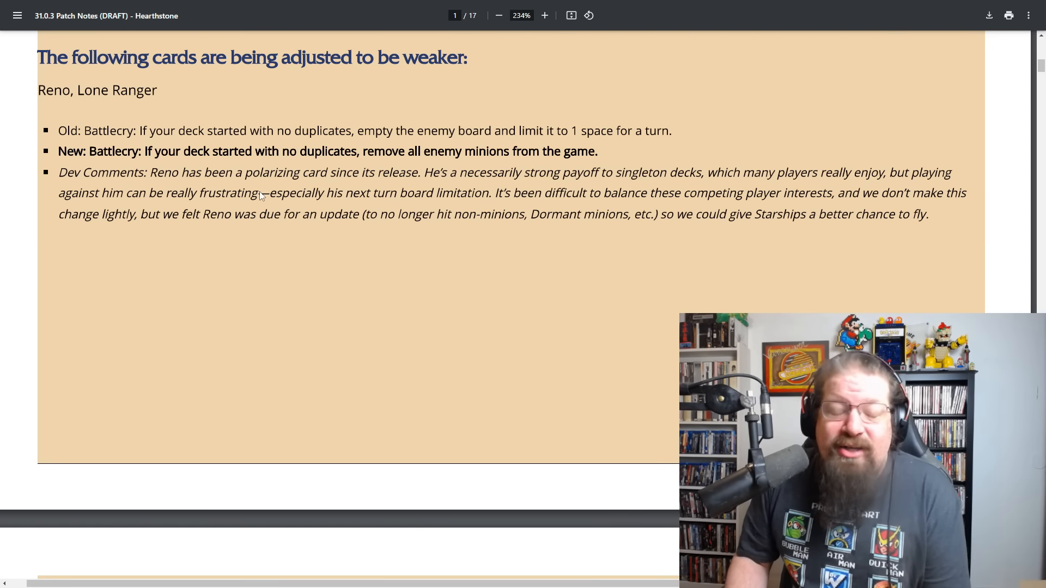
mouse_move(302, 184)
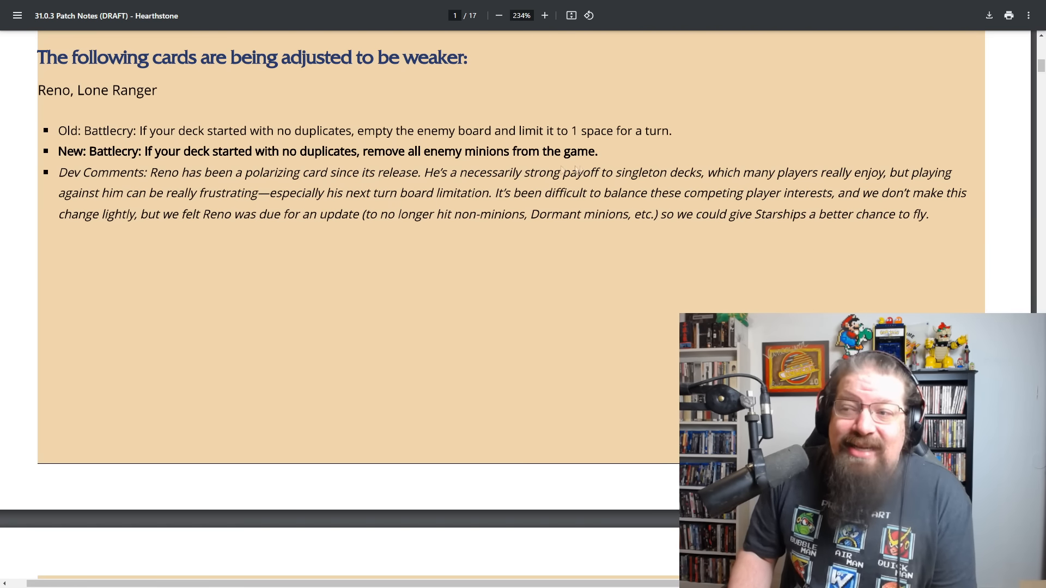
mouse_move(664, 169)
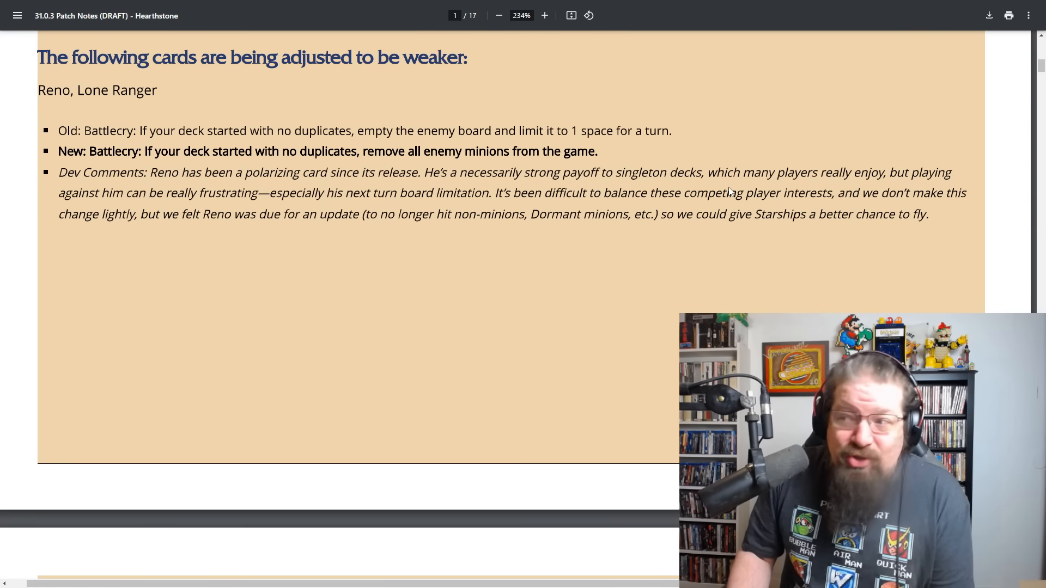
mouse_move(258, 220)
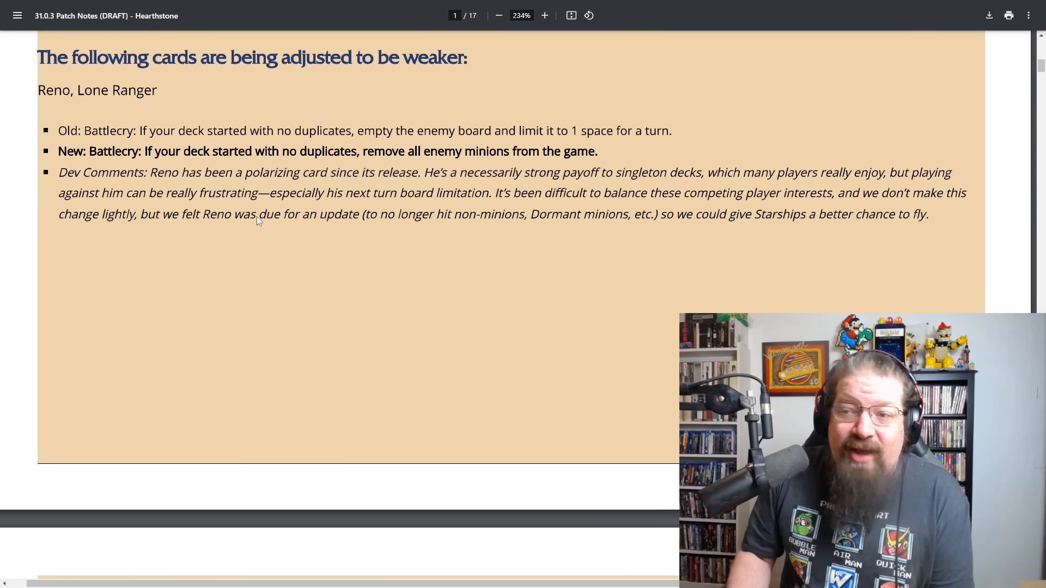
mouse_move(373, 221)
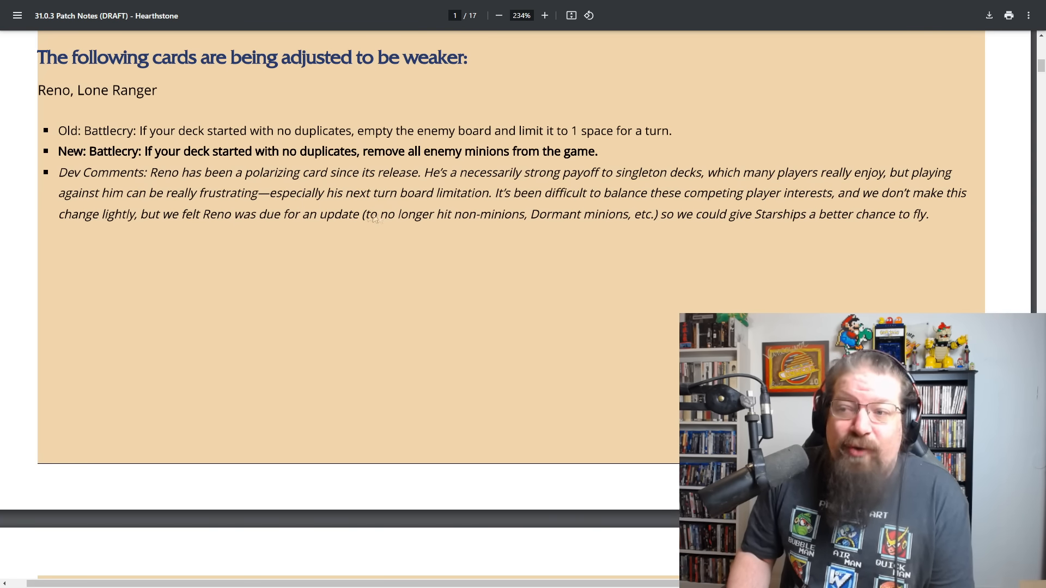
mouse_move(478, 221)
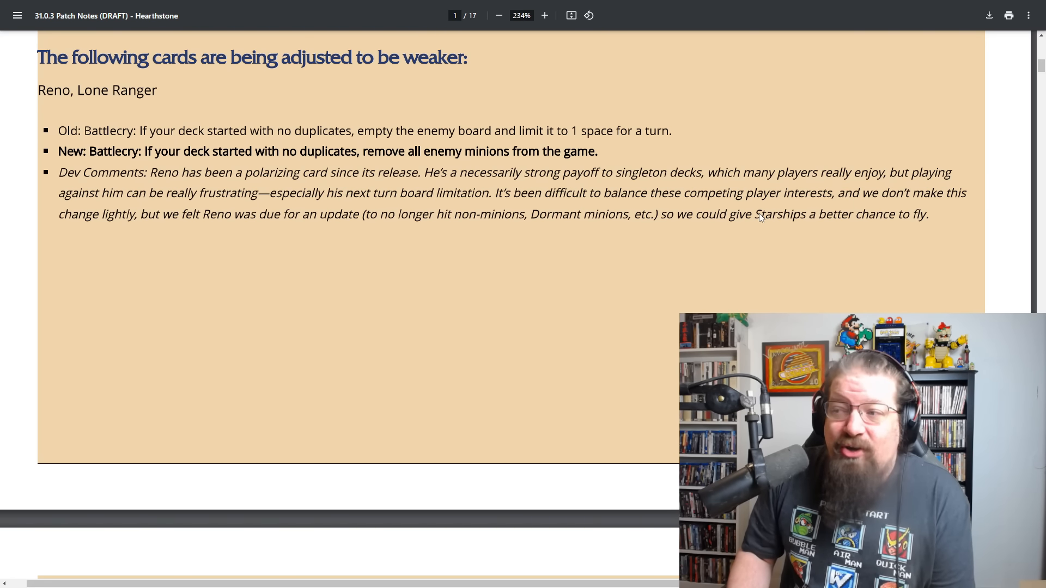
scroll(down, 3)
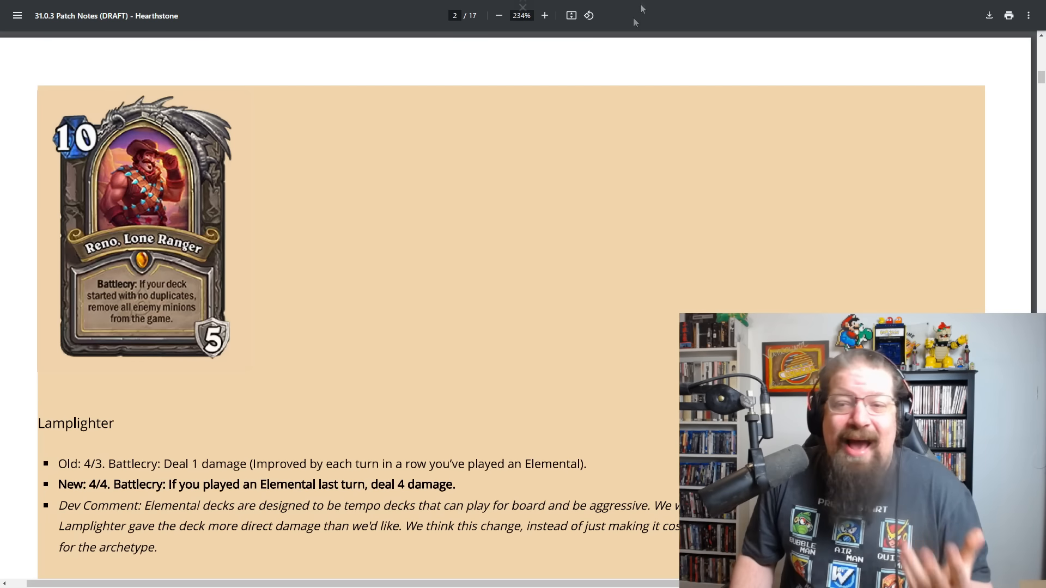
mouse_move(299, 267)
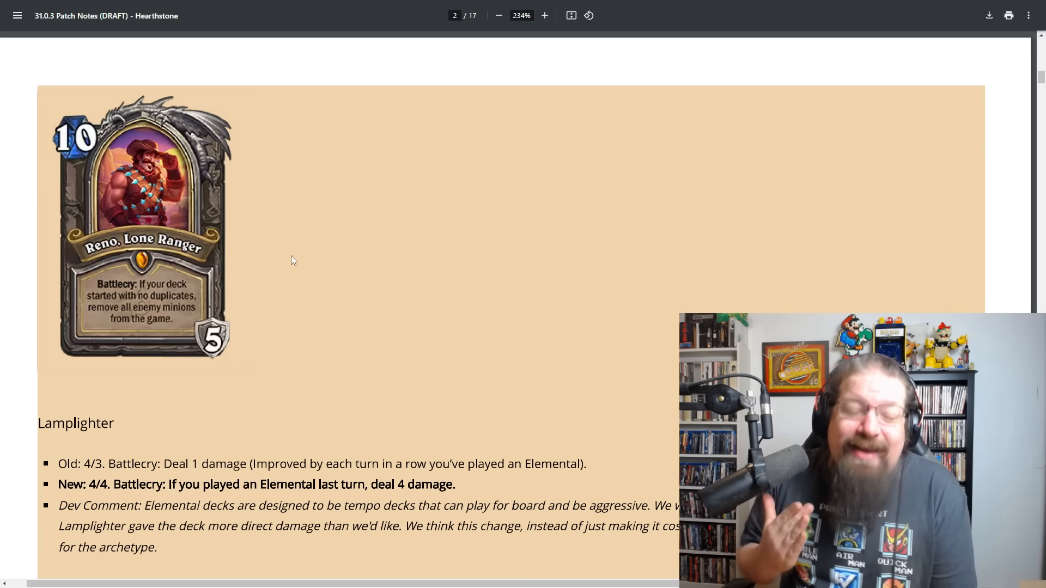
mouse_move(281, 206)
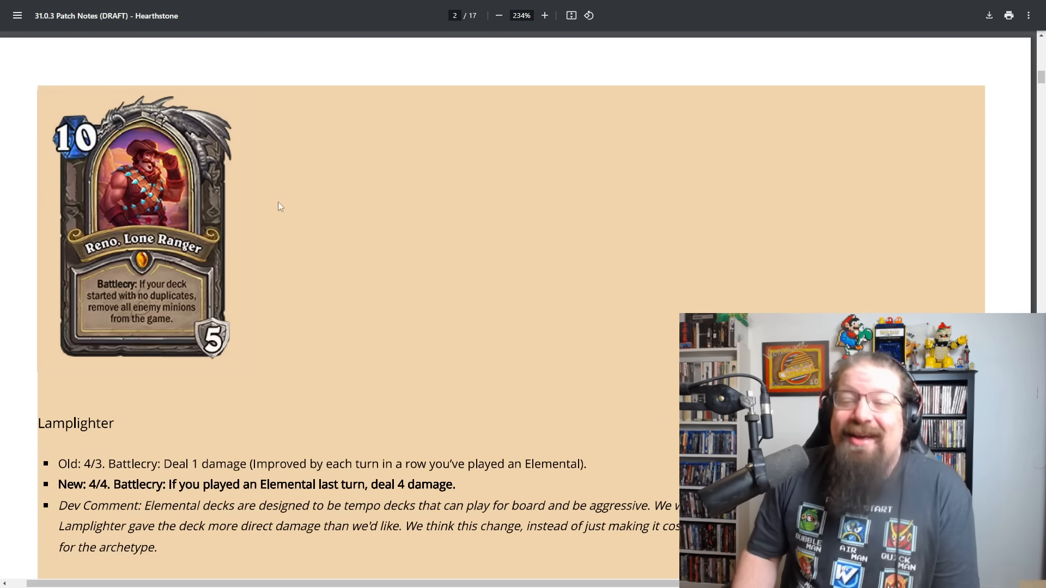
scroll(down, 3)
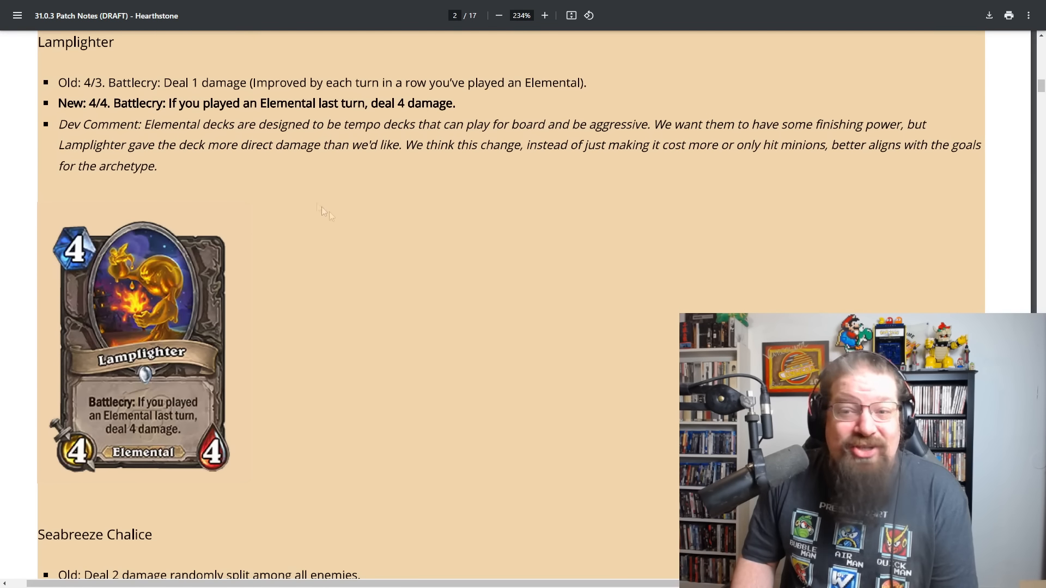
mouse_move(388, 235)
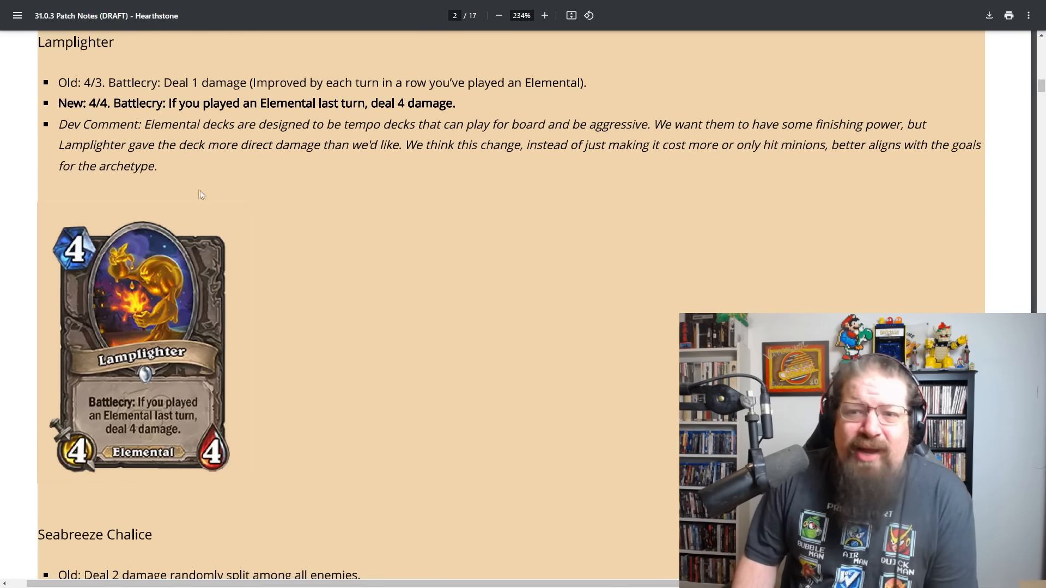
scroll(down, 3)
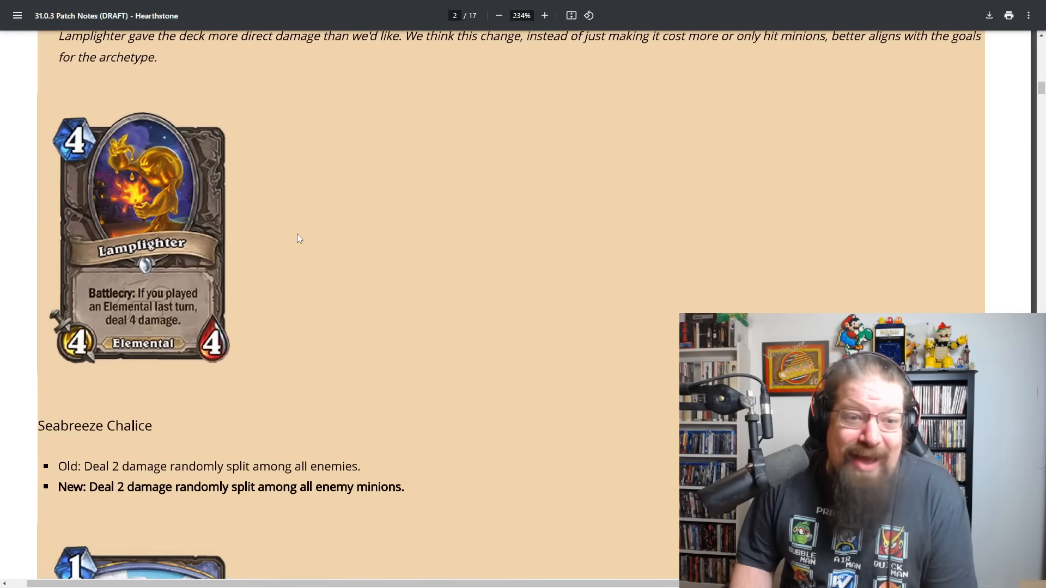
scroll(down, 3)
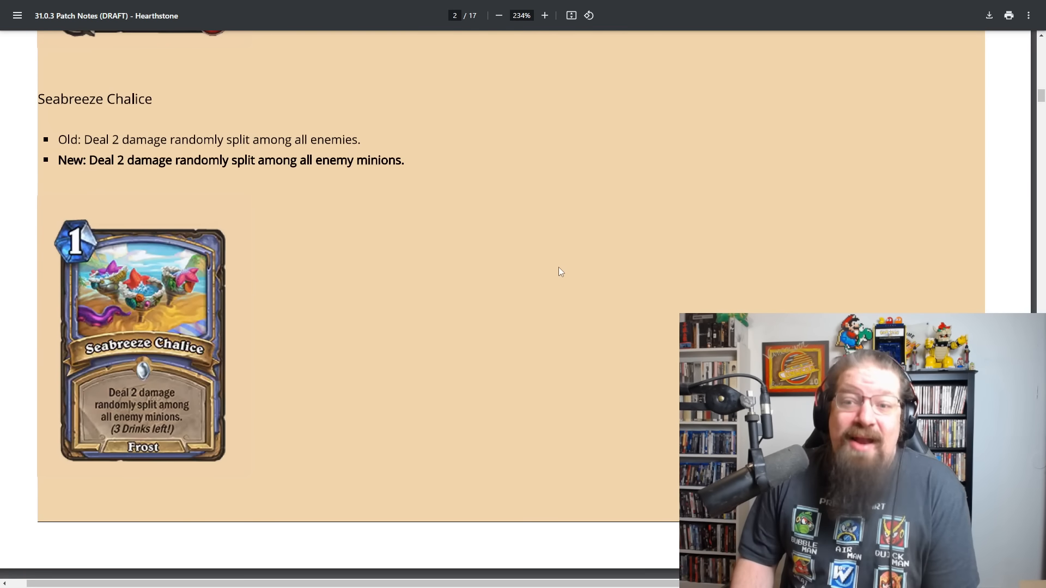
scroll(down, 3)
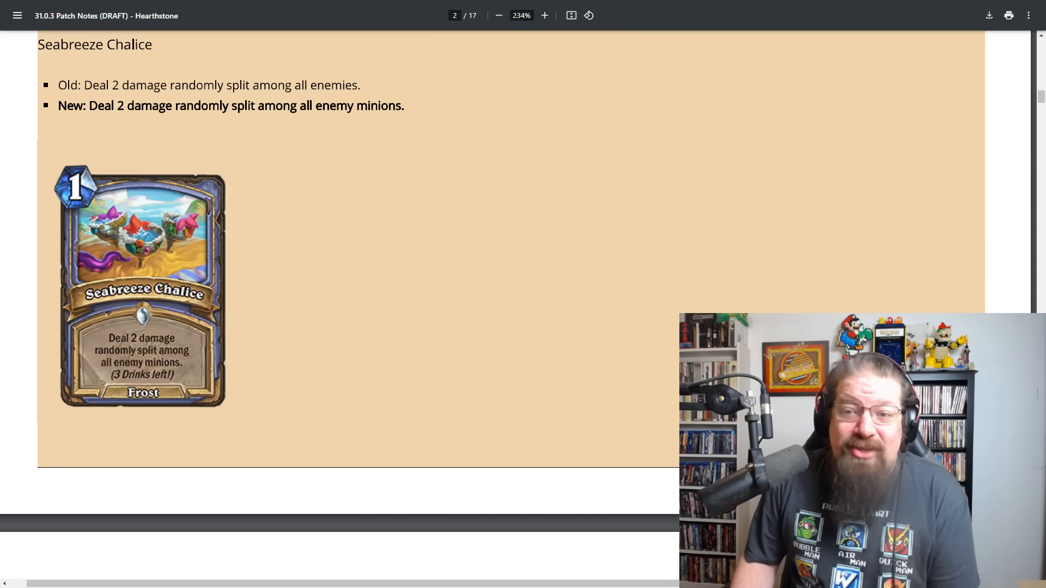
mouse_move(446, 237)
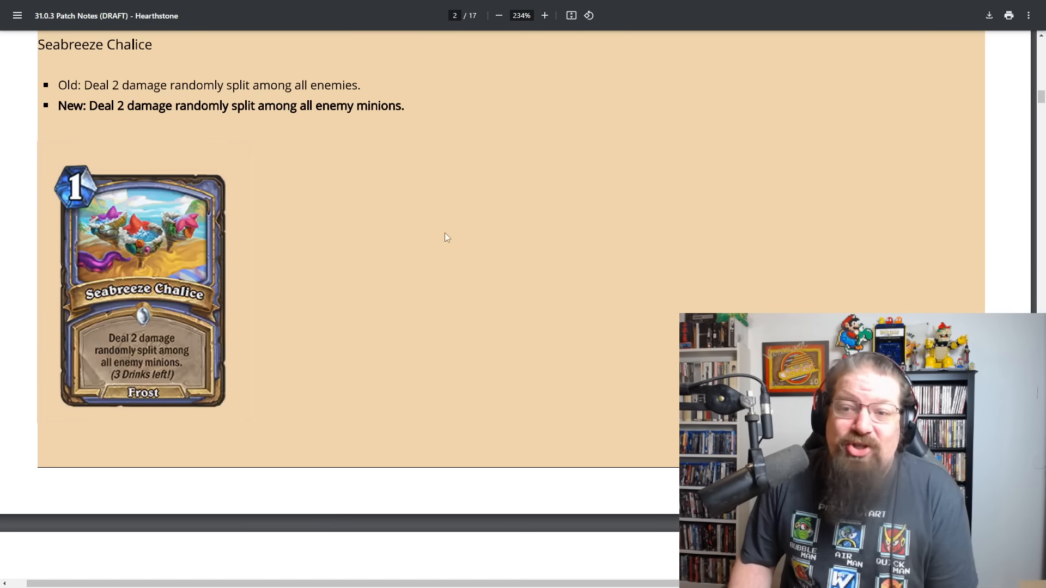
mouse_move(361, 253)
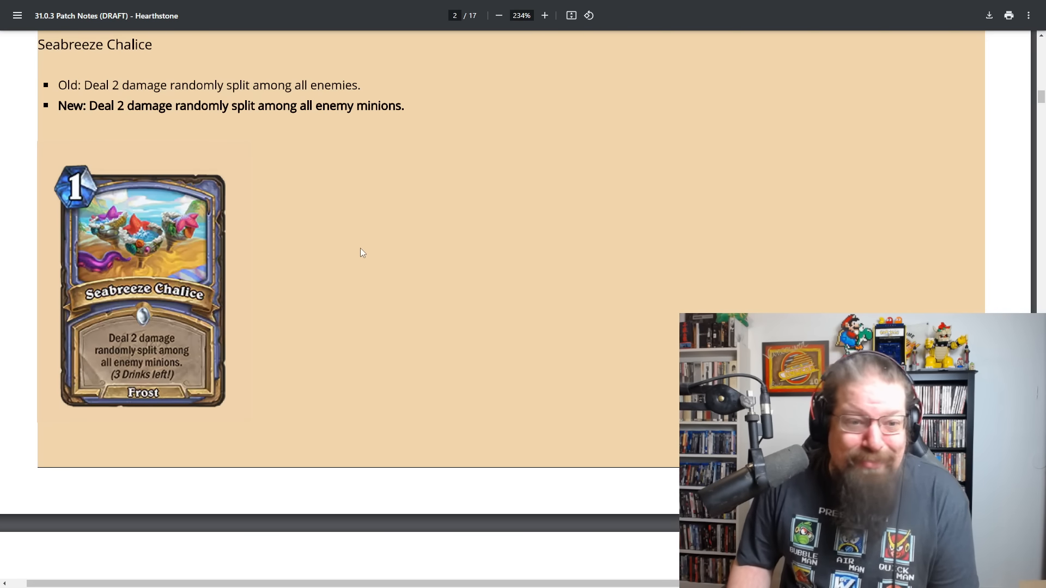
scroll(down, 3)
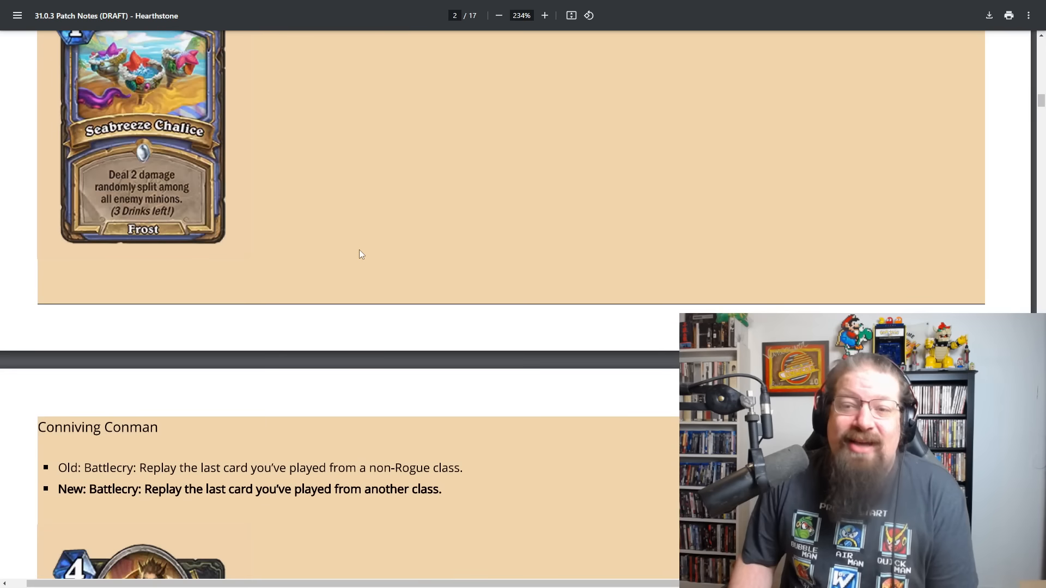
scroll(down, 3)
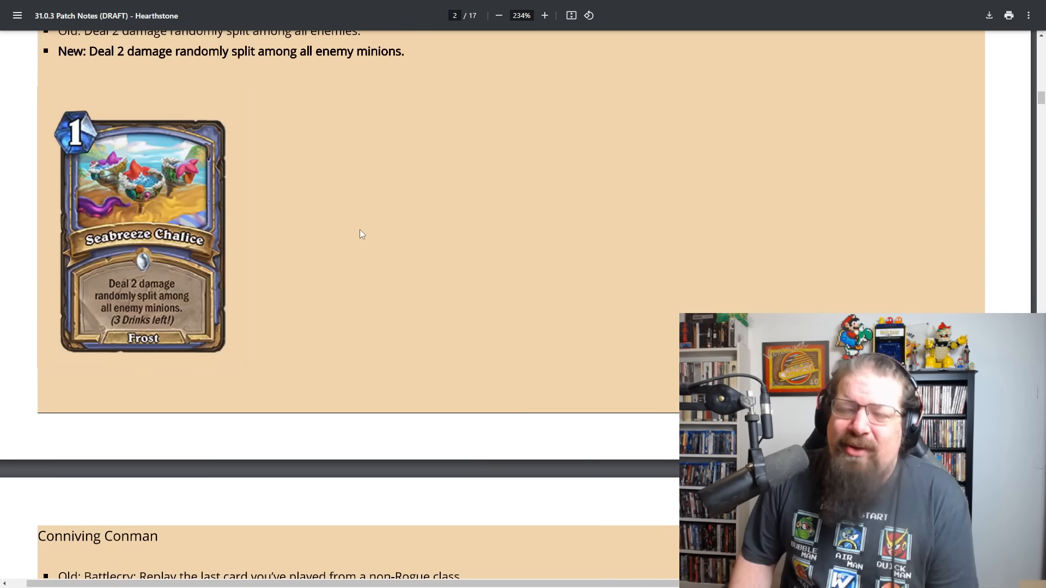
scroll(down, 3)
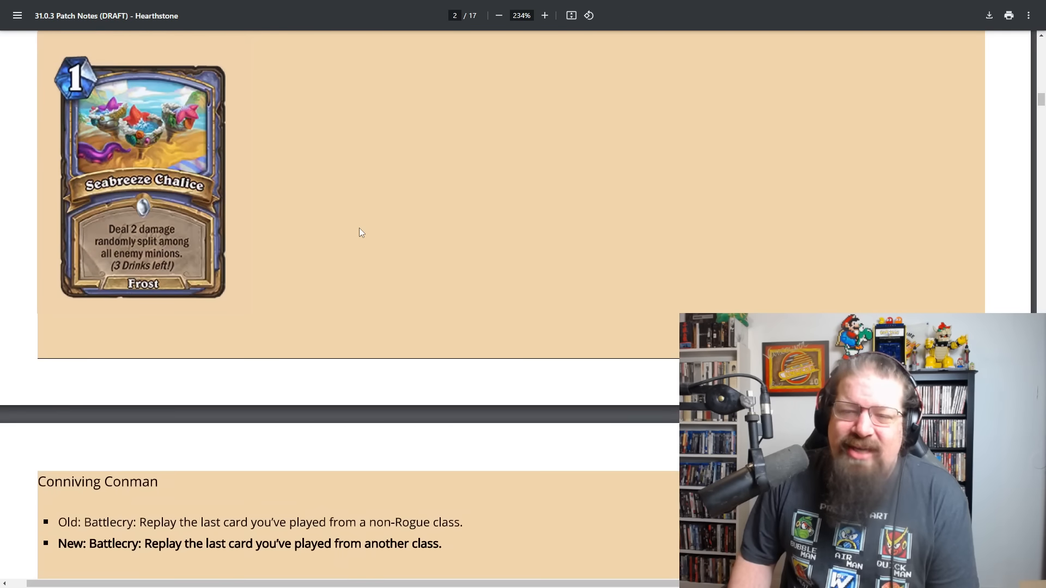
scroll(down, 3)
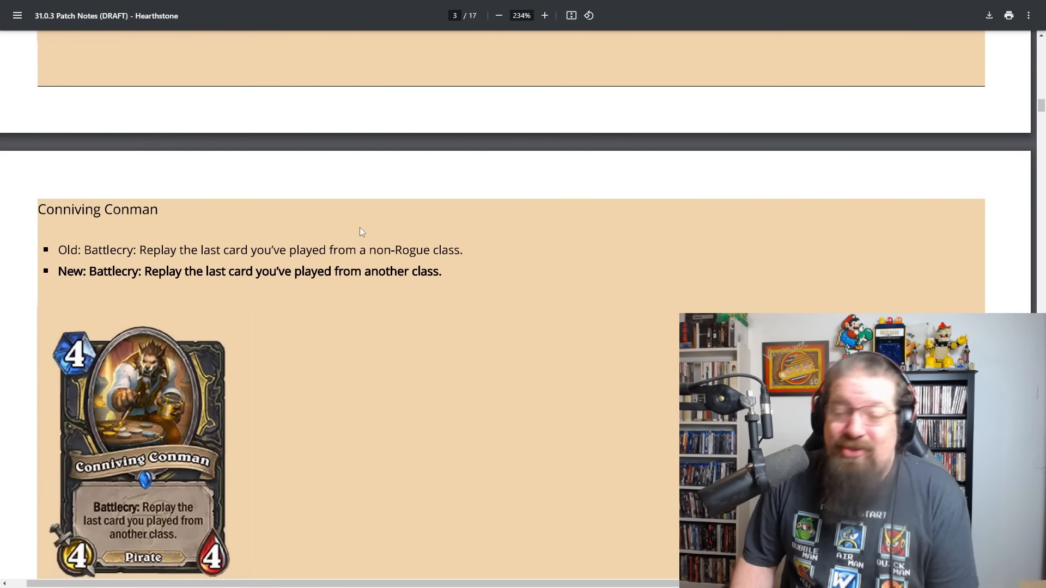
scroll(down, 3)
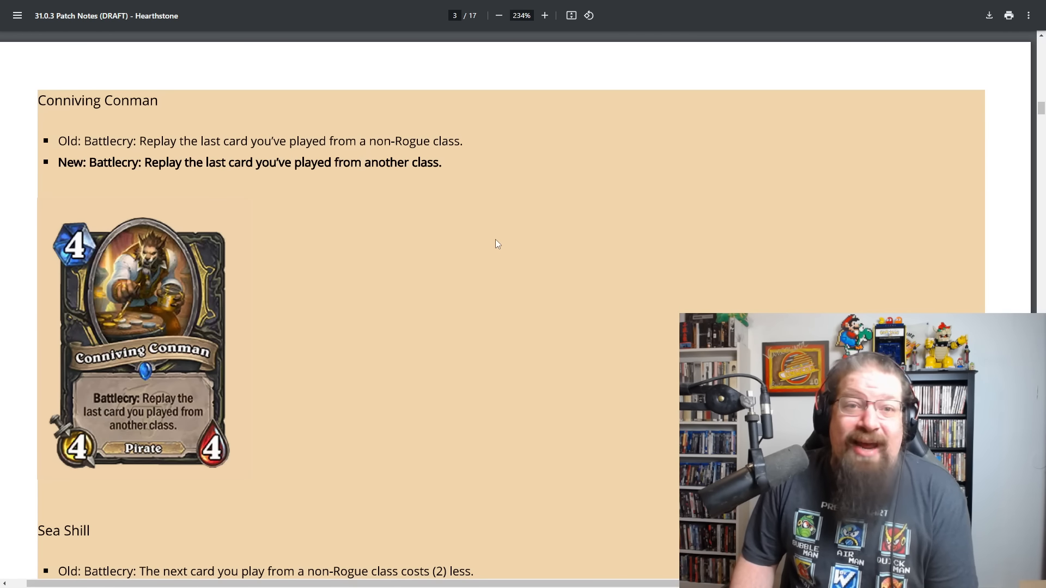
scroll(down, 3)
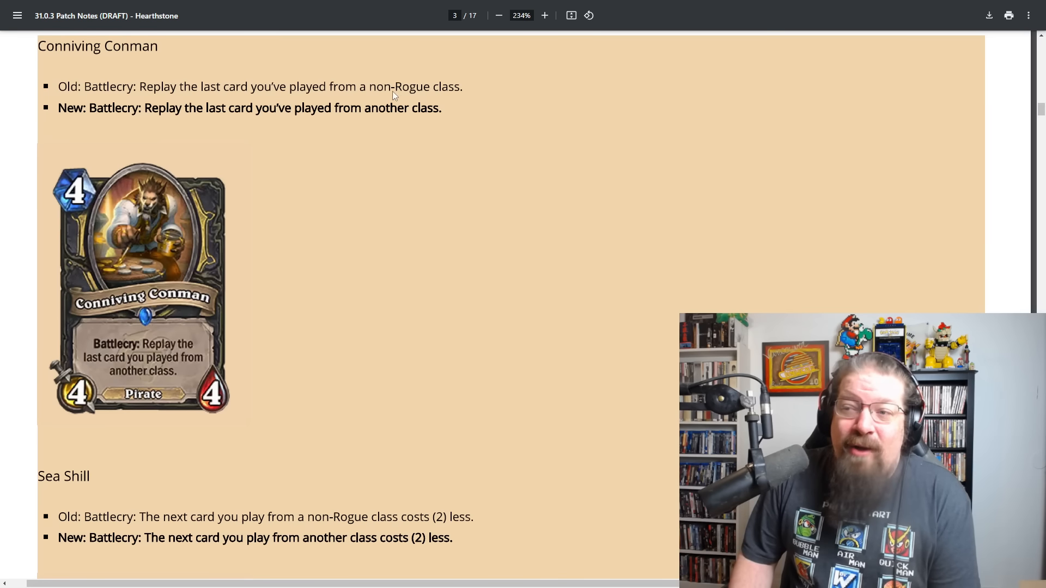
mouse_move(436, 232)
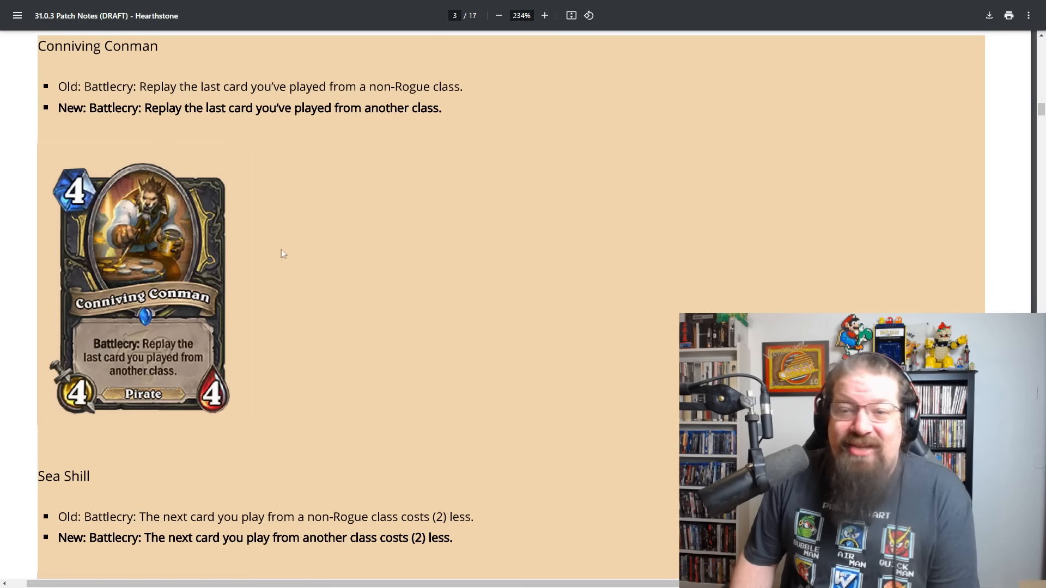
scroll(down, 3)
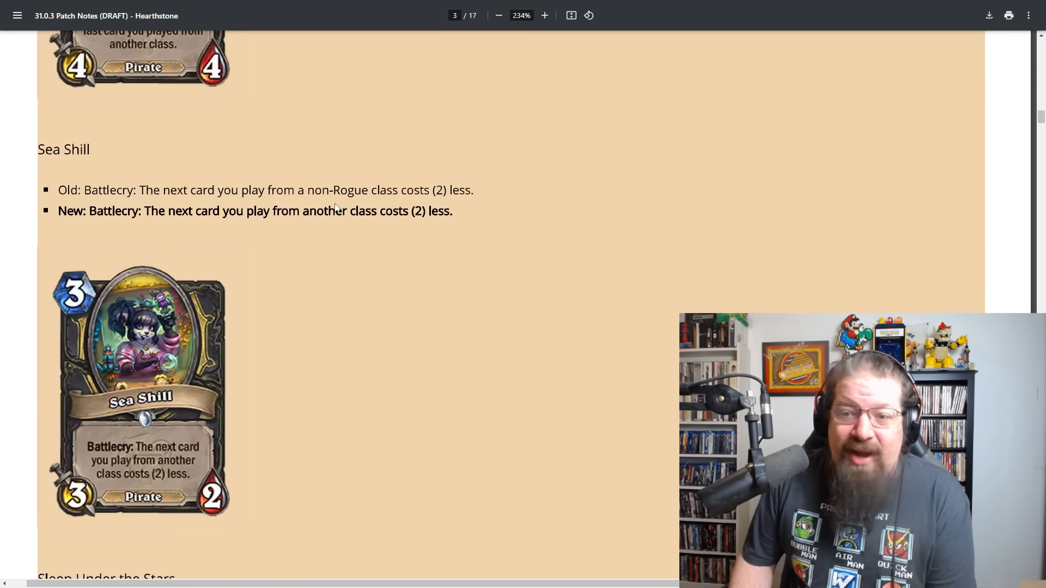
scroll(down, 3)
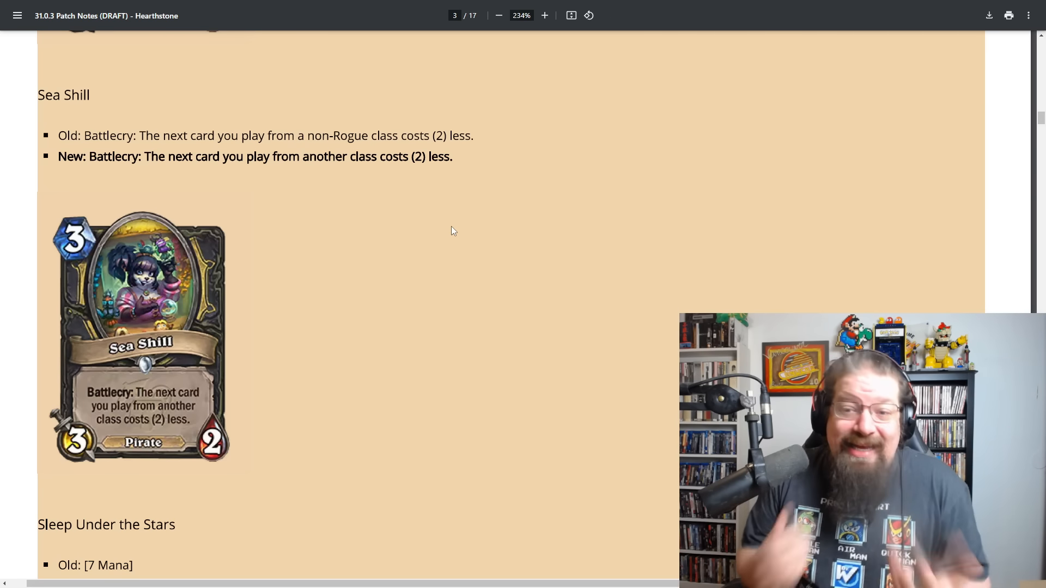
scroll(down, 3)
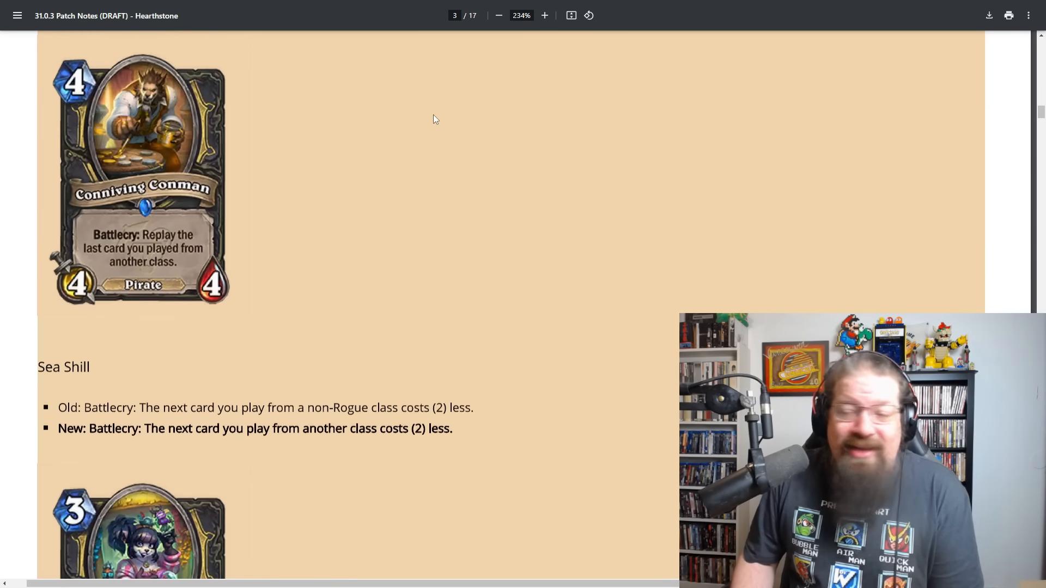
scroll(down, 3)
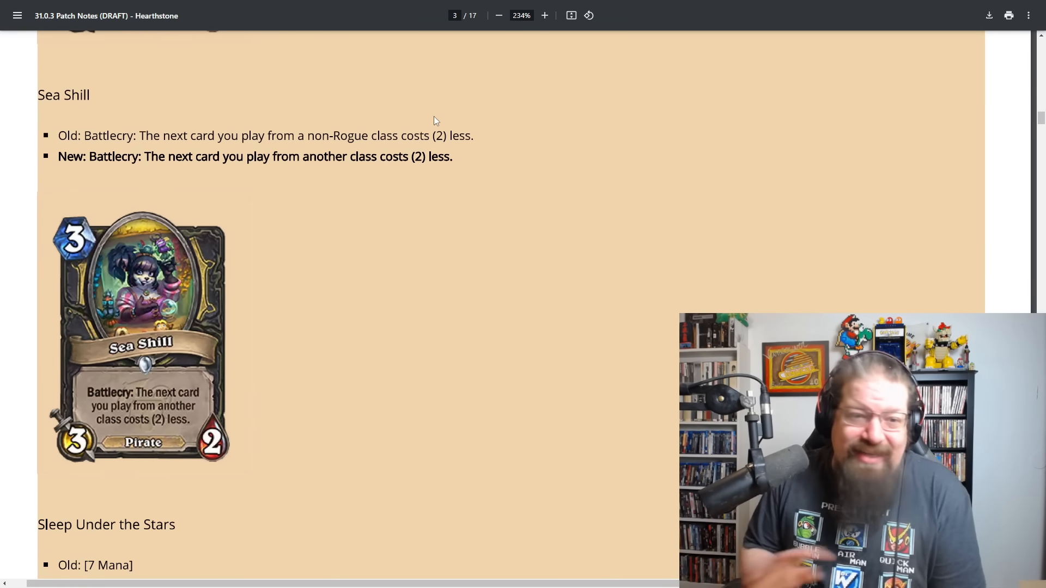
scroll(down, 3)
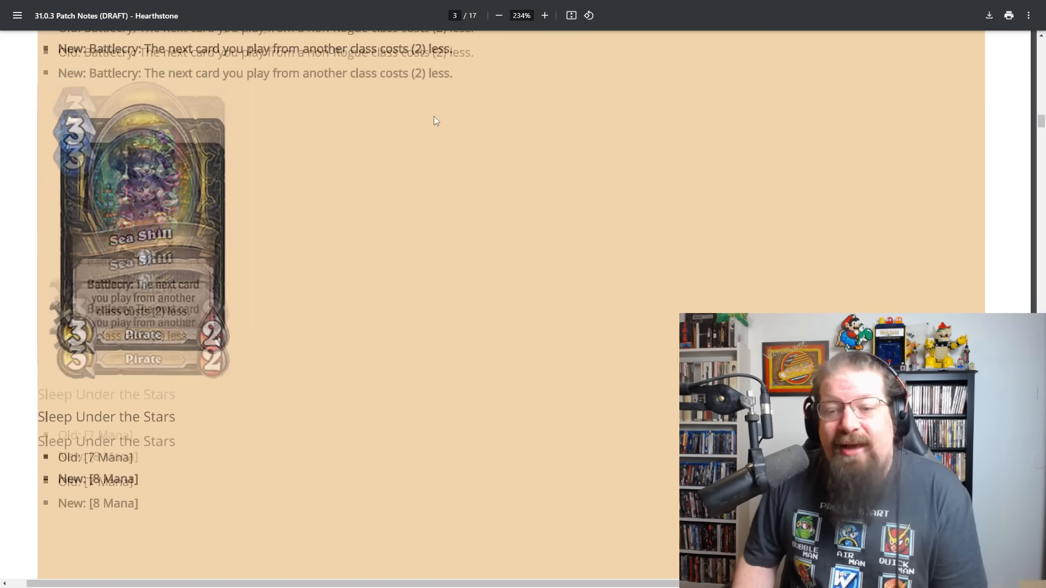
scroll(down, 3)
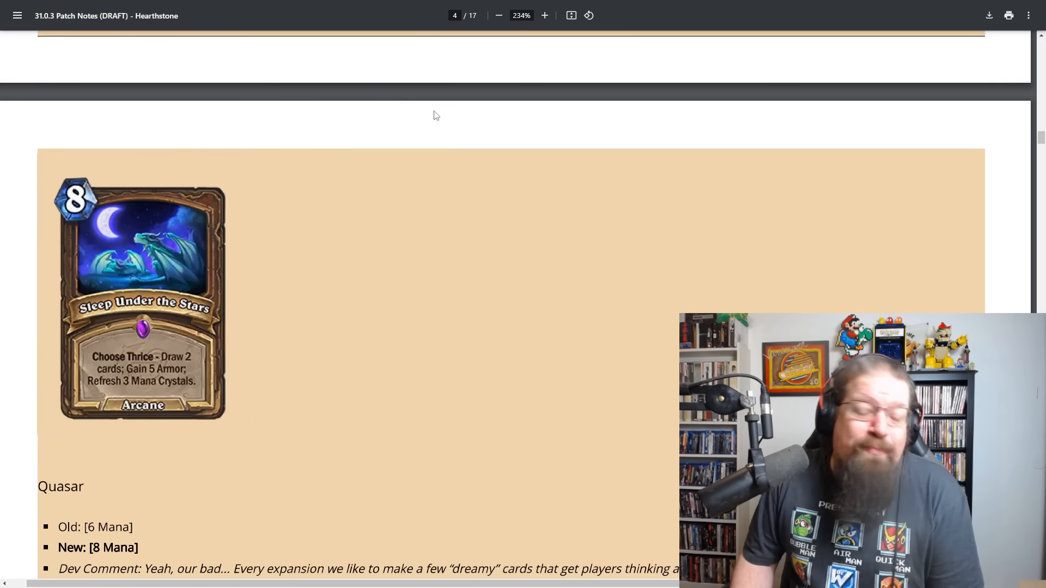
scroll(down, 3)
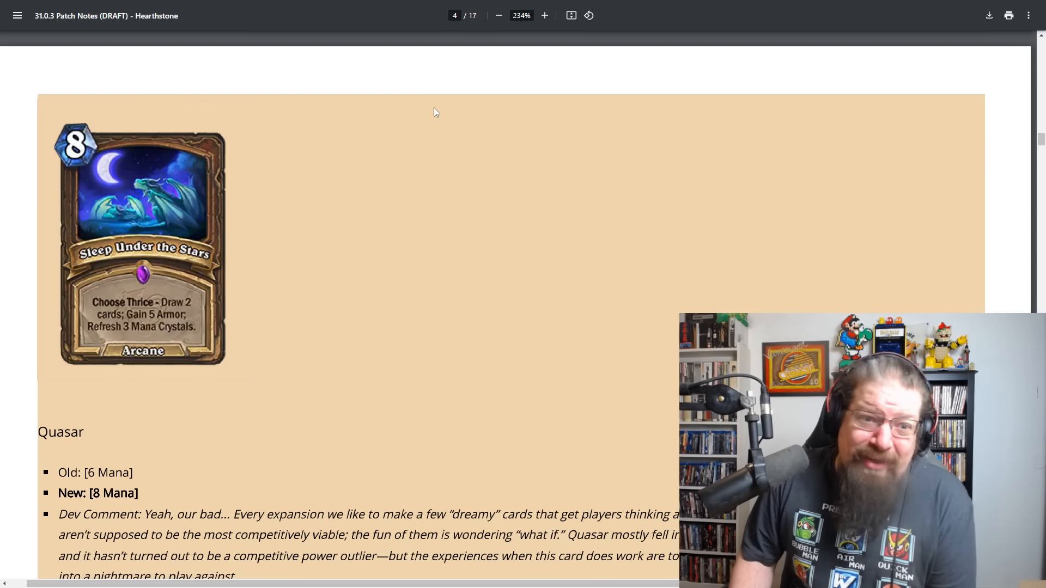
mouse_move(399, 199)
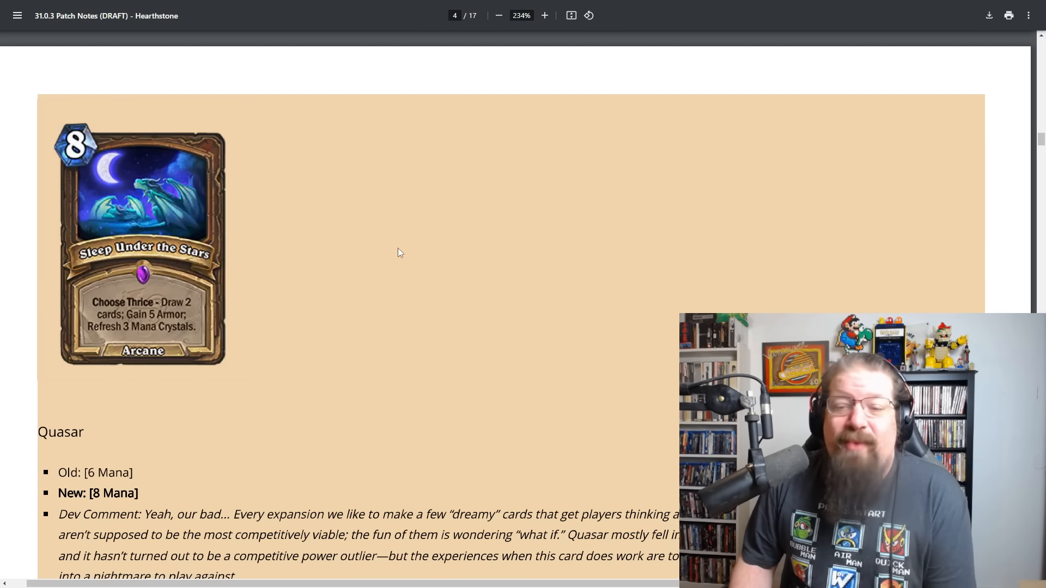
scroll(down, 3)
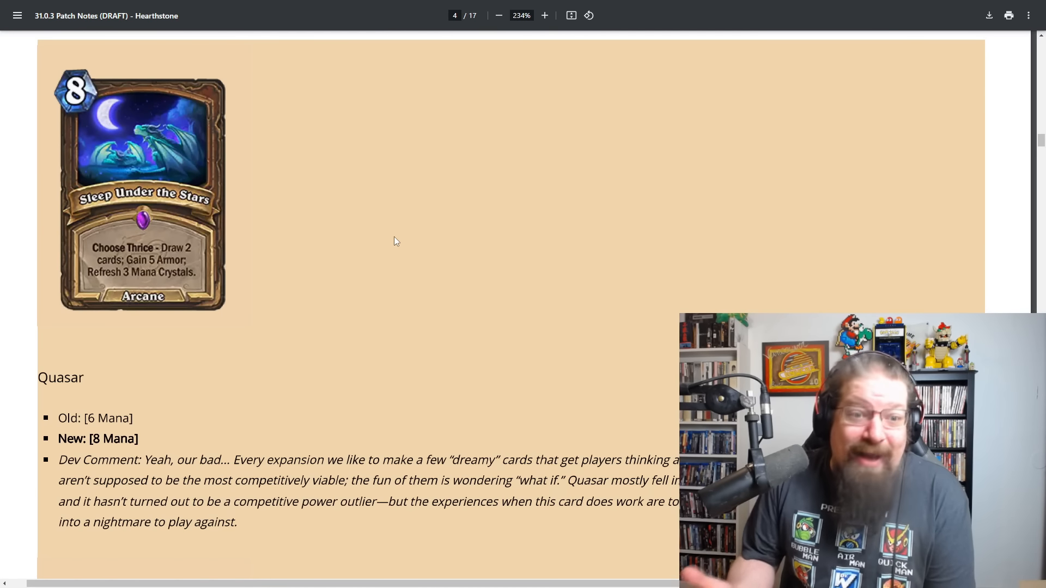
scroll(down, 3)
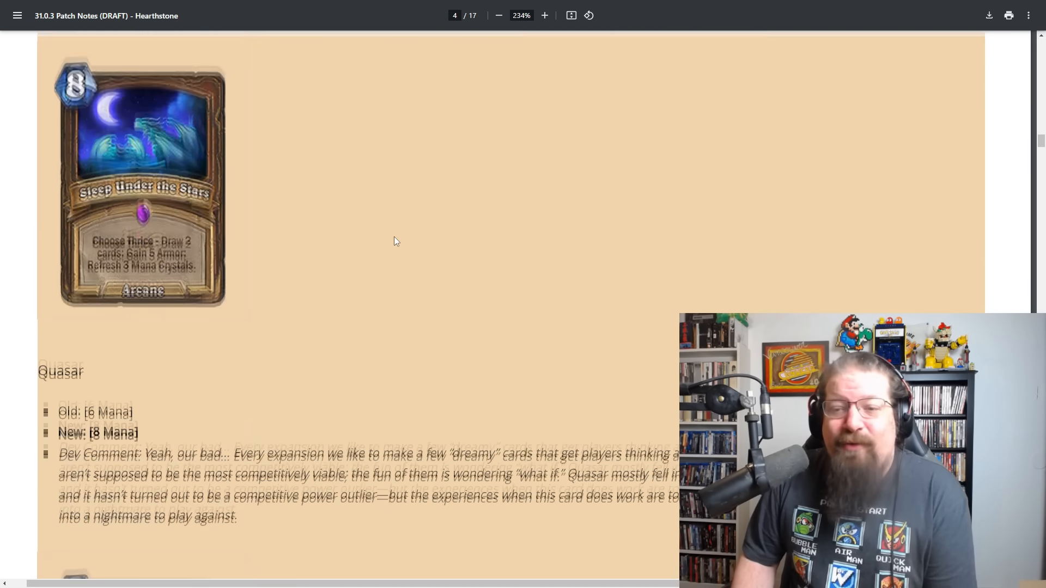
scroll(down, 3)
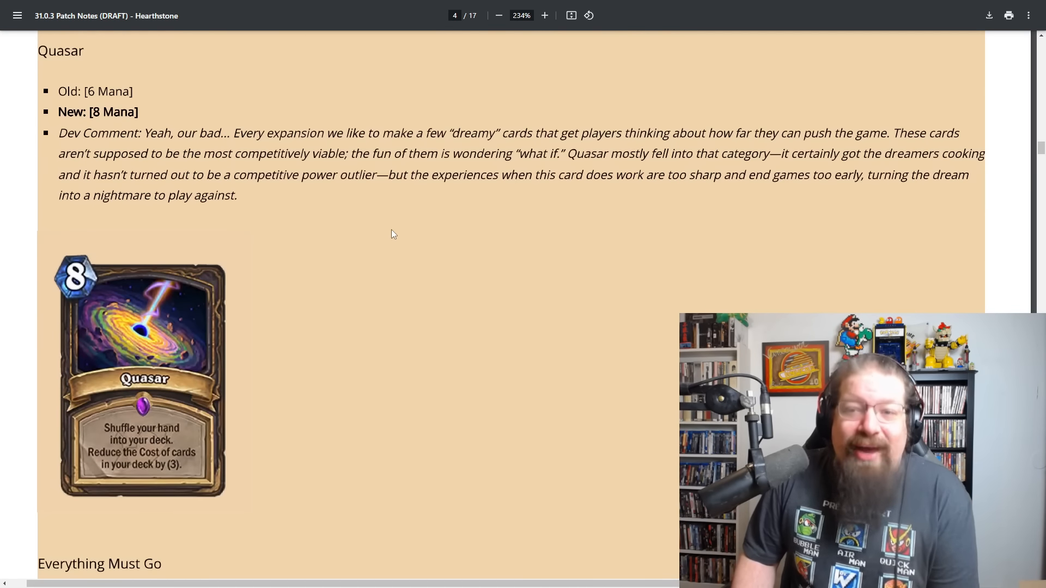
scroll(down, 3)
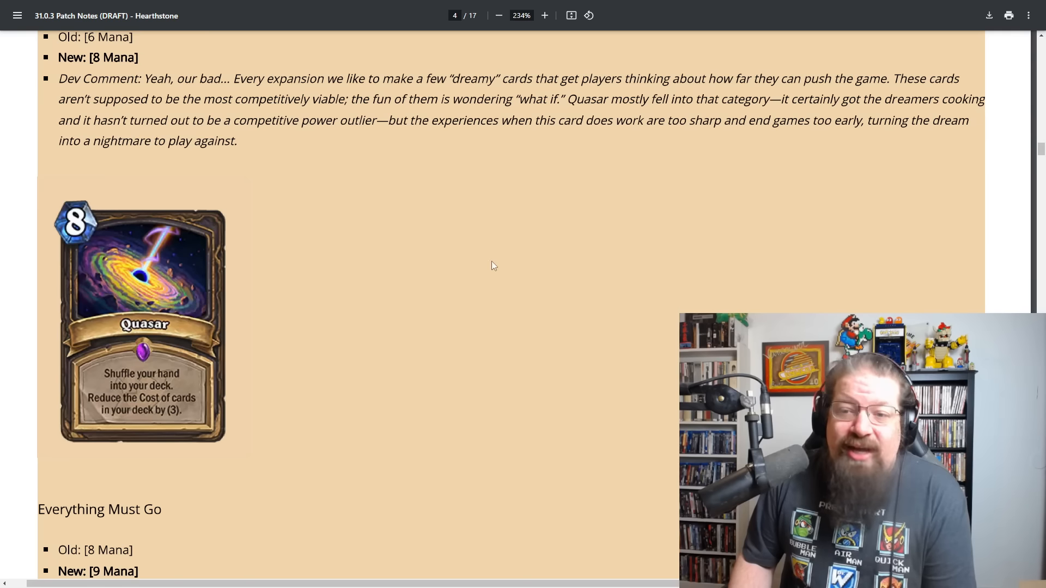
mouse_move(435, 303)
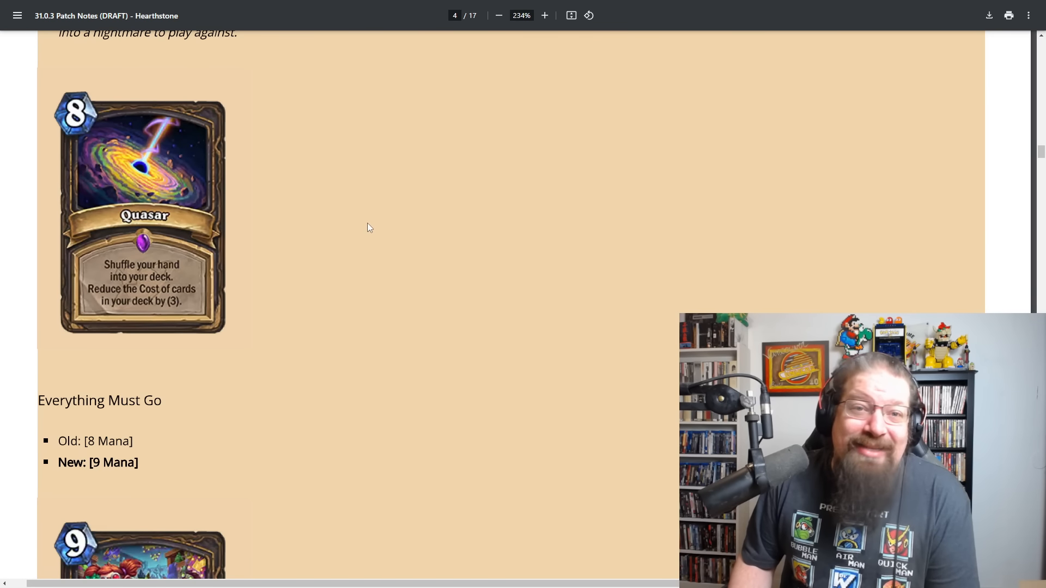
mouse_move(365, 233)
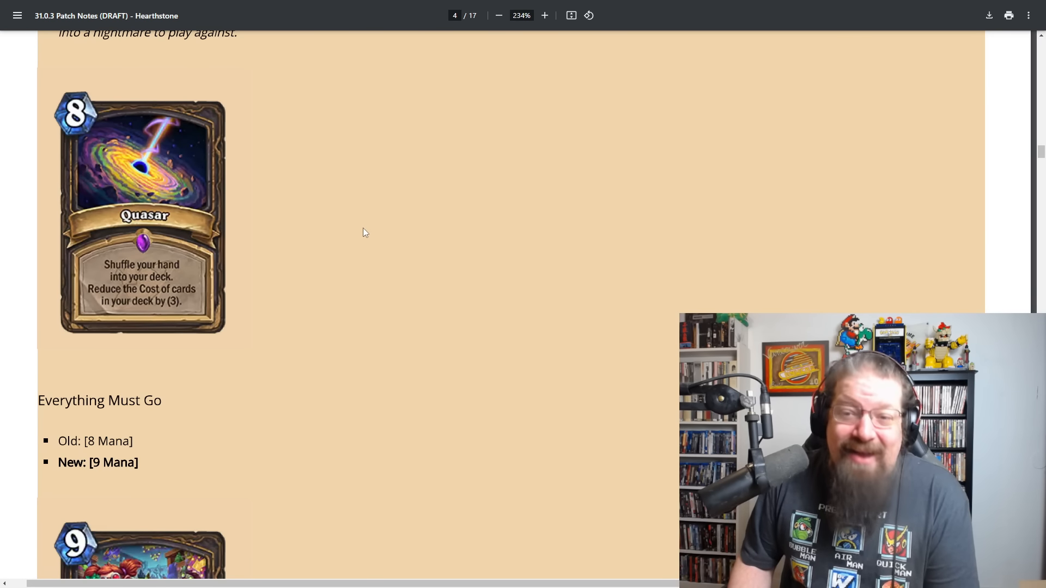
scroll(down, 3)
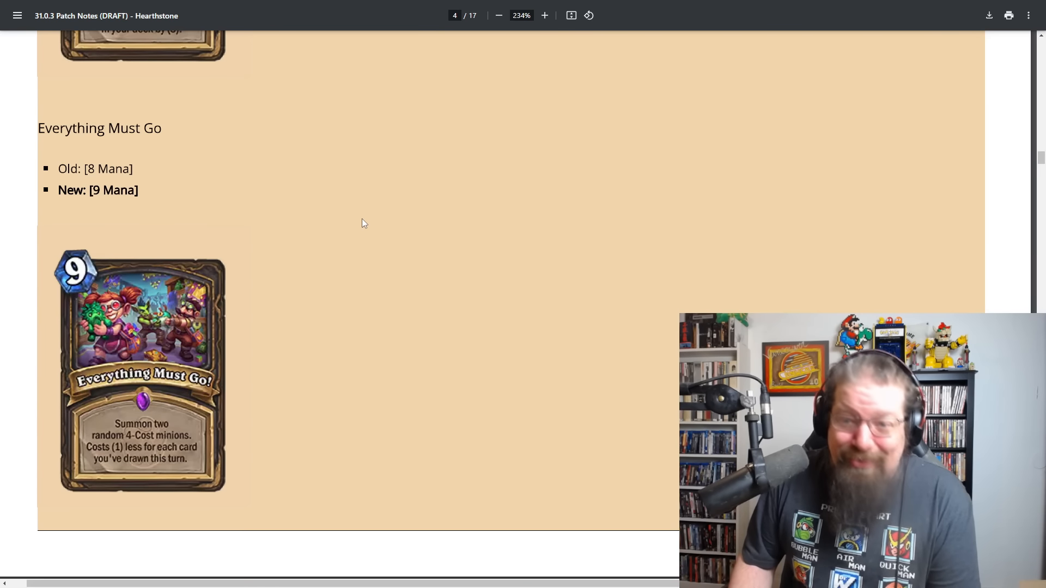
scroll(down, 3)
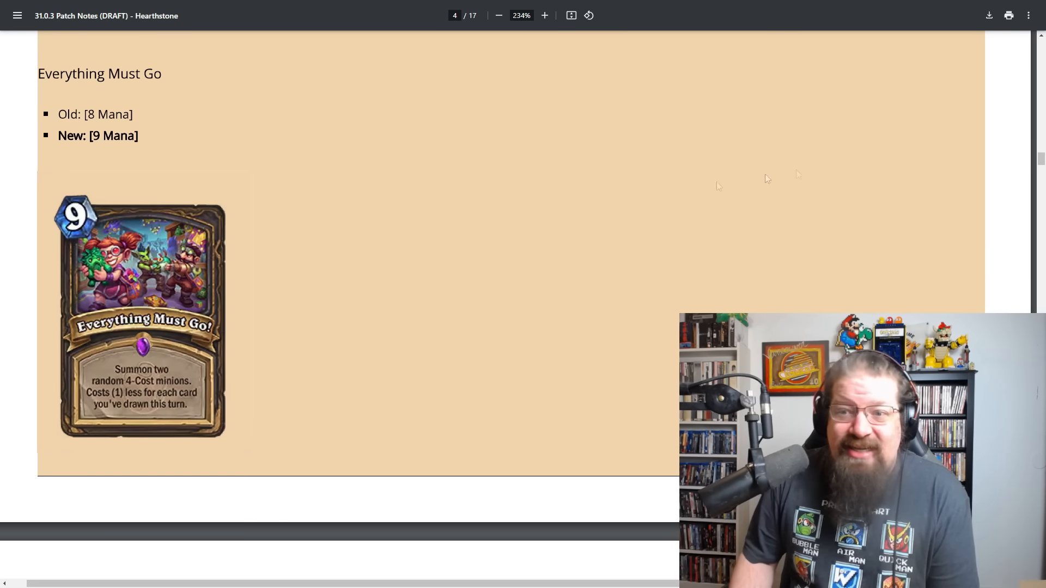
mouse_move(365, 228)
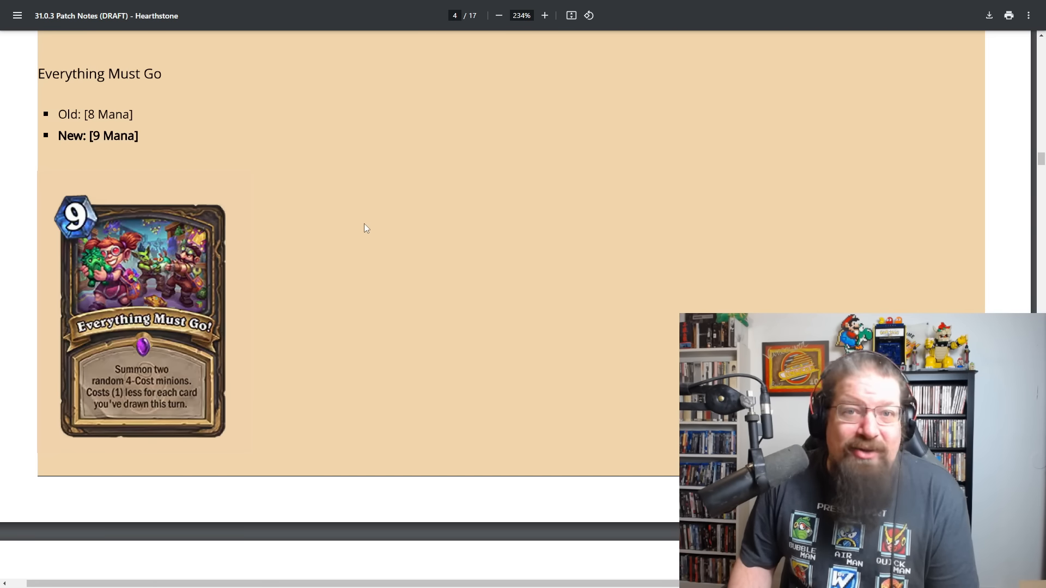
scroll(down, 3)
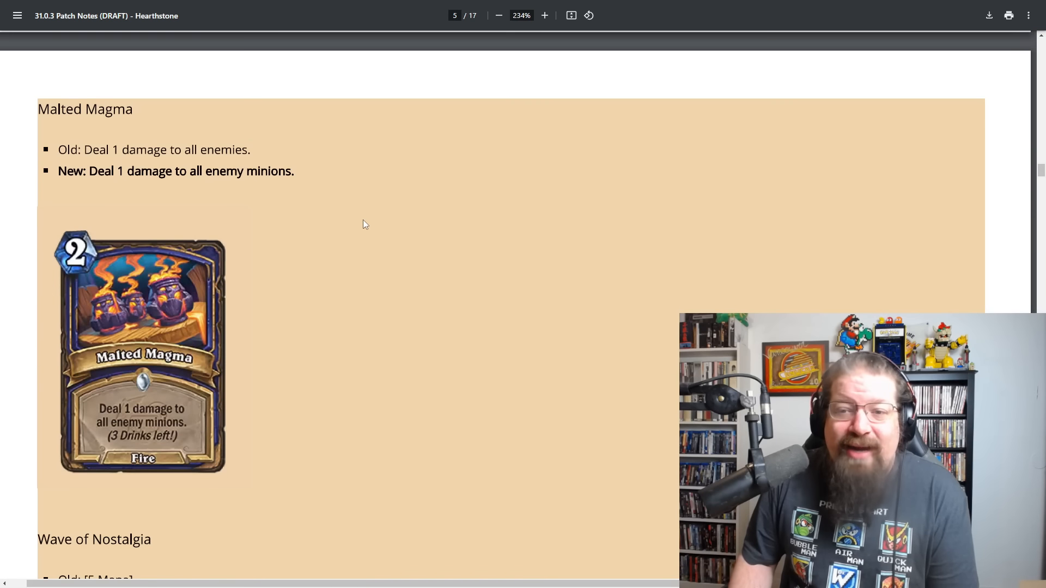
scroll(down, 3)
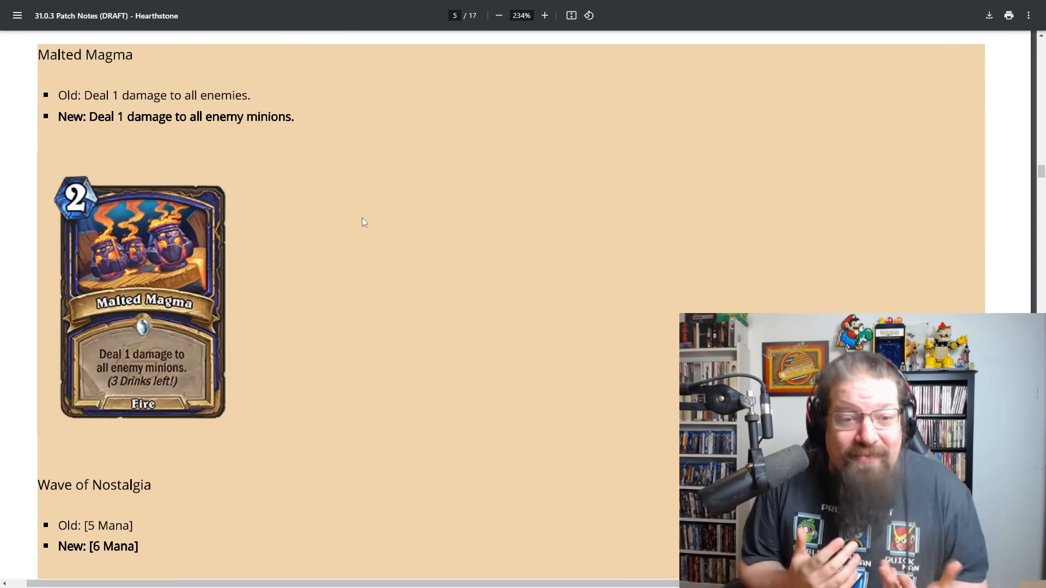
mouse_move(291, 220)
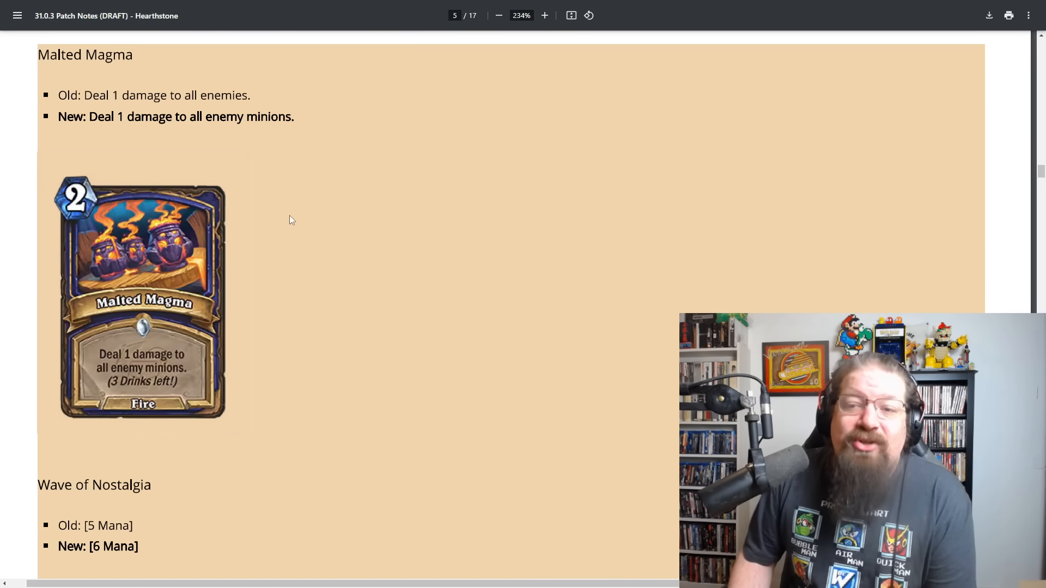
scroll(down, 3)
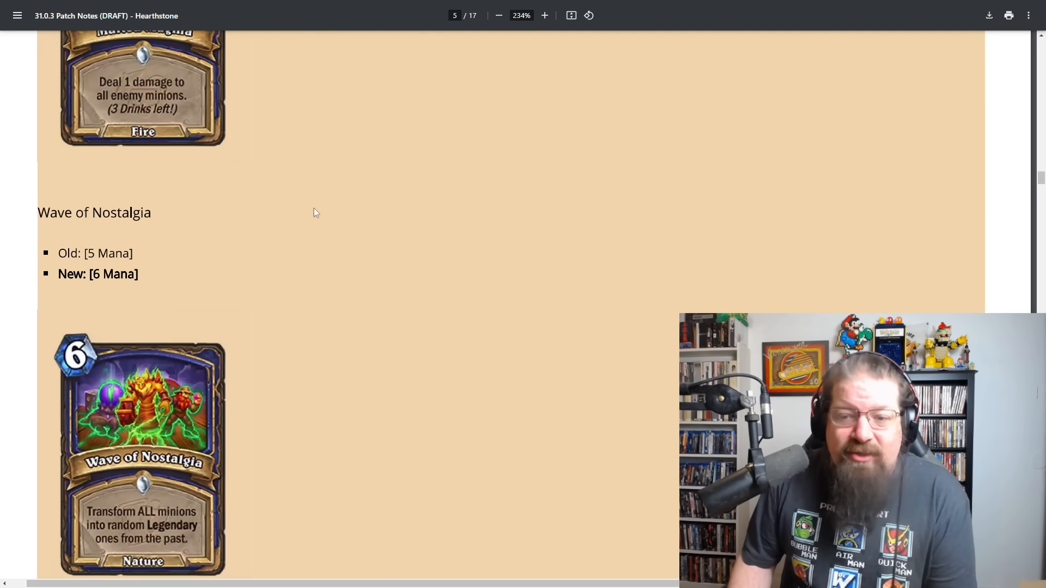
scroll(down, 3)
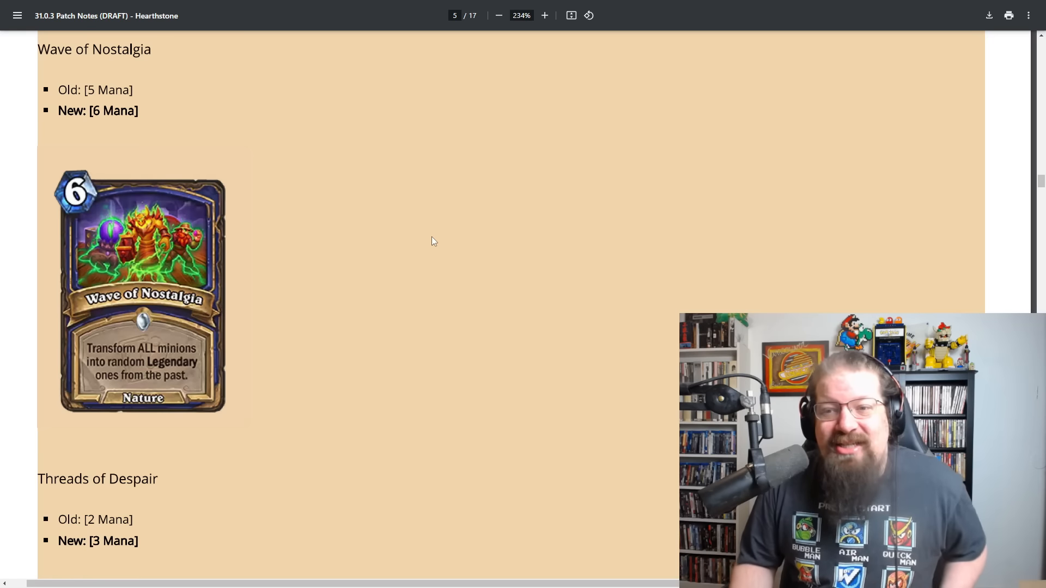
mouse_move(280, 241)
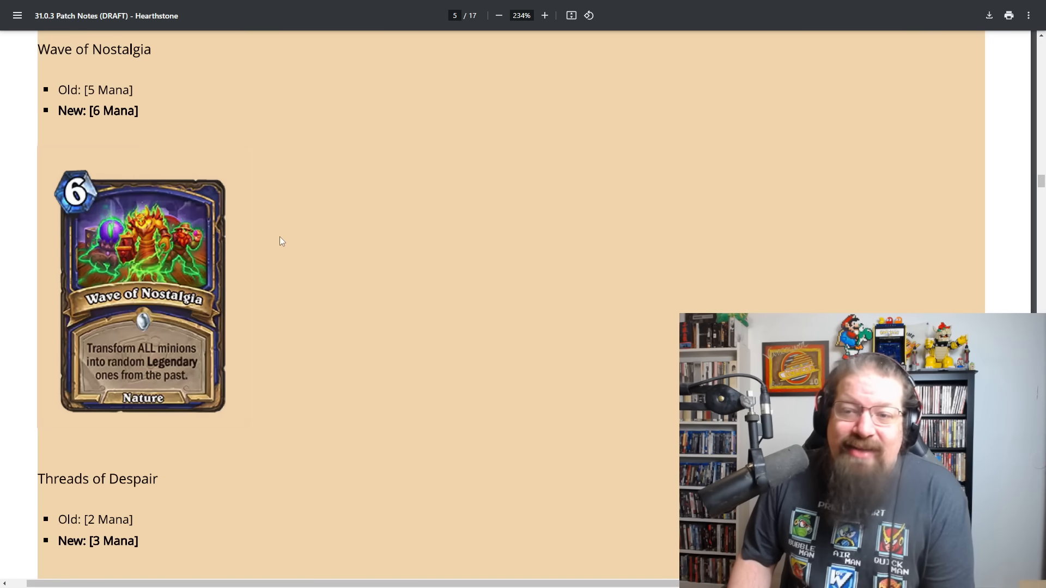
scroll(down, 3)
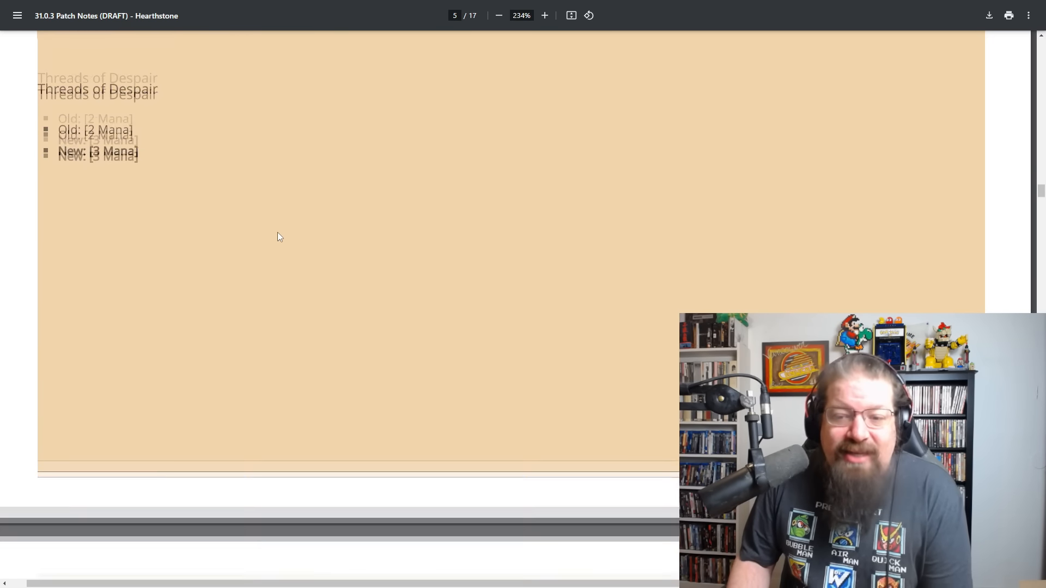
scroll(down, 3)
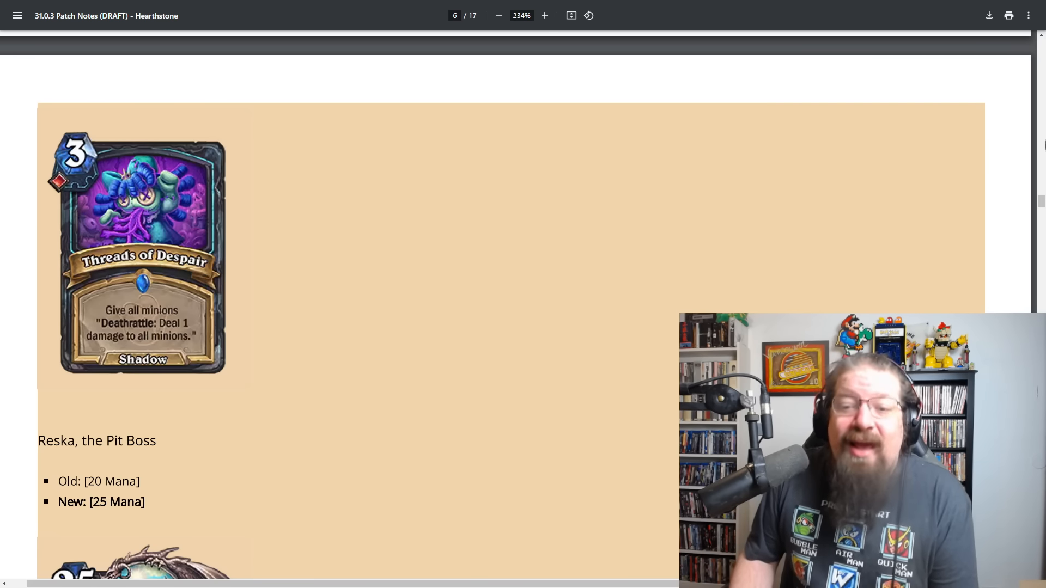
scroll(down, 3)
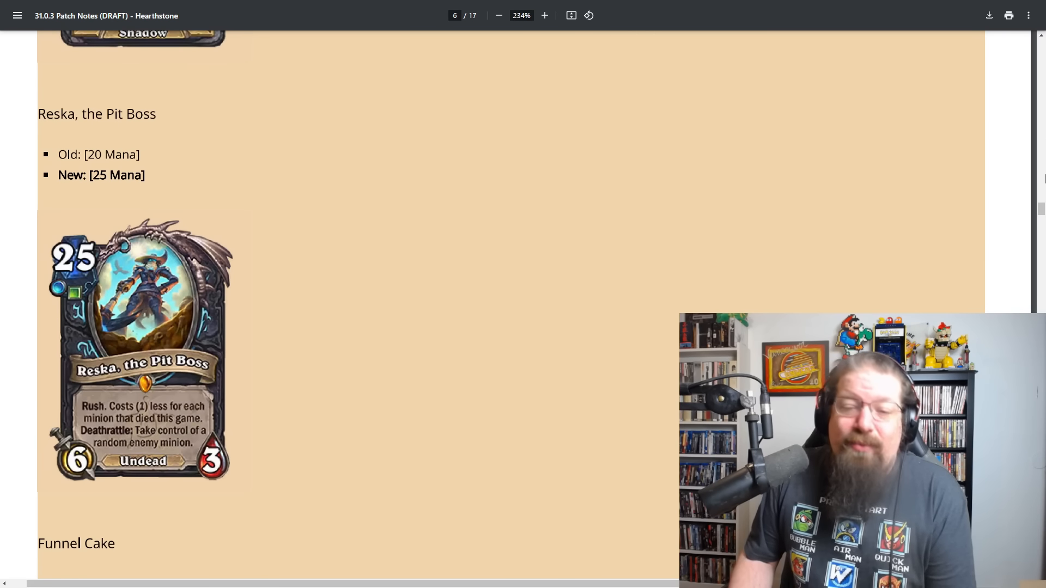
scroll(down, 3)
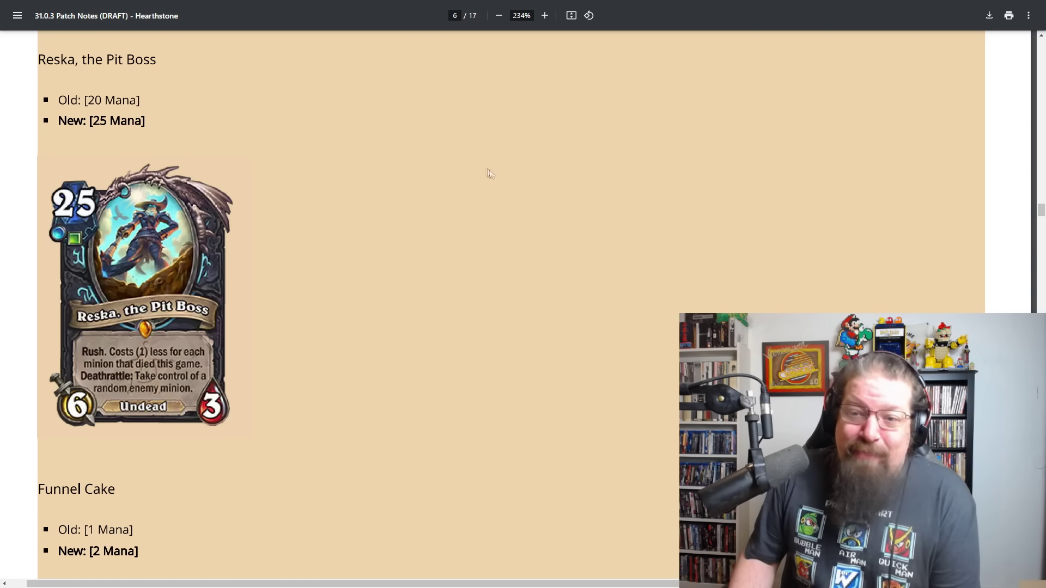
mouse_move(330, 266)
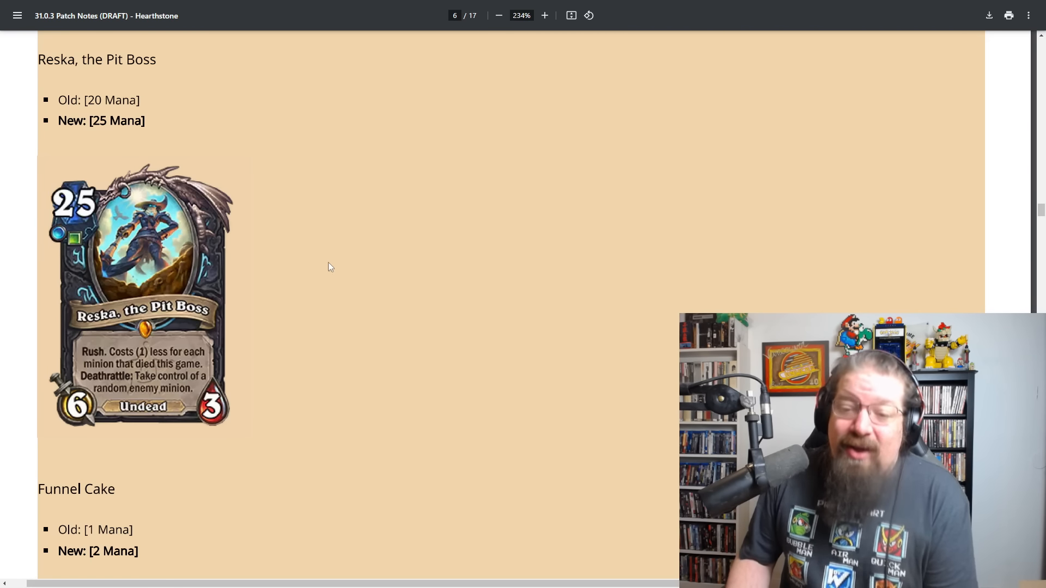
scroll(down, 3)
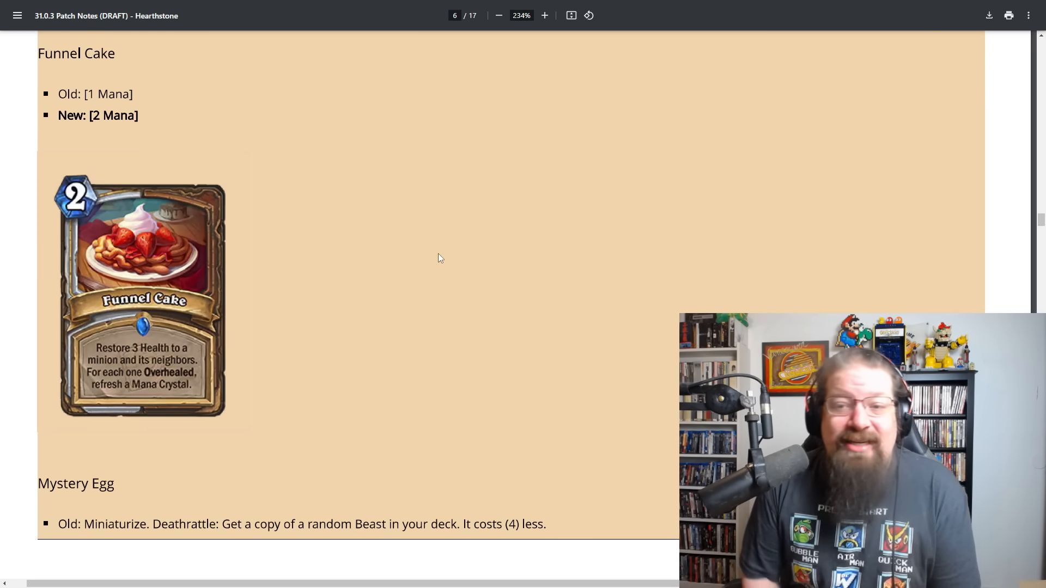
mouse_move(366, 220)
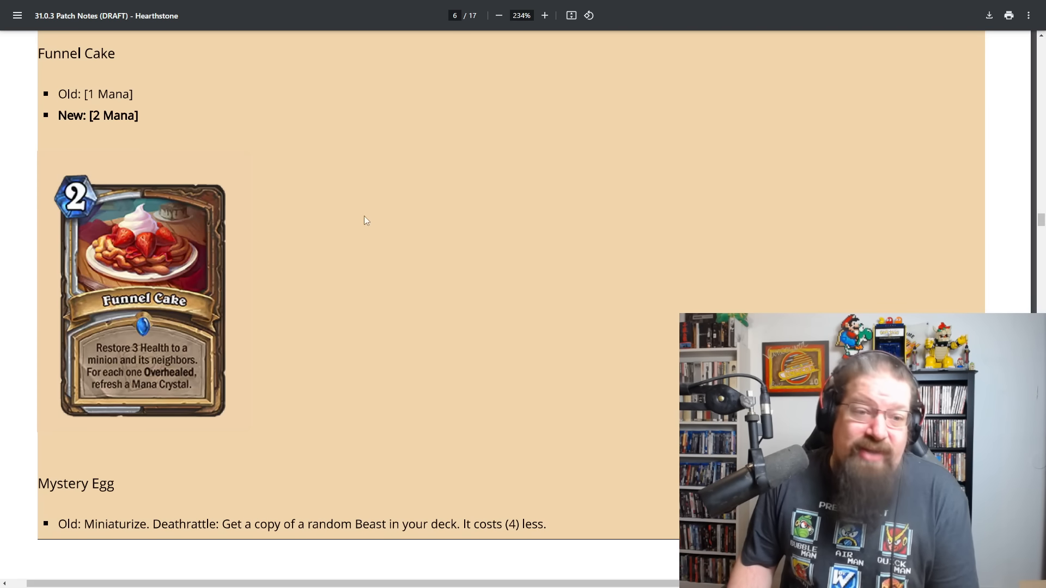
scroll(down, 3)
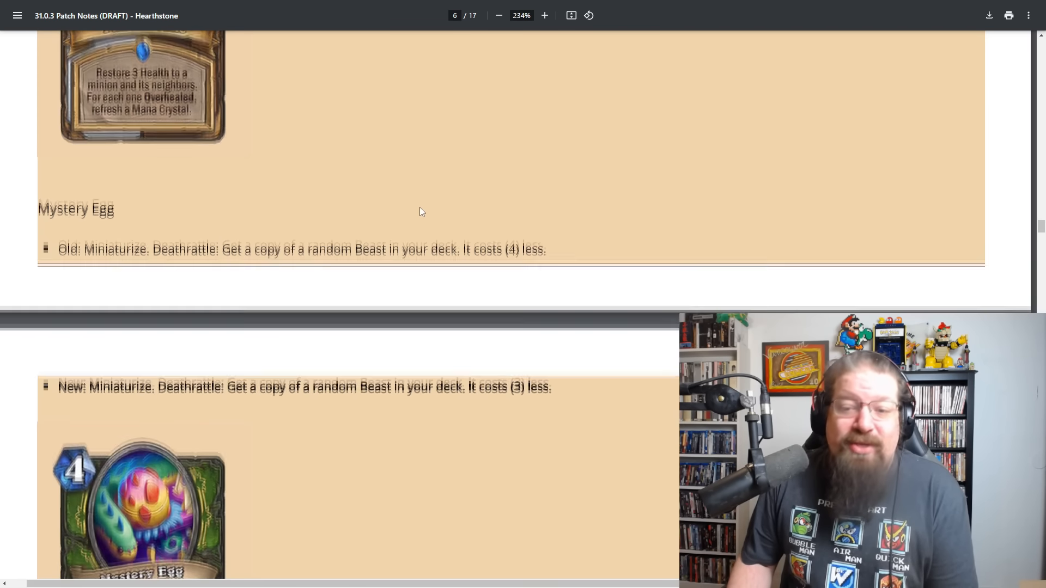
scroll(down, 3)
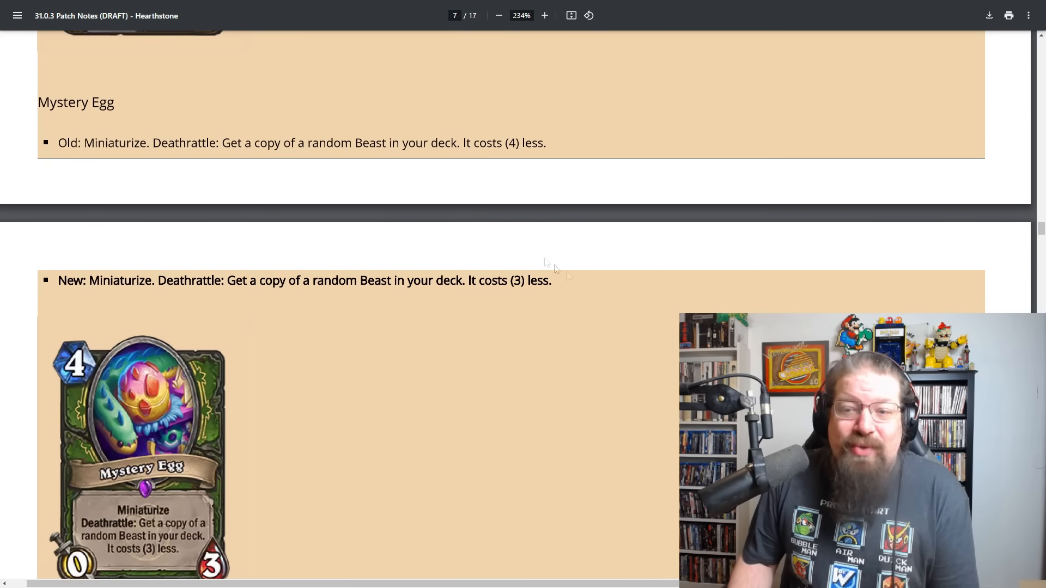
scroll(down, 3)
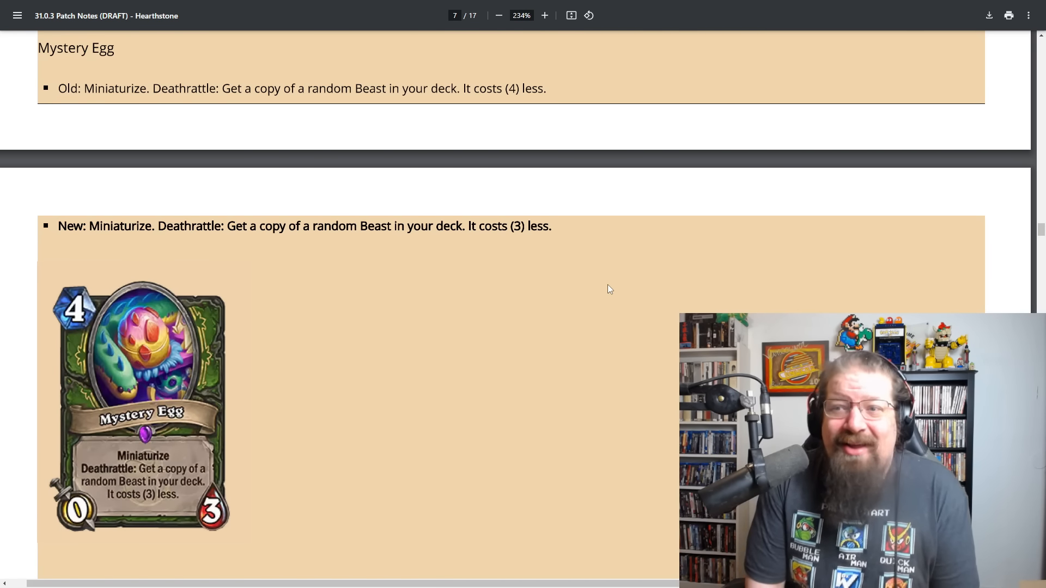
scroll(down, 3)
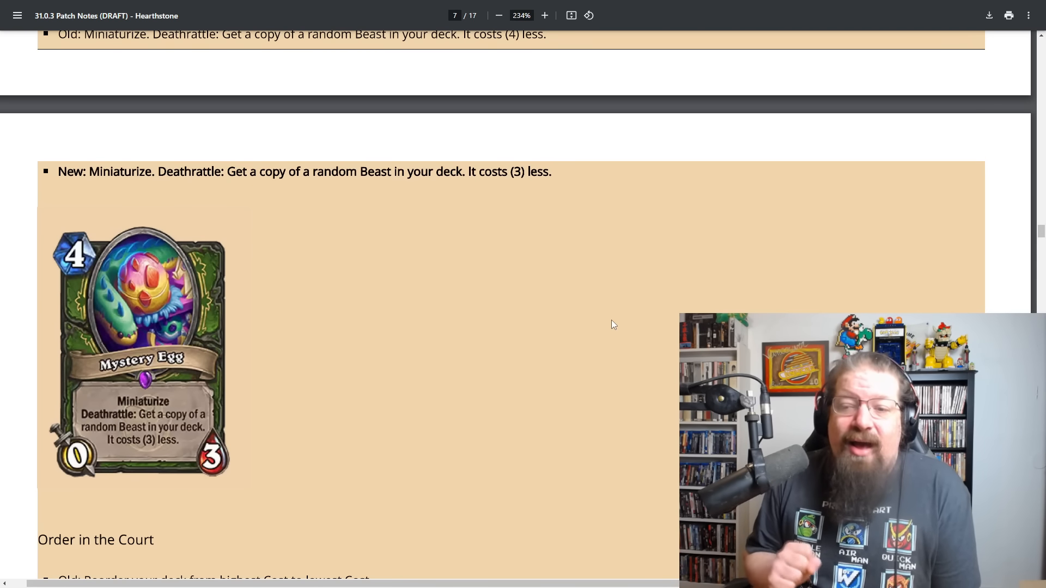
scroll(down, 3)
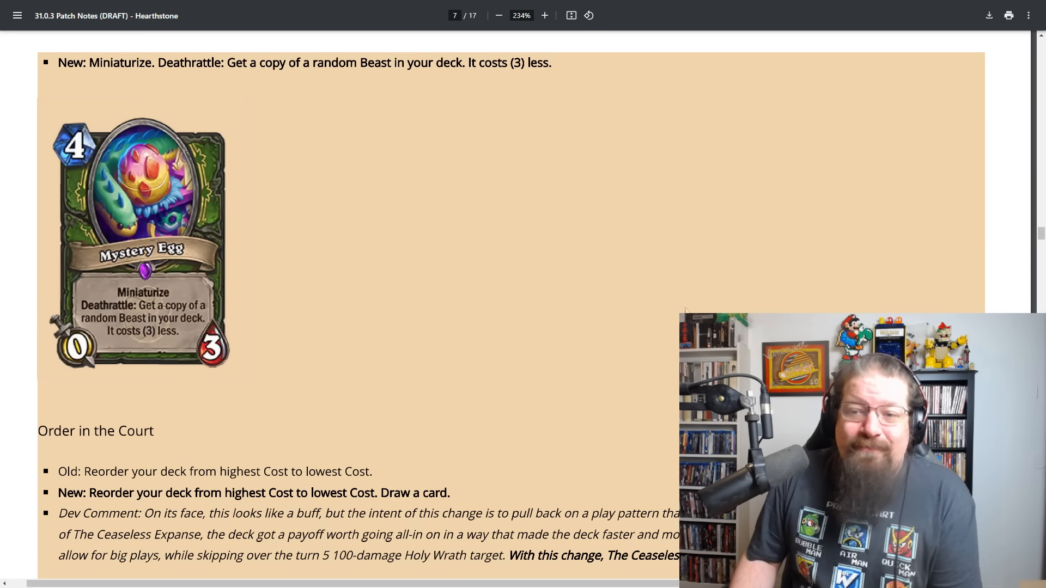
mouse_move(390, 262)
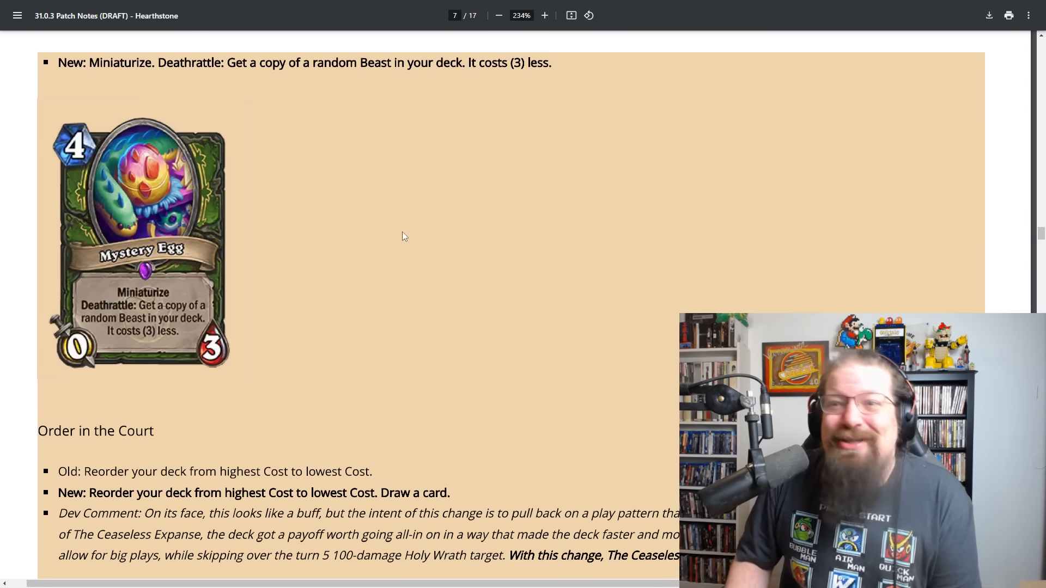
scroll(down, 3)
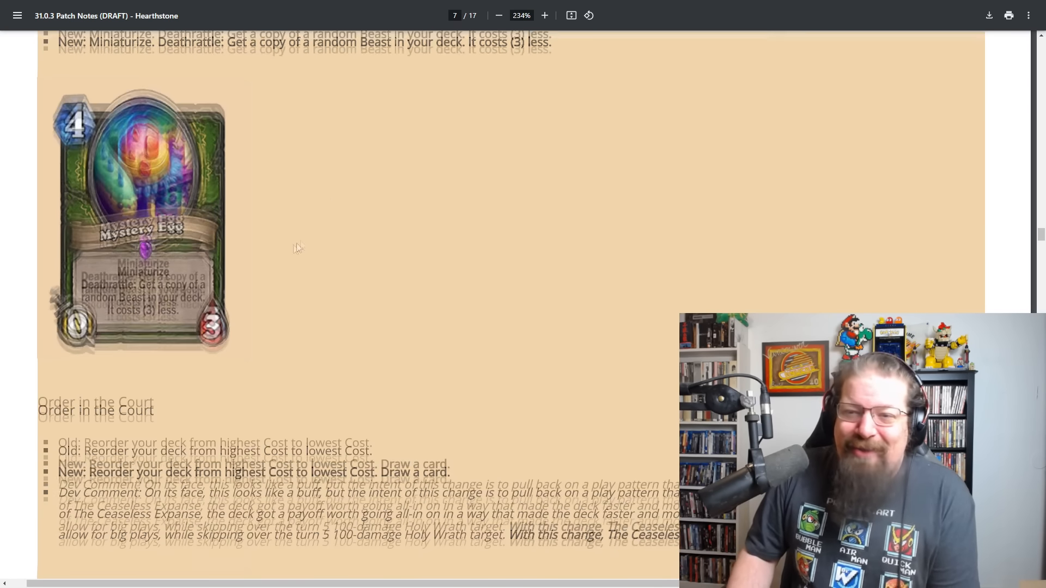
scroll(down, 3)
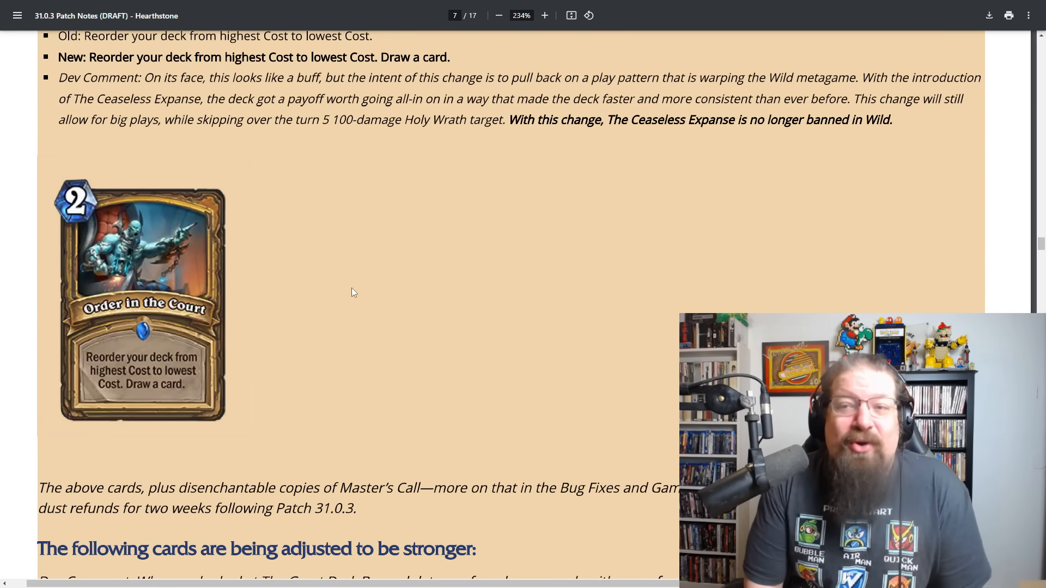
mouse_move(203, 133)
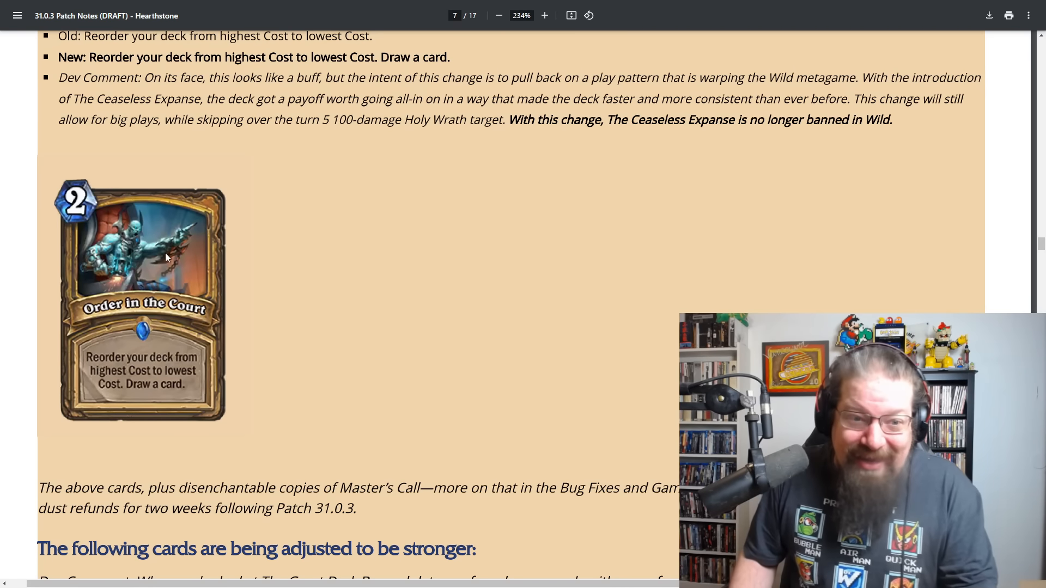
mouse_move(192, 265)
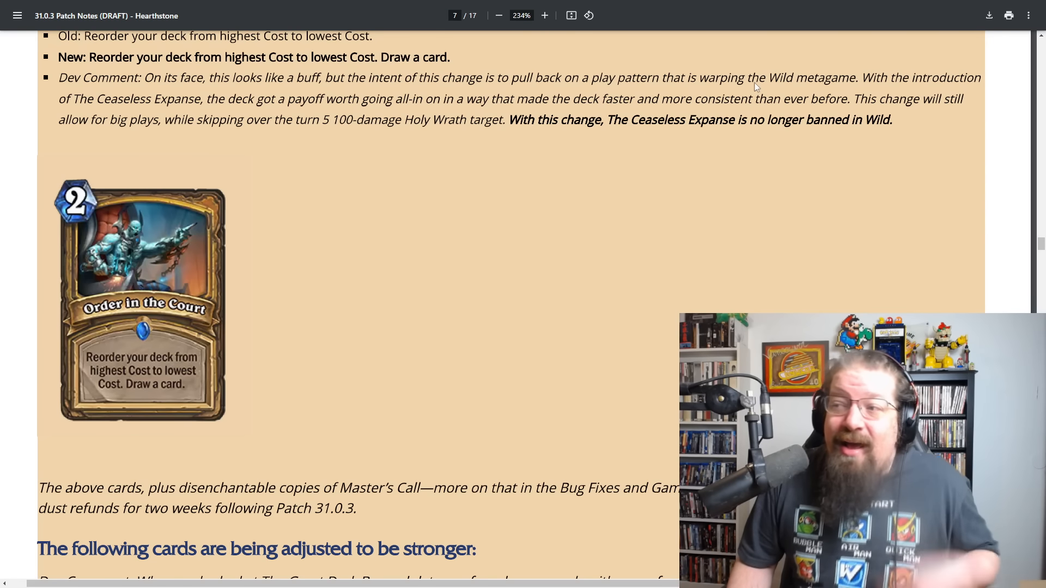
mouse_move(153, 116)
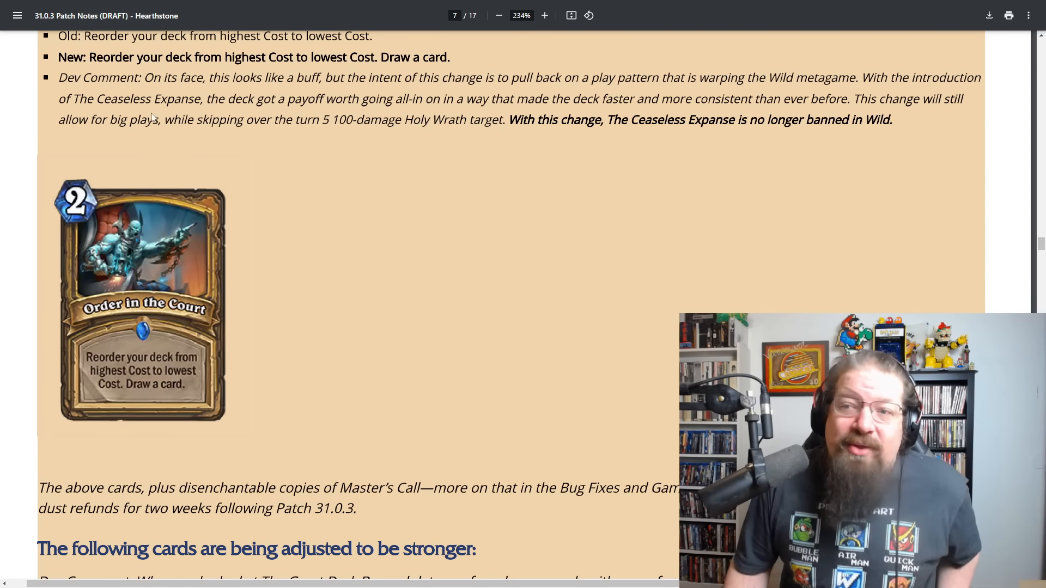
mouse_move(375, 131)
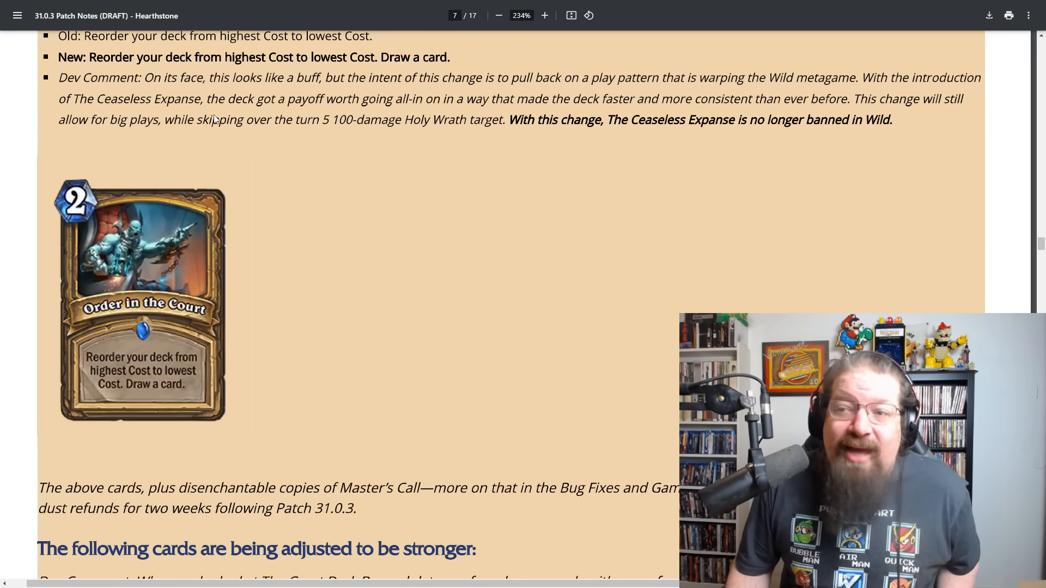
mouse_move(331, 125)
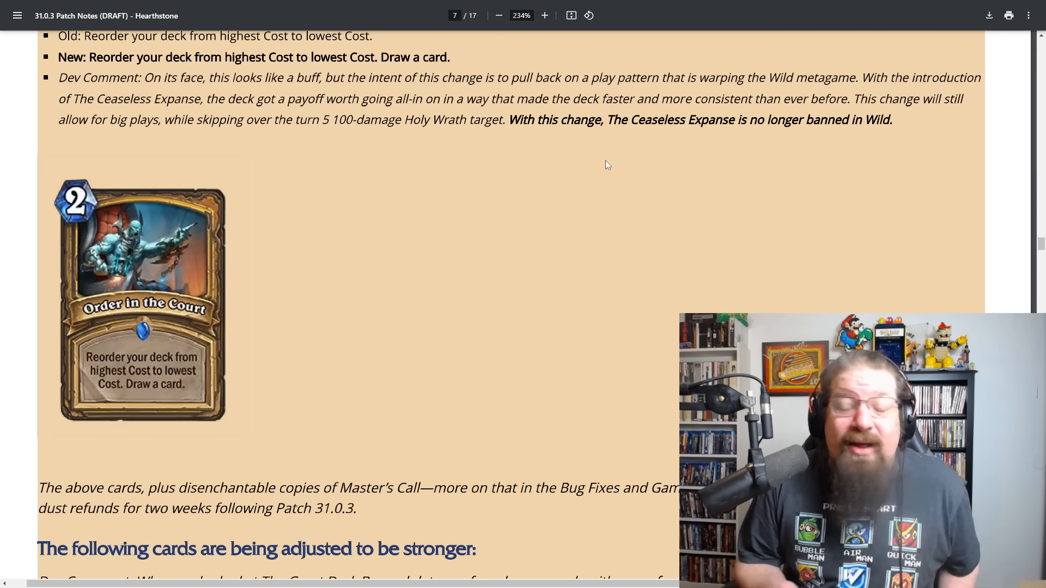
mouse_move(444, 243)
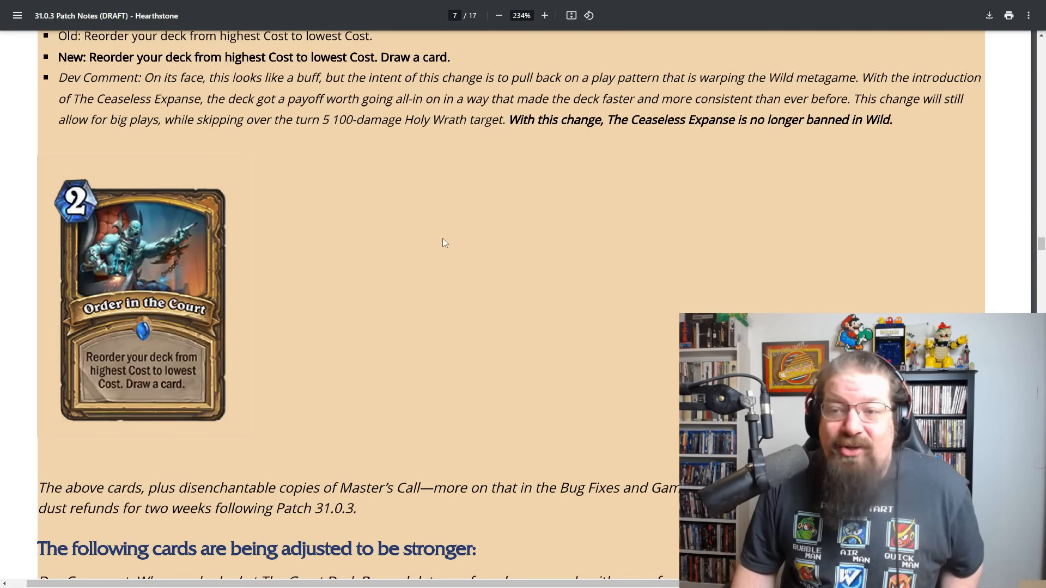
mouse_move(310, 247)
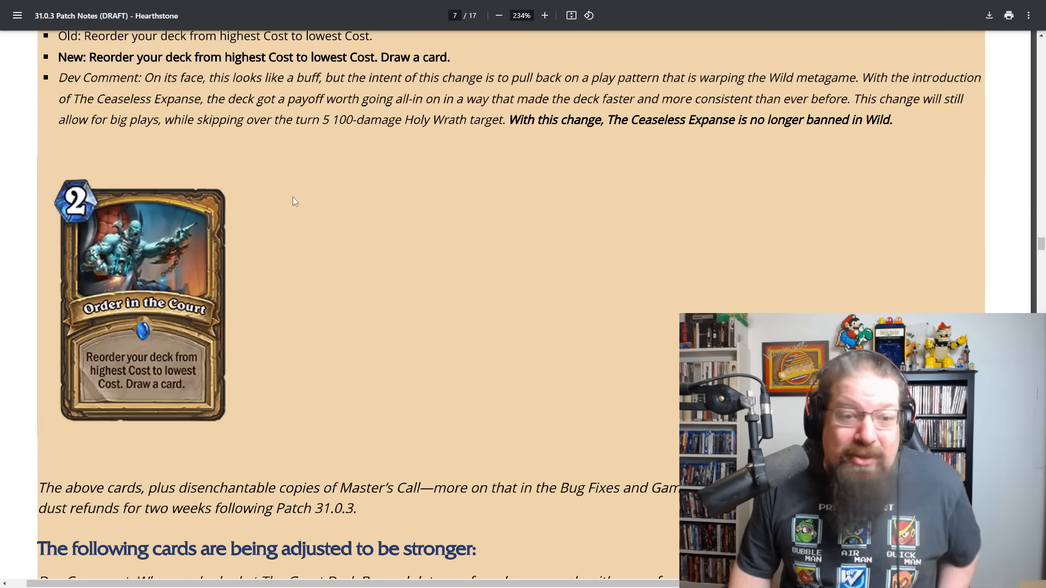
scroll(down, 3)
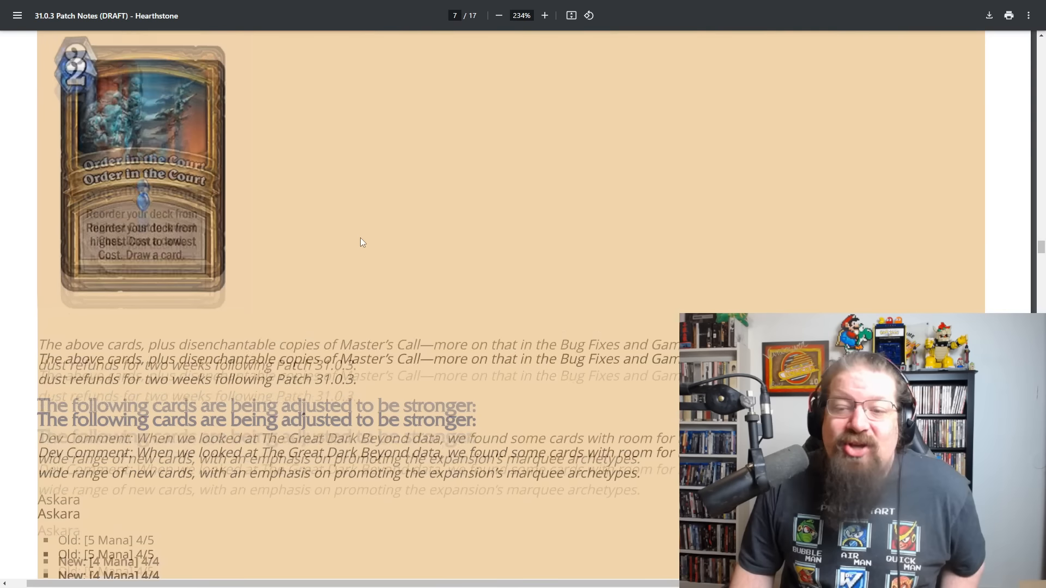
scroll(down, 3)
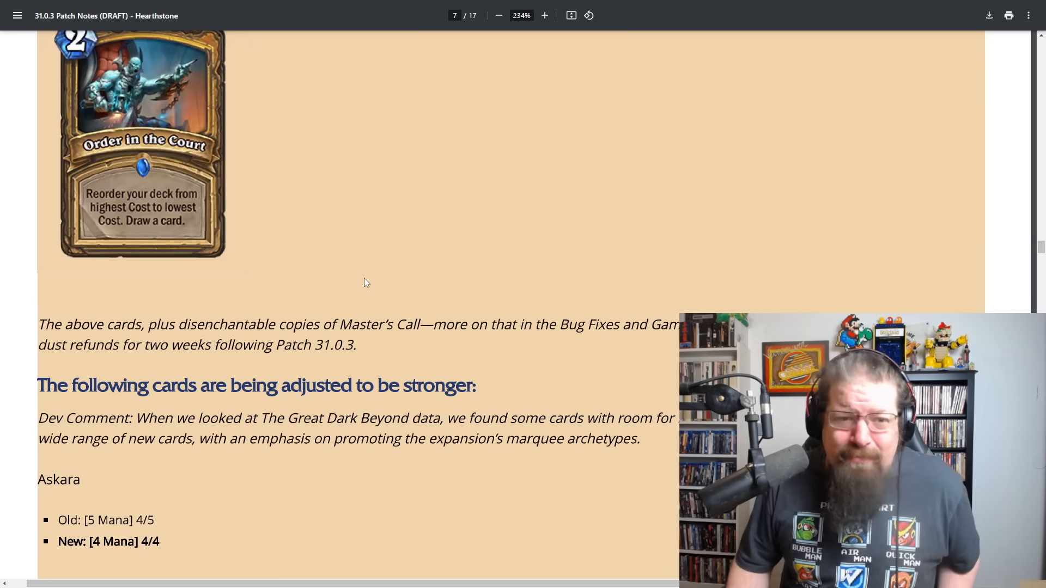
scroll(down, 3)
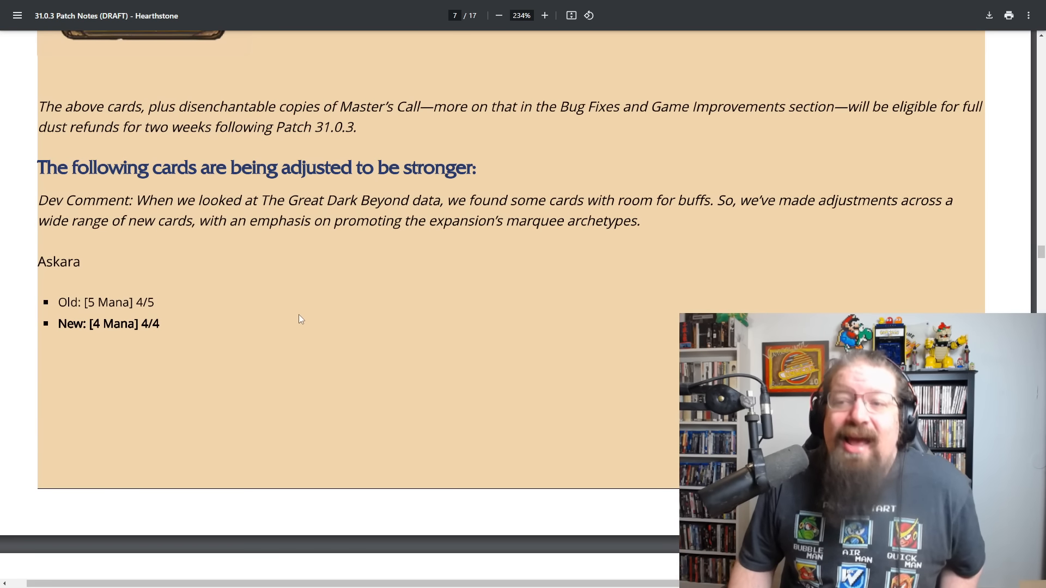
scroll(down, 3)
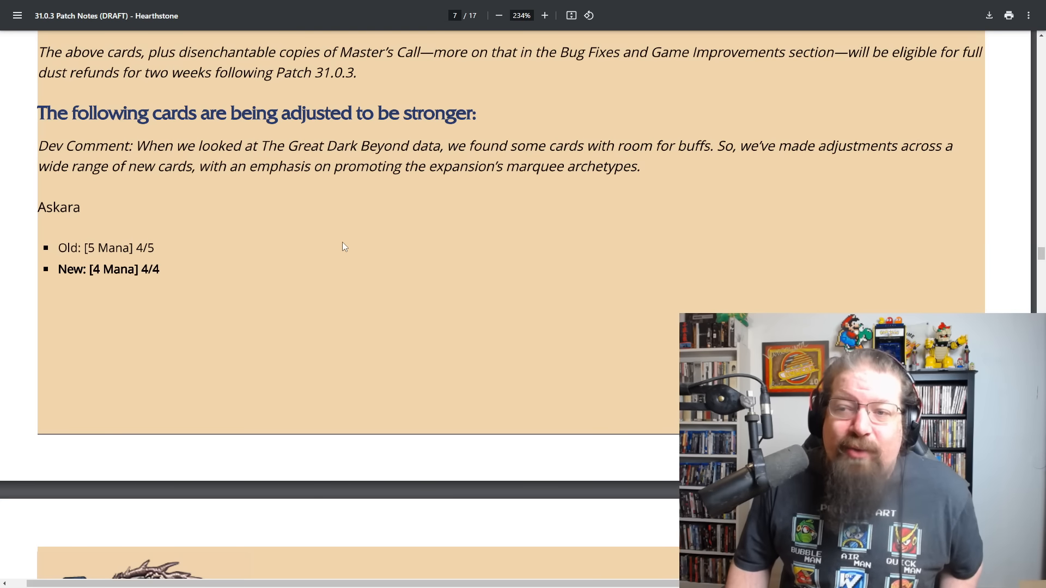
mouse_move(926, 230)
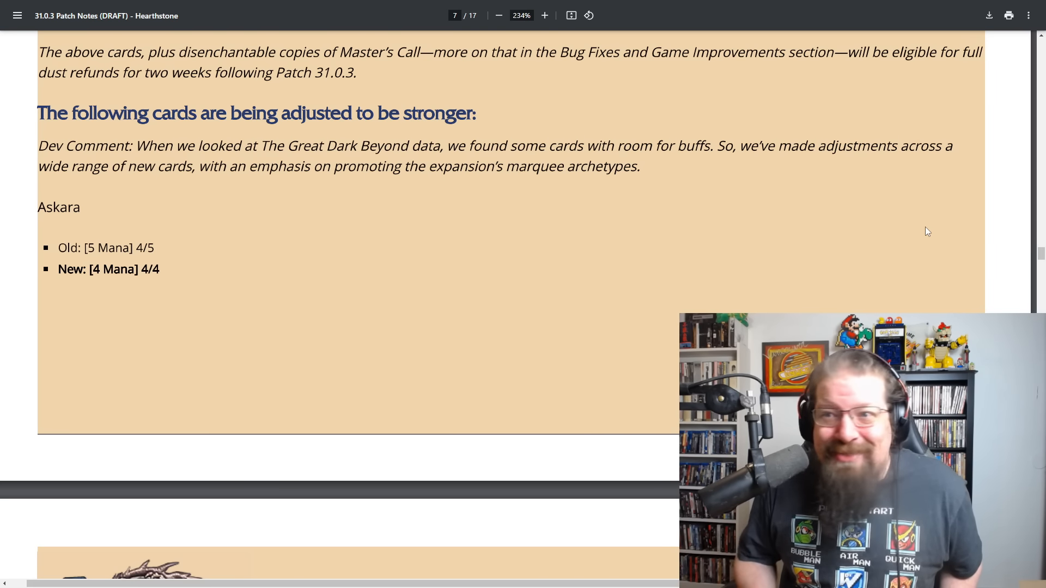
scroll(down, 3)
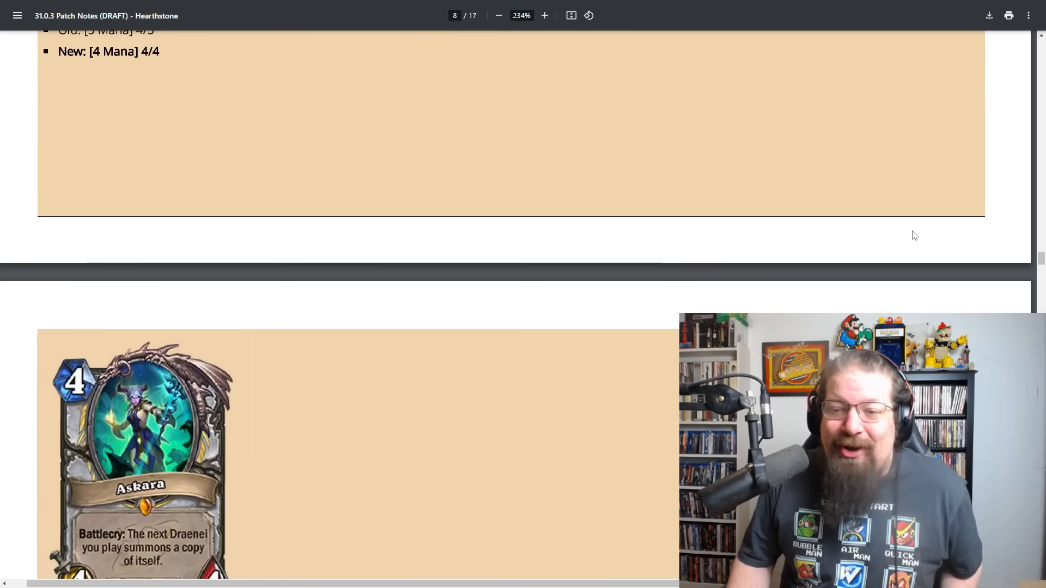
scroll(down, 3)
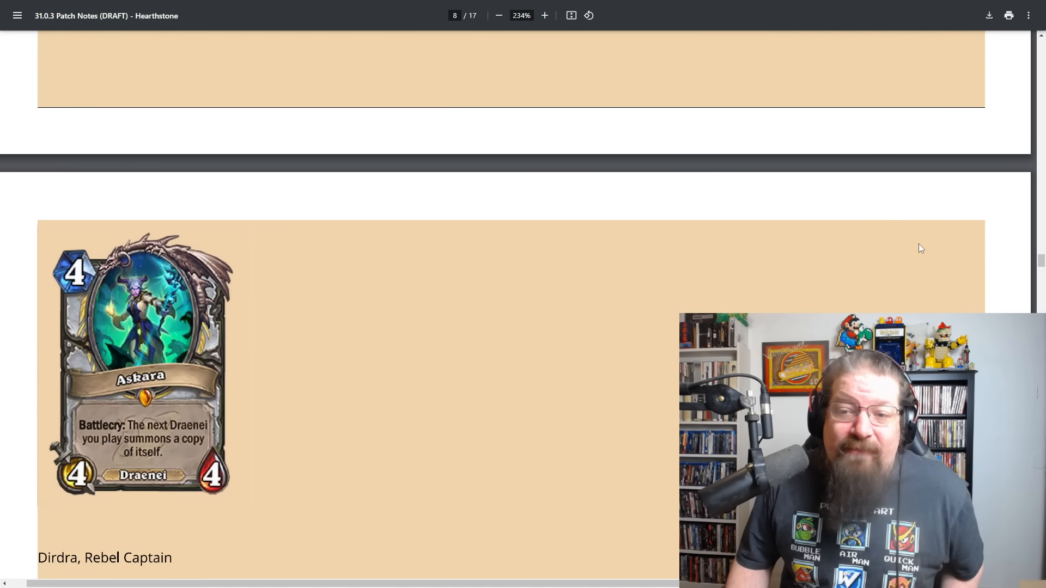
scroll(down, 3)
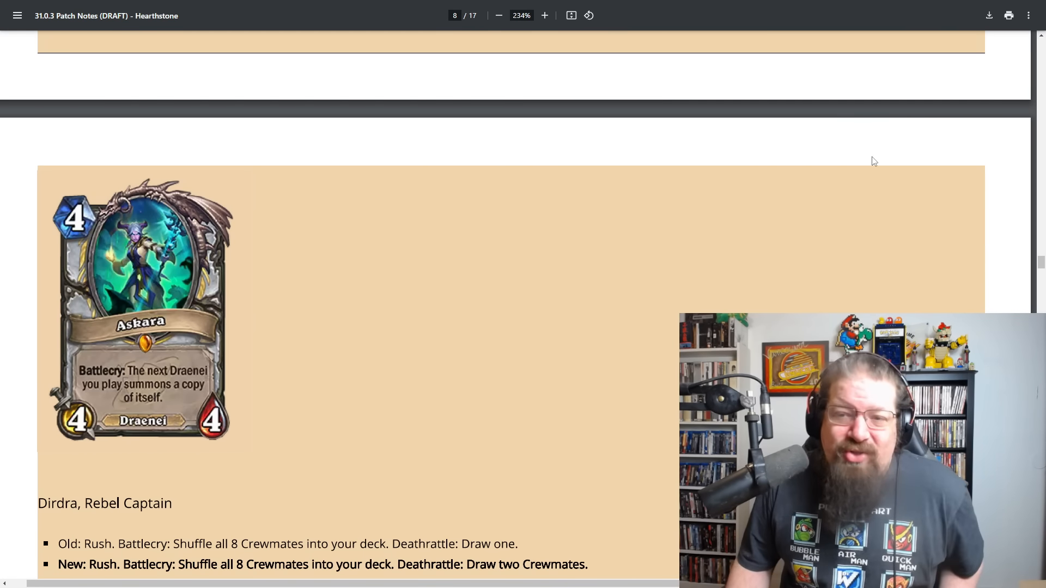
scroll(down, 3)
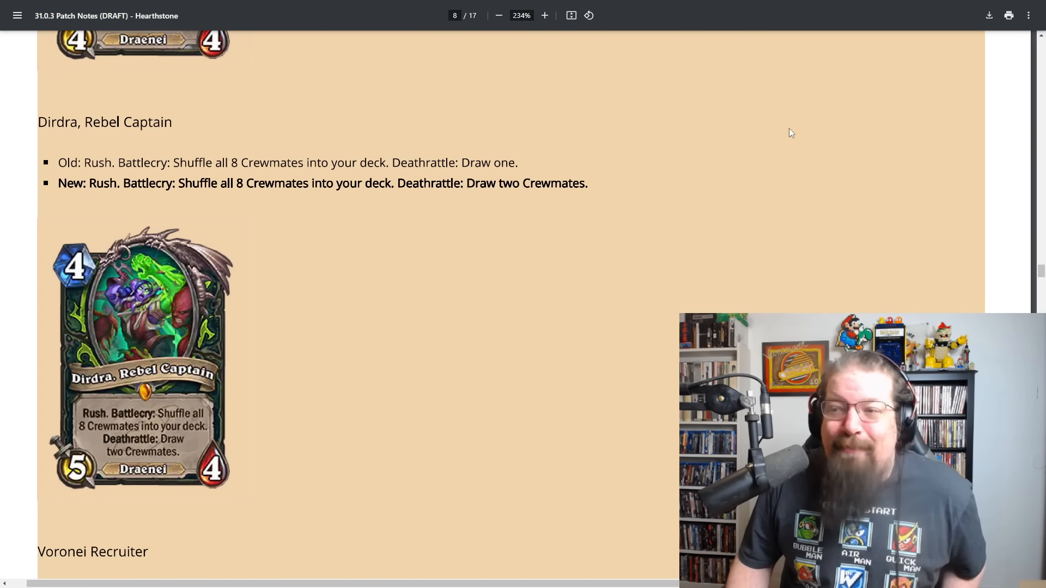
scroll(down, 3)
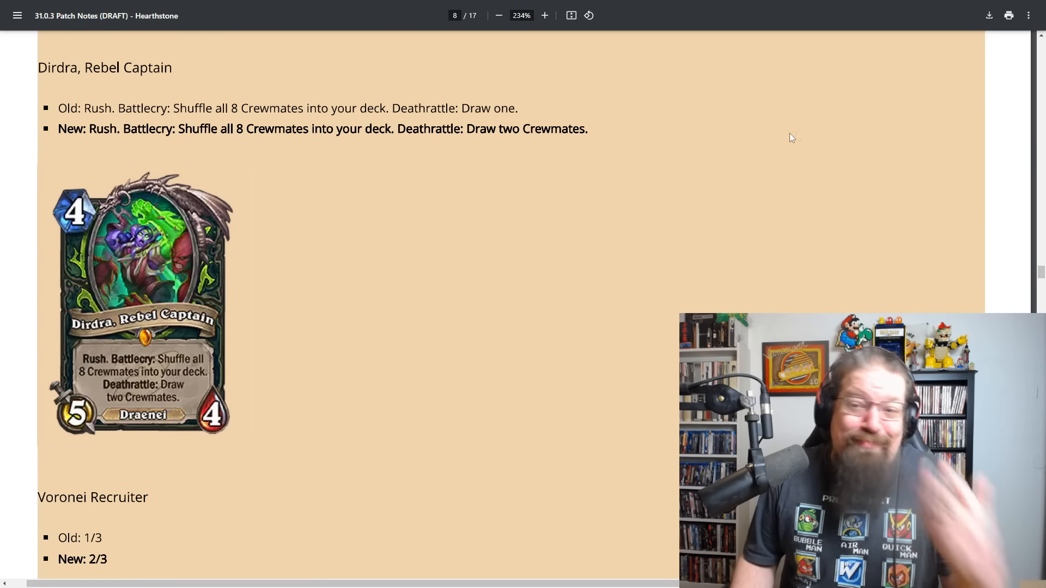
scroll(down, 3)
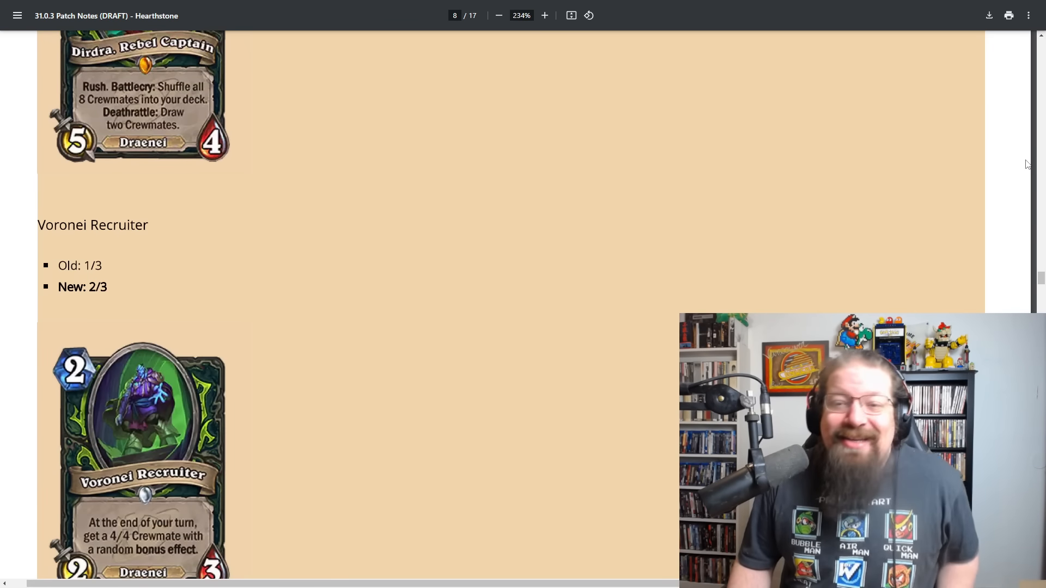
scroll(down, 3)
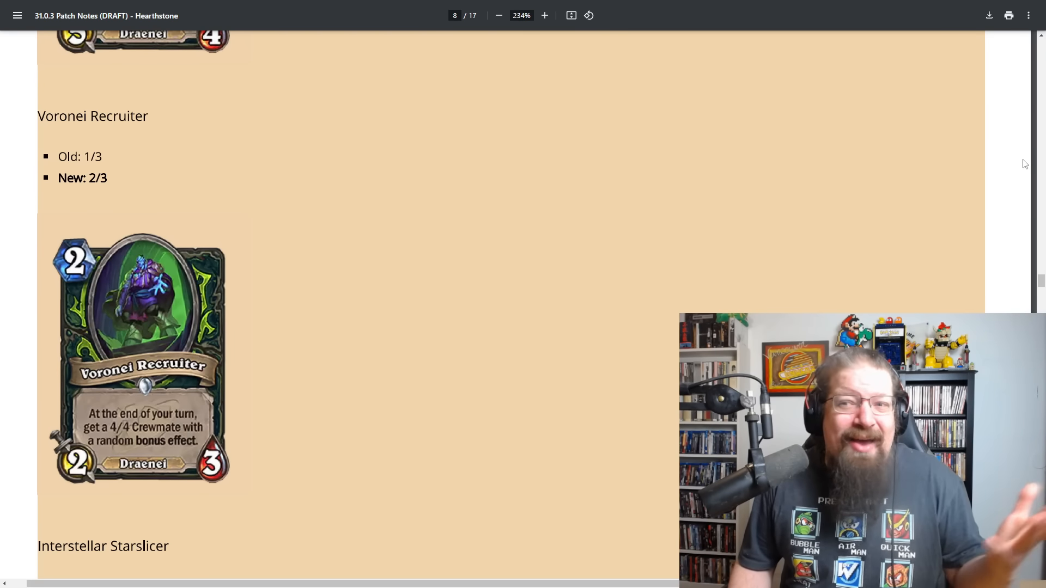
scroll(down, 3)
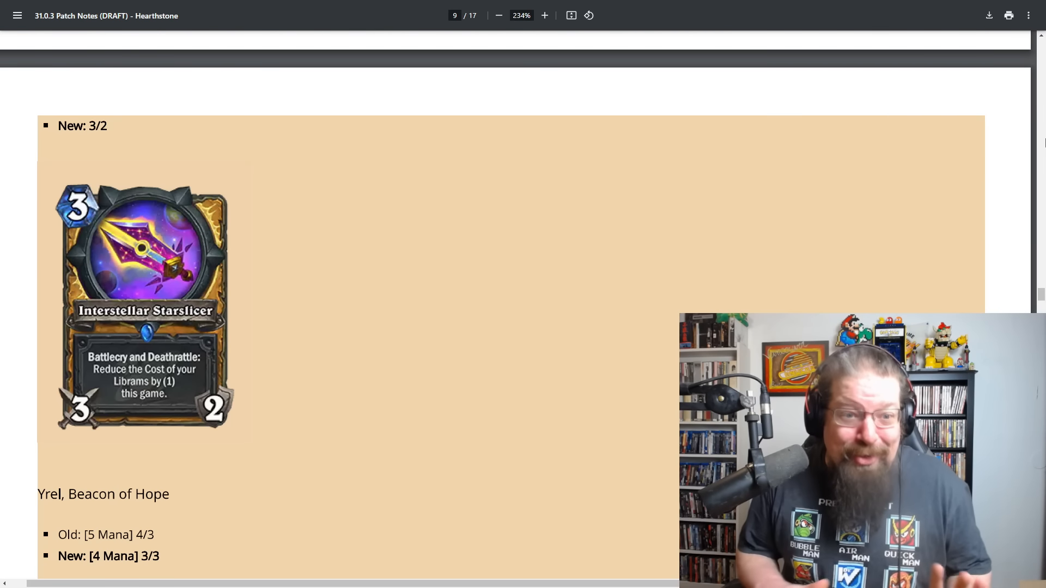
scroll(down, 3)
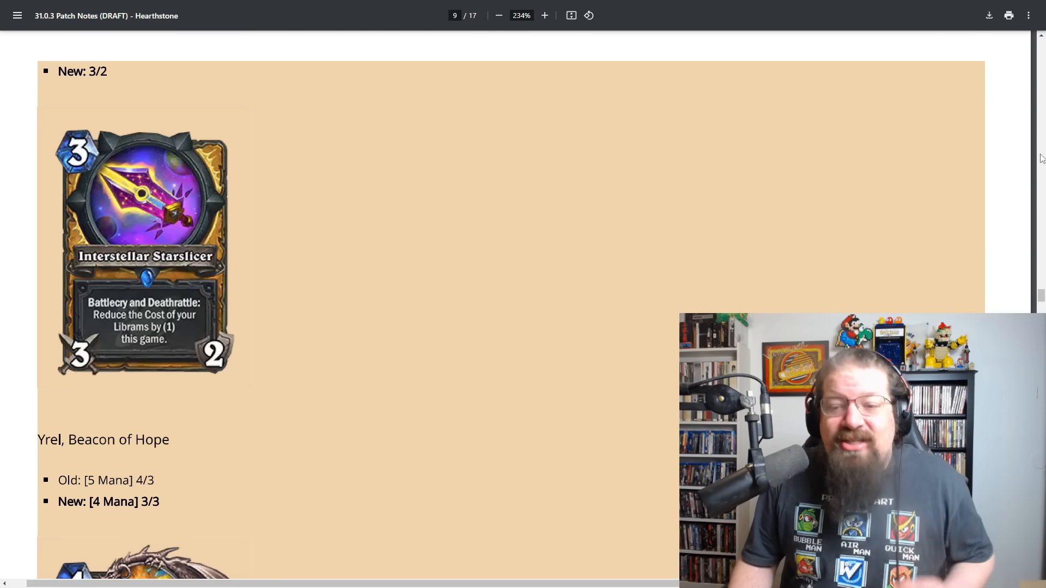
scroll(down, 3)
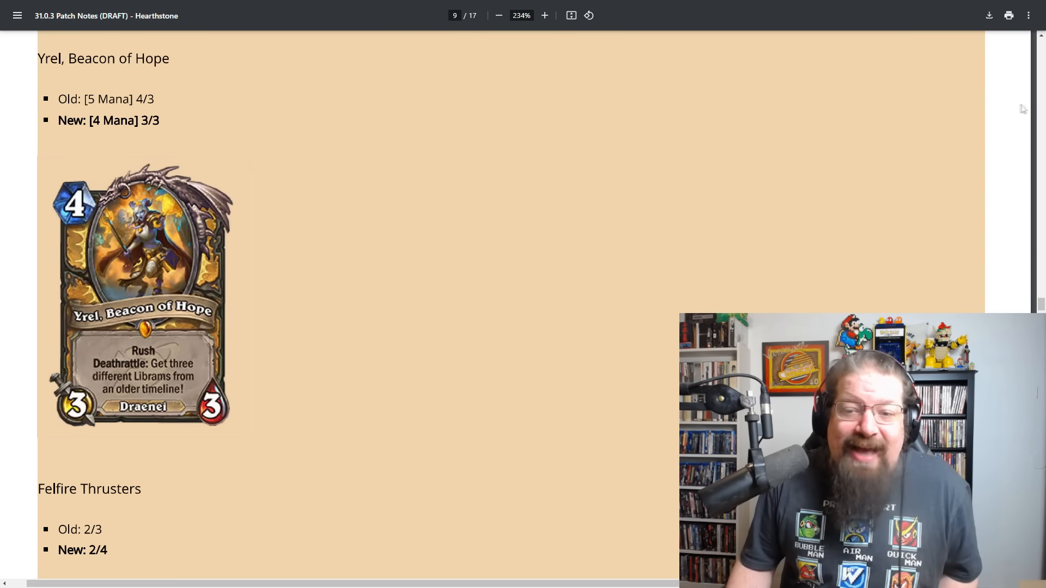
scroll(down, 3)
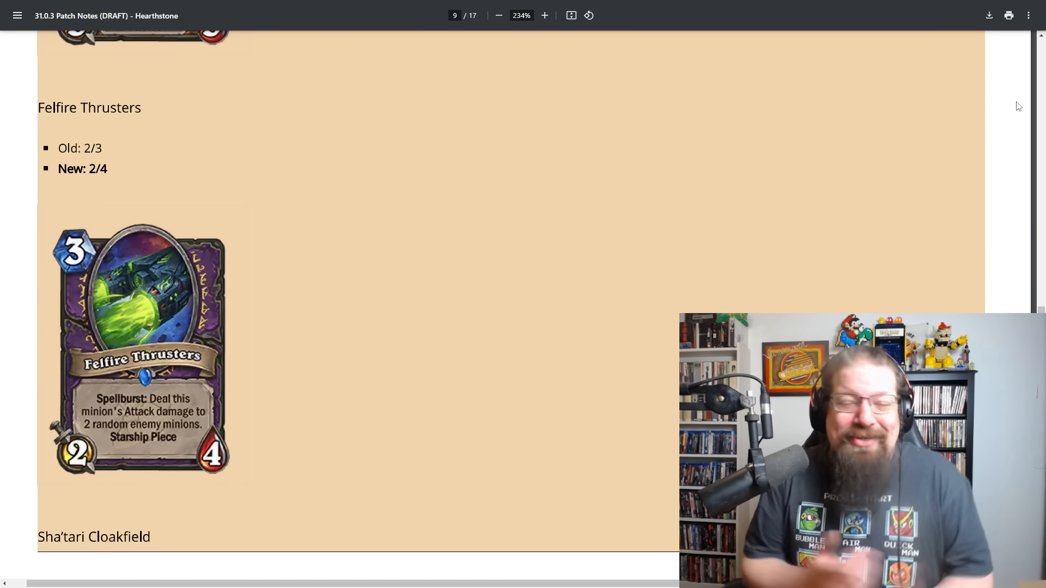
scroll(down, 3)
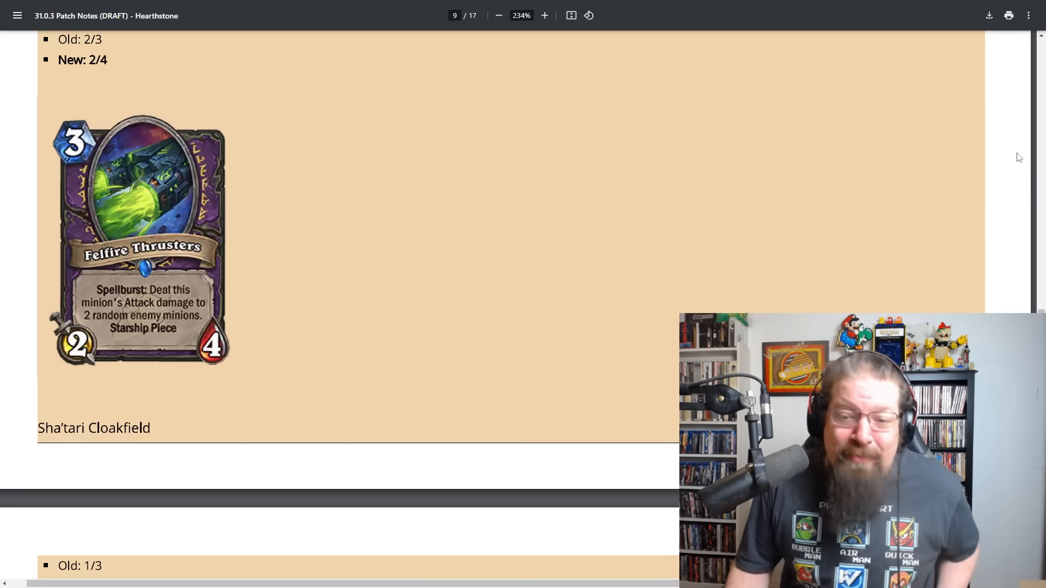
scroll(down, 3)
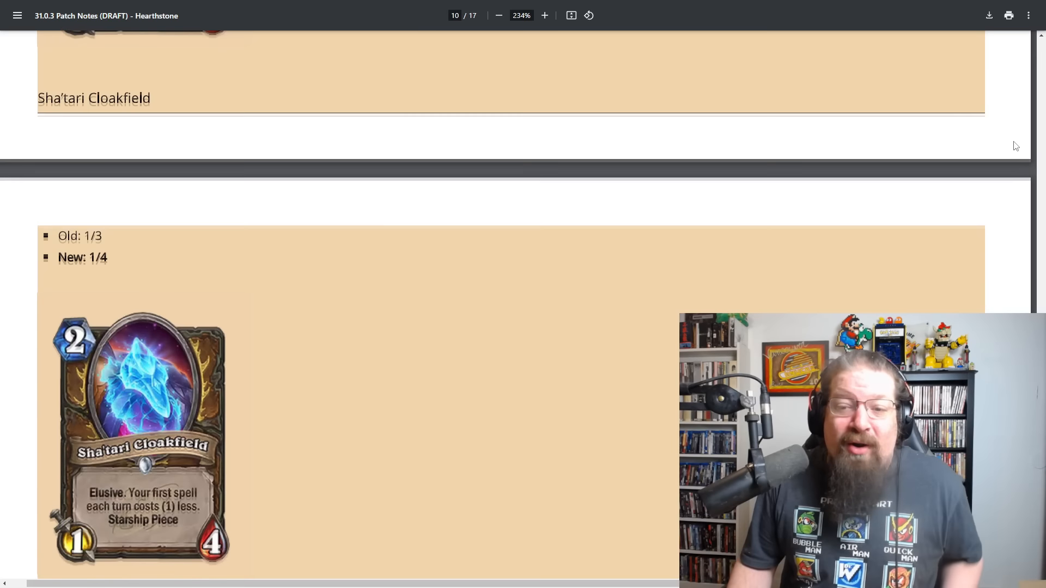
scroll(down, 3)
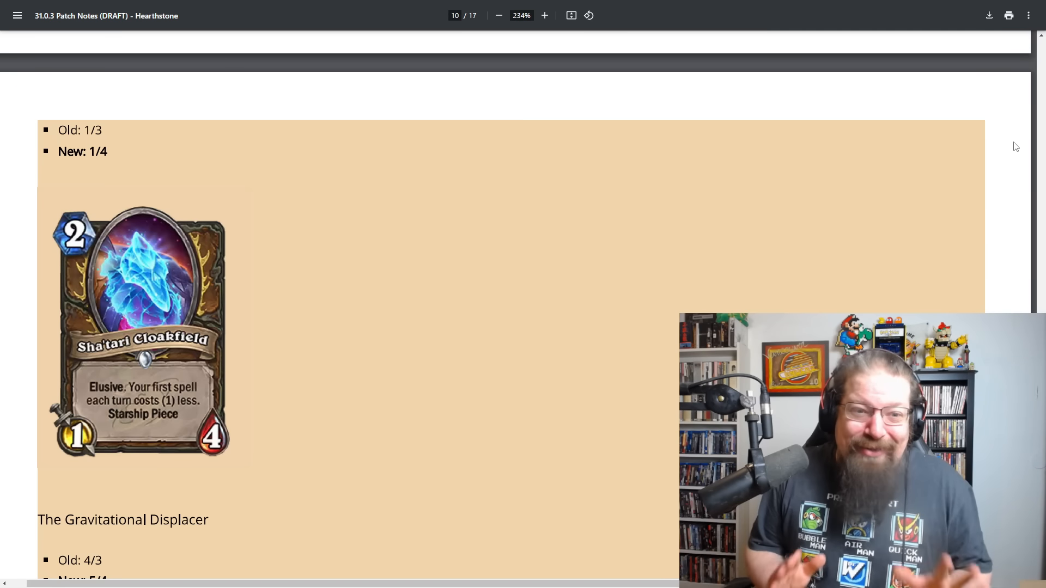
mouse_move(601, 156)
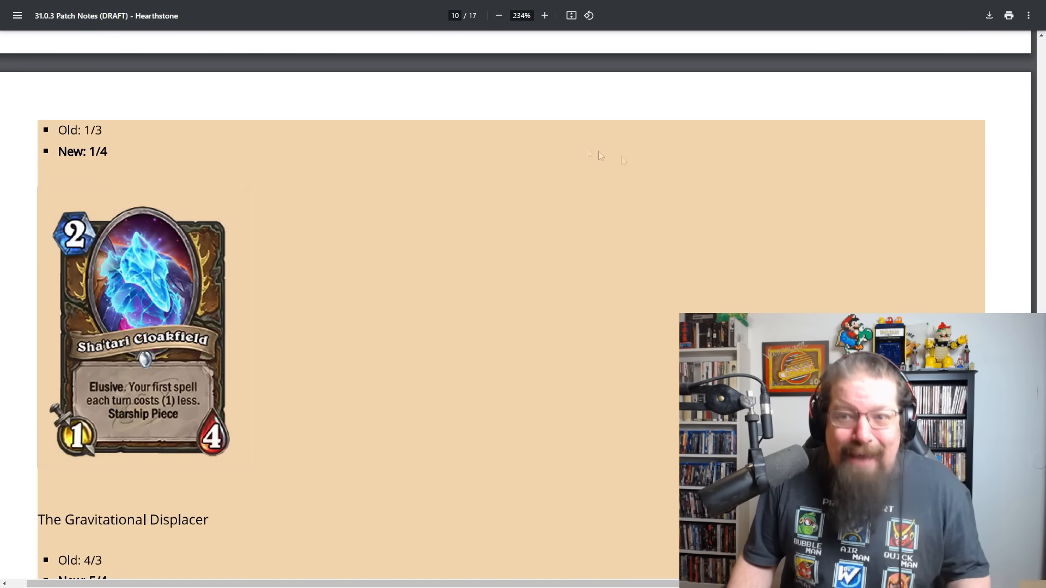
mouse_move(758, 293)
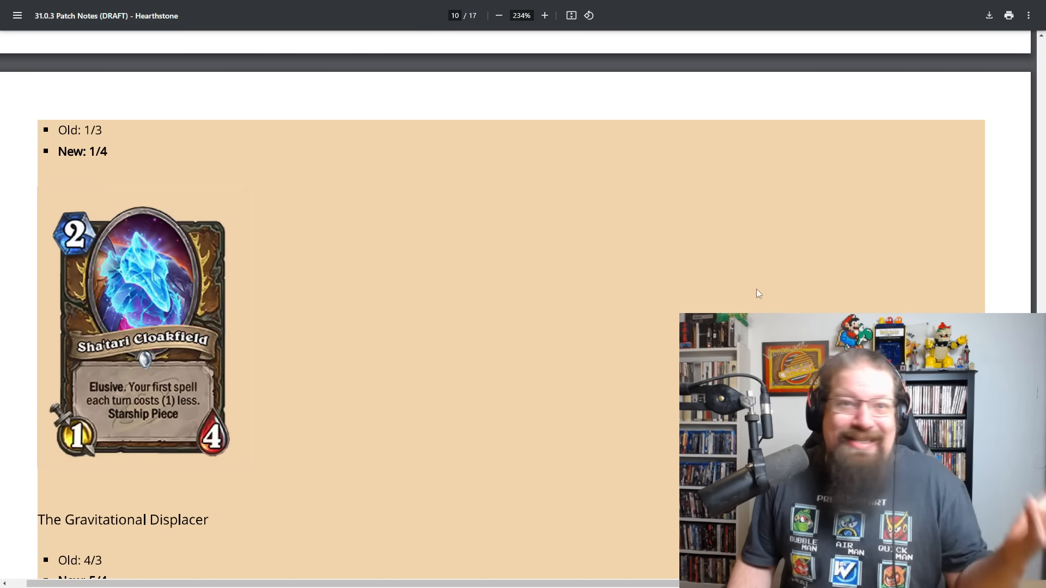
scroll(down, 3)
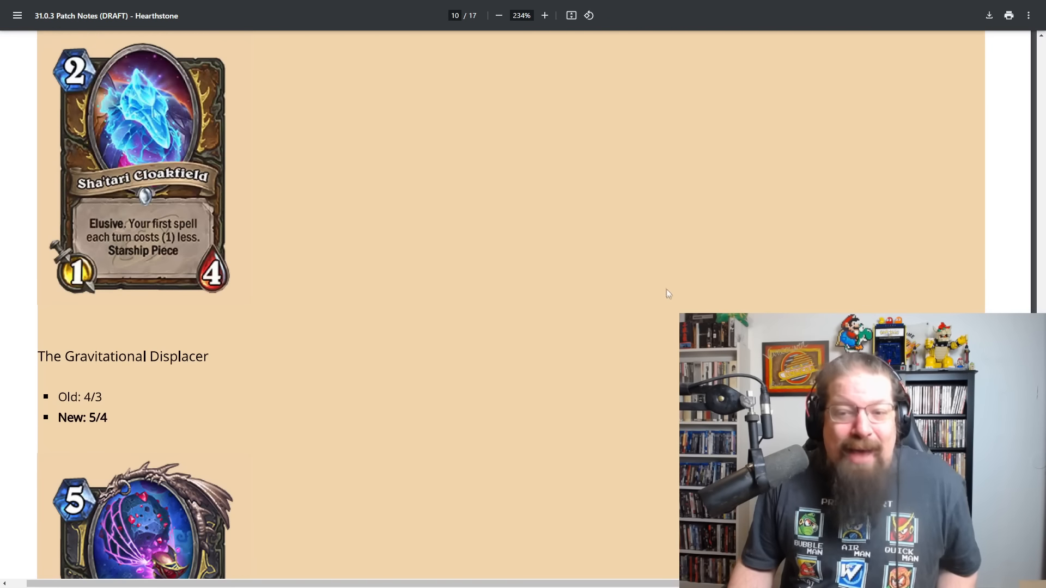
scroll(down, 3)
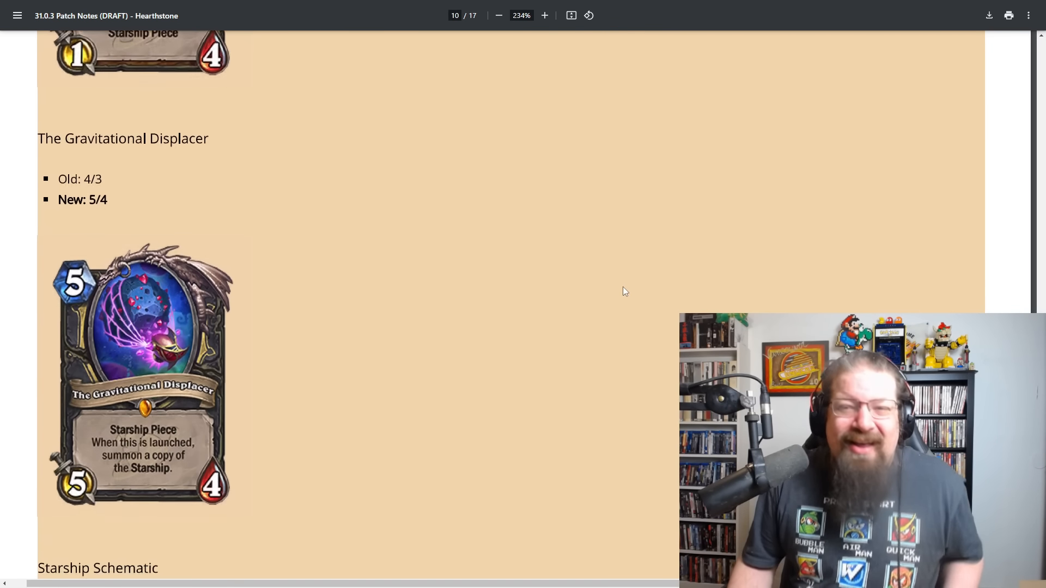
scroll(down, 3)
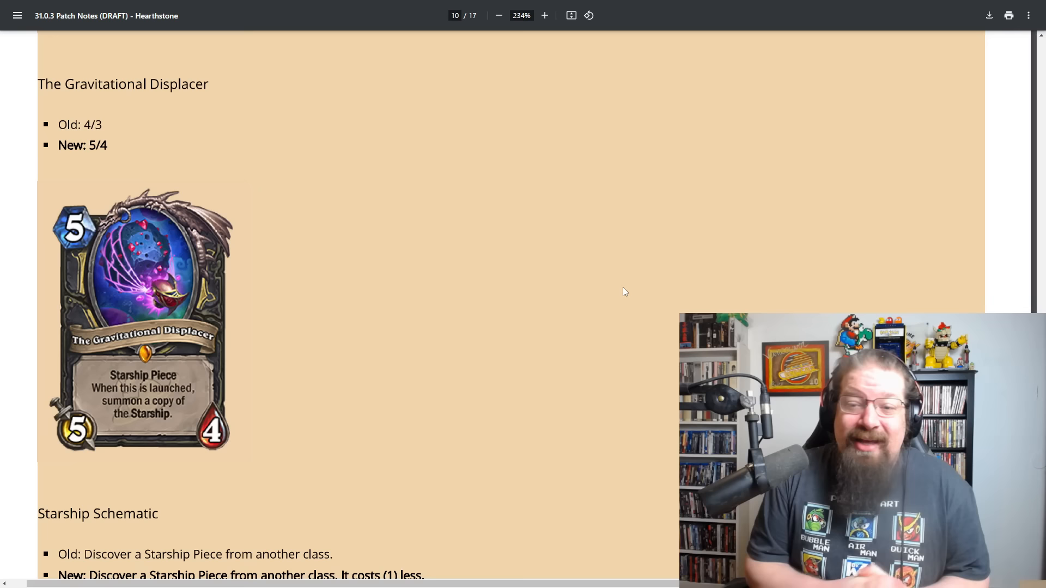
mouse_move(932, 199)
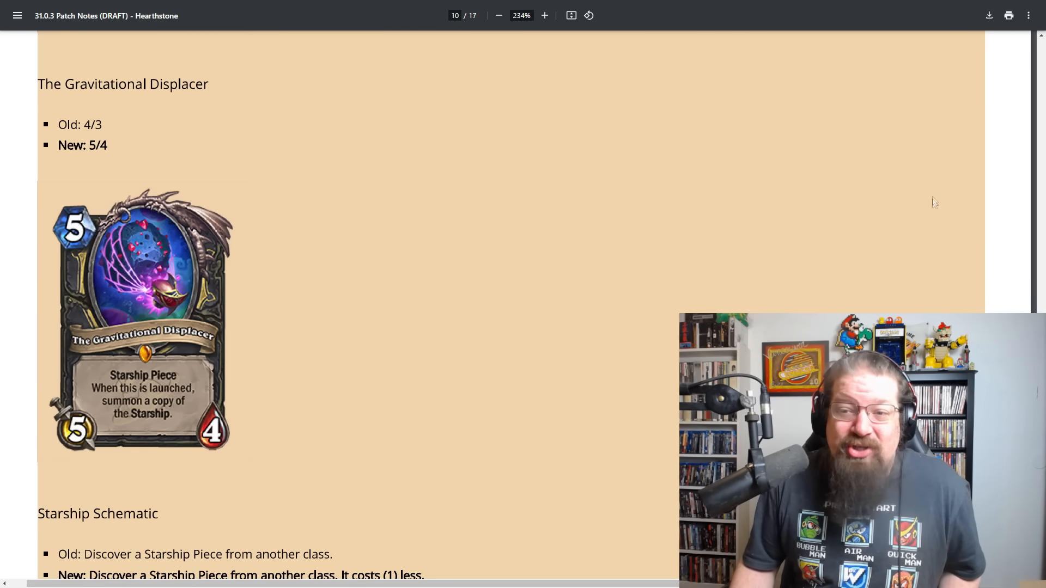
mouse_move(710, 138)
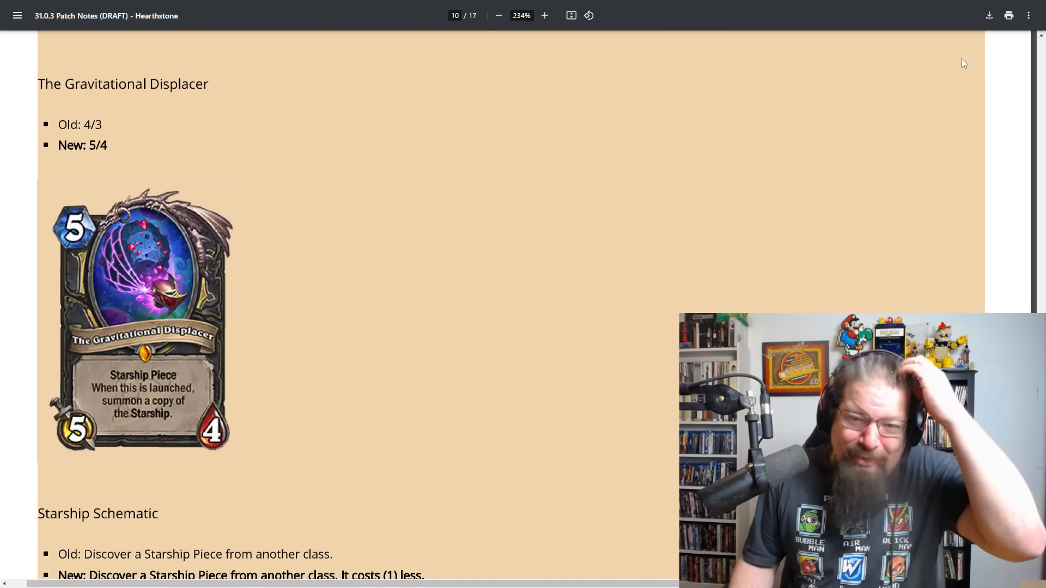
scroll(down, 3)
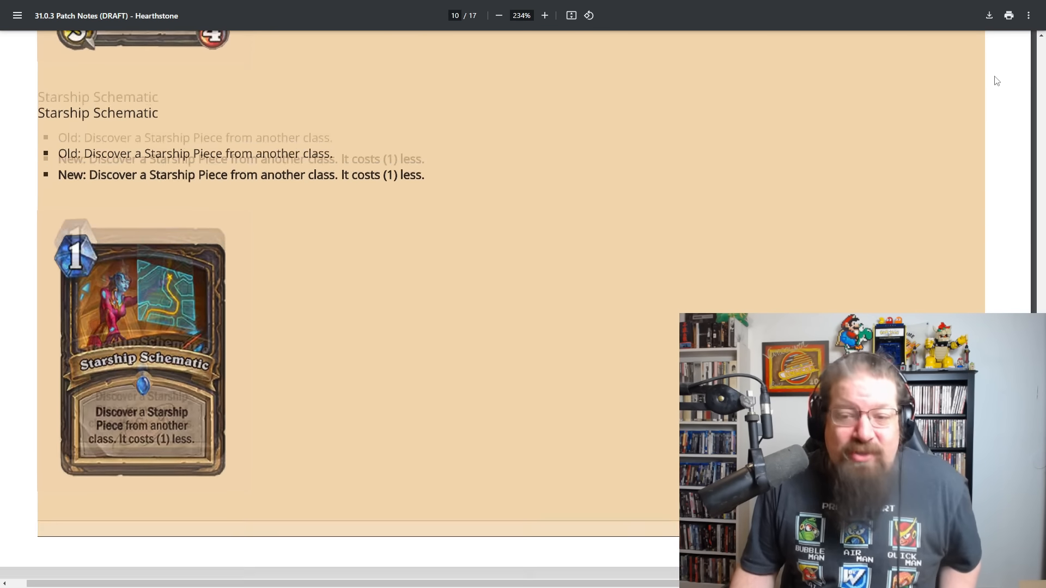
scroll(down, 3)
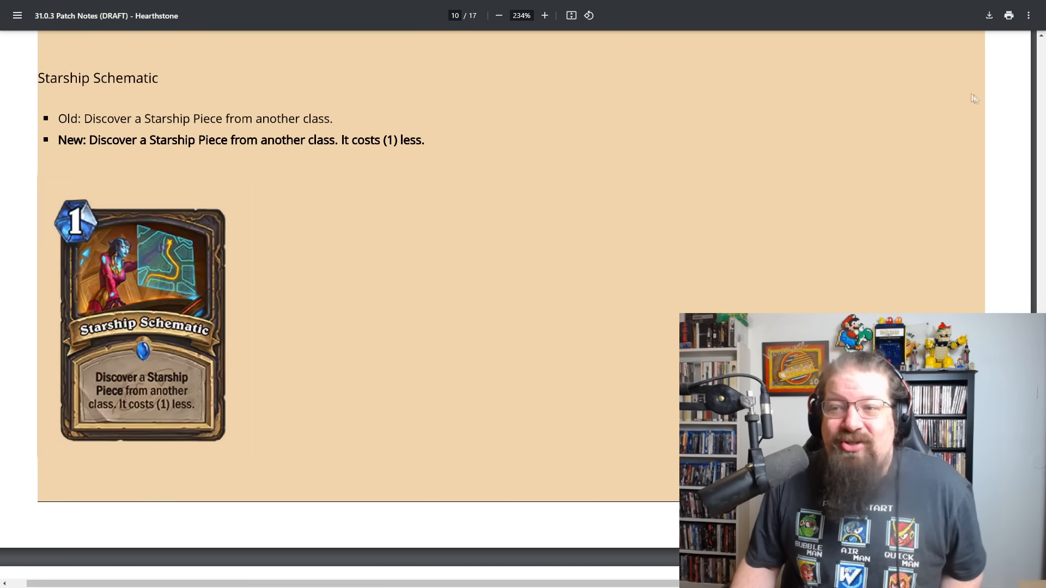
scroll(down, 3)
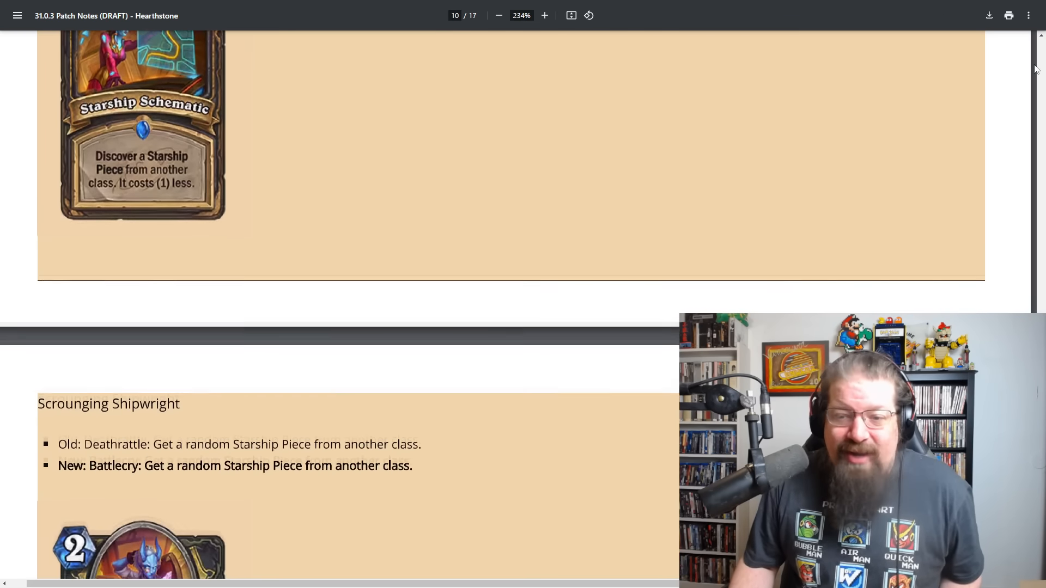
scroll(down, 3)
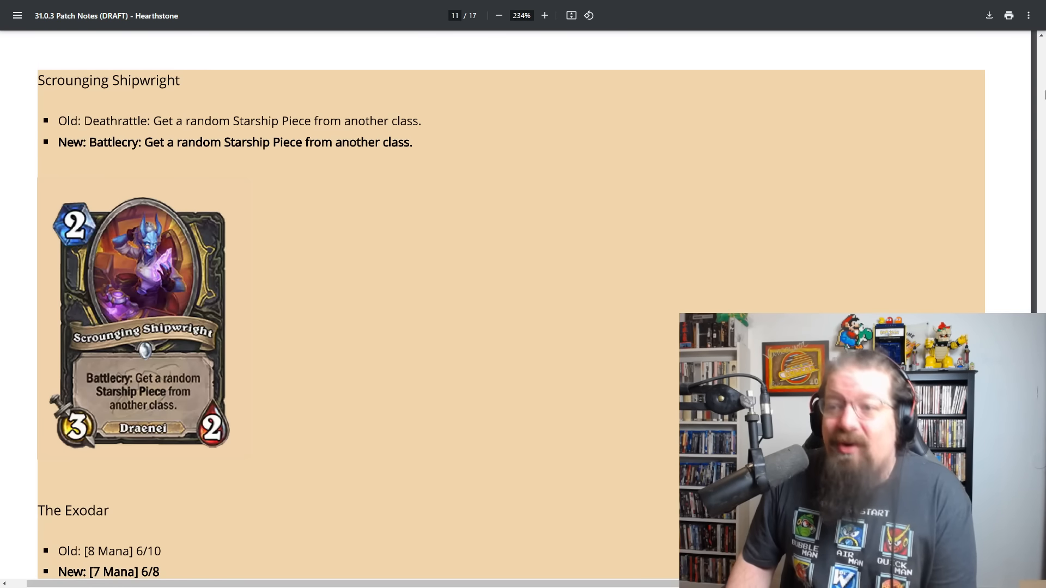
scroll(down, 3)
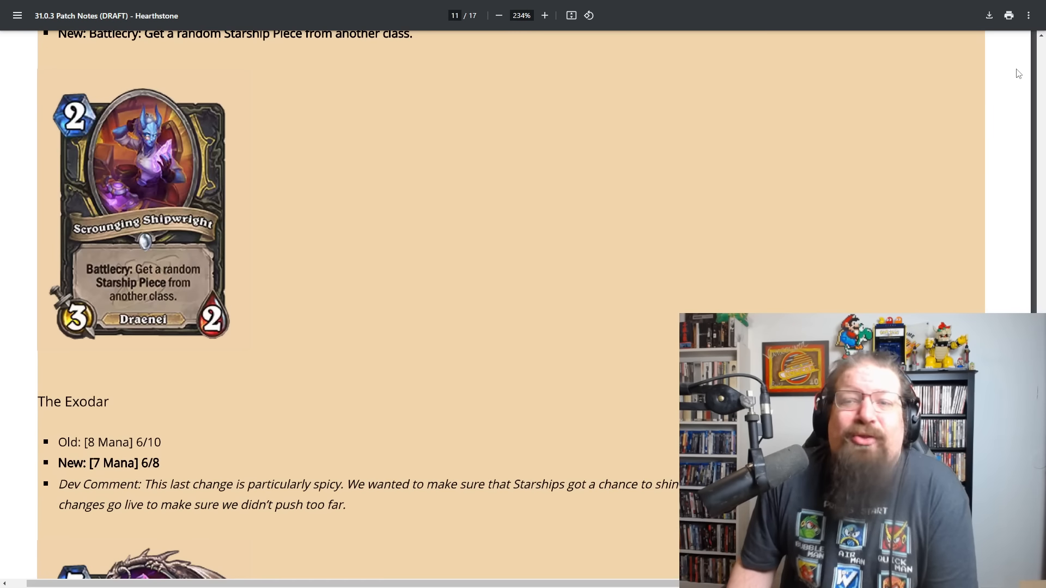
scroll(down, 3)
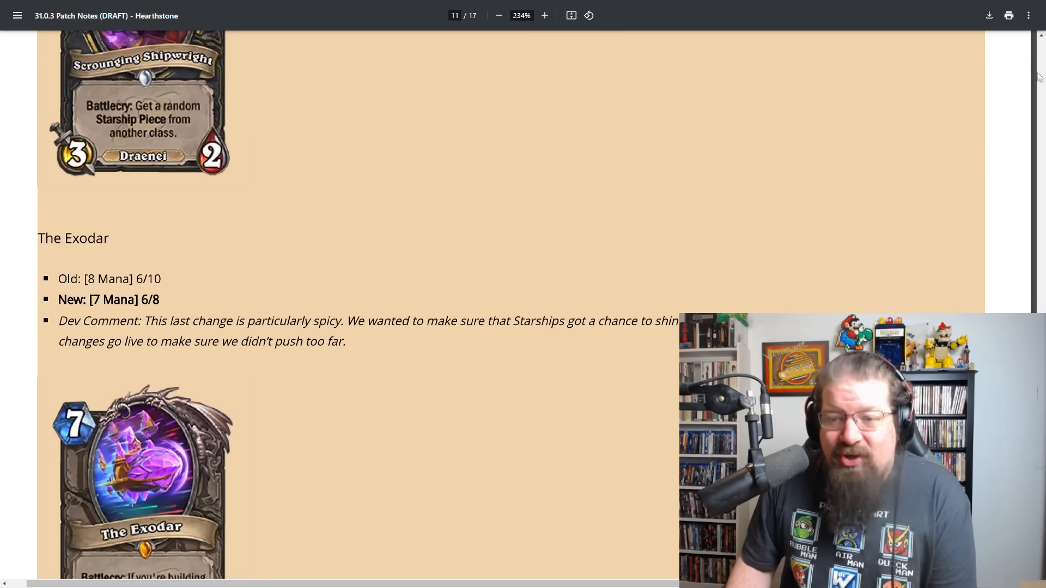
scroll(down, 3)
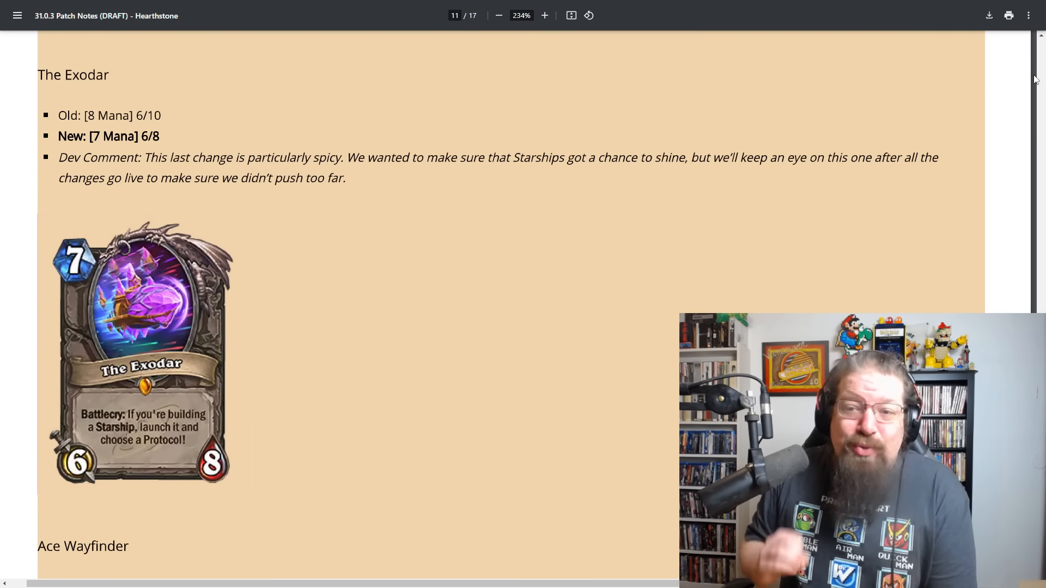
scroll(down, 3)
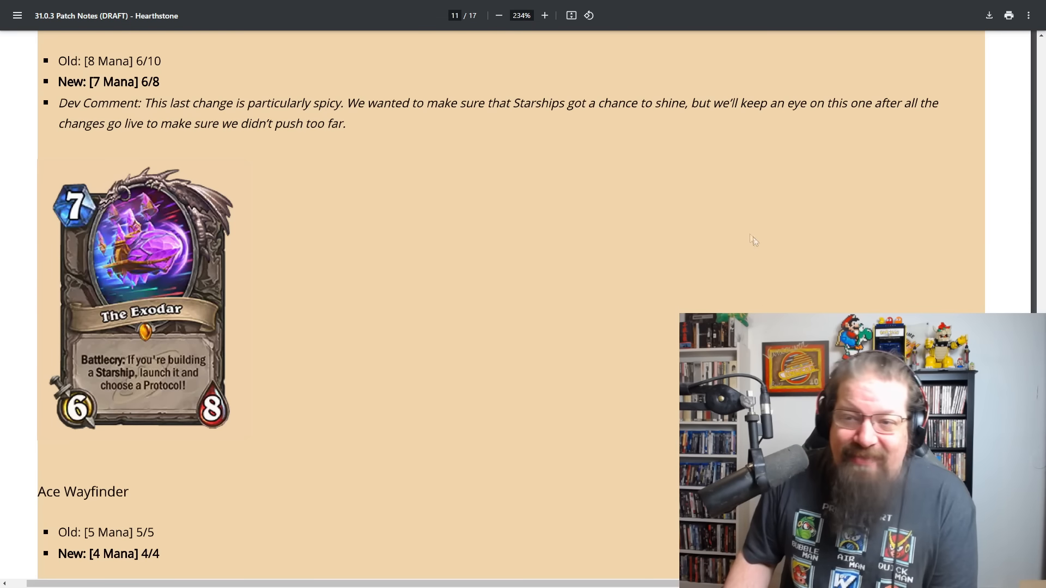
scroll(down, 3)
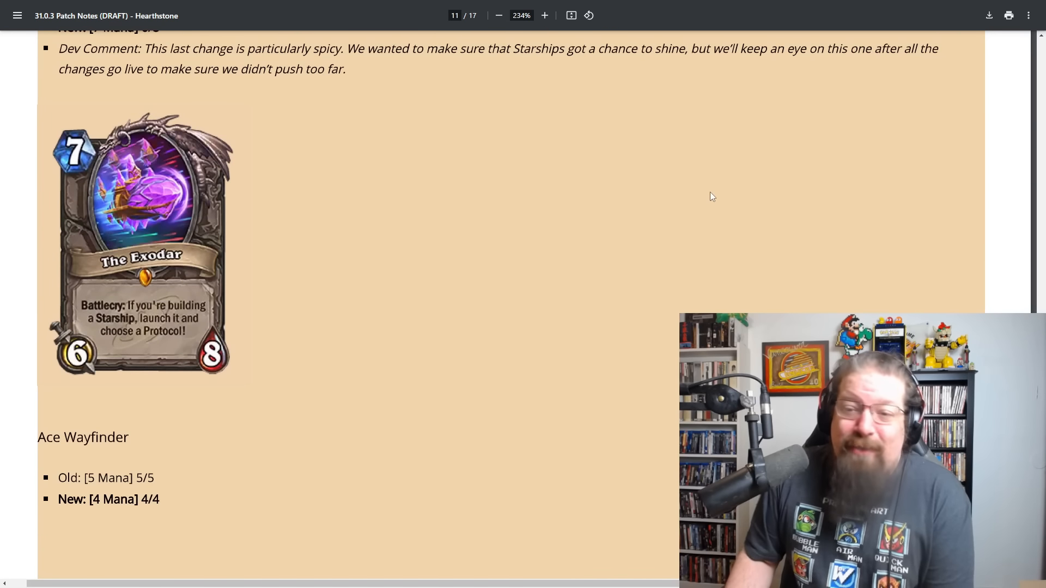
mouse_move(691, 195)
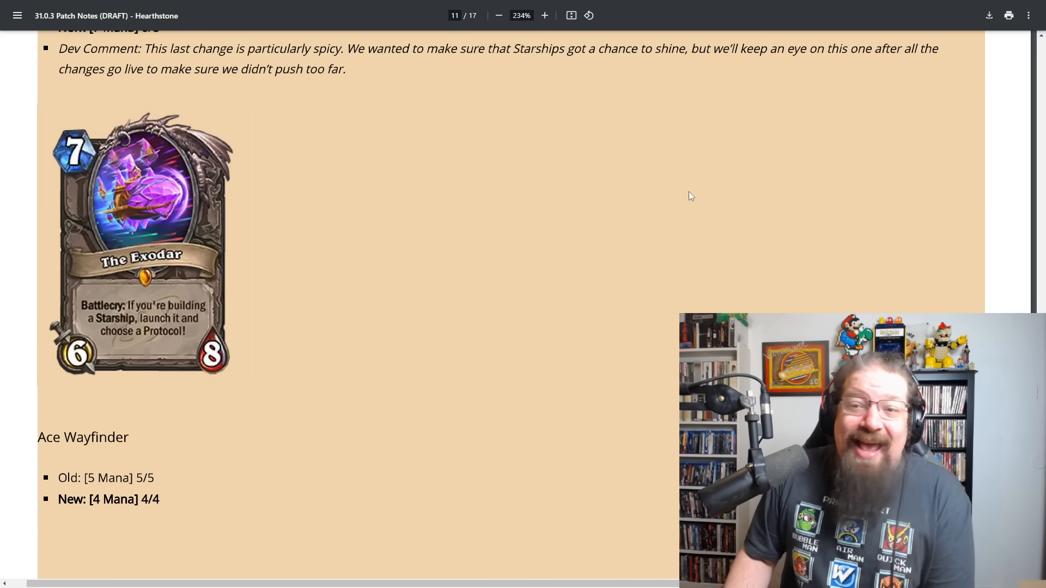
mouse_move(813, 144)
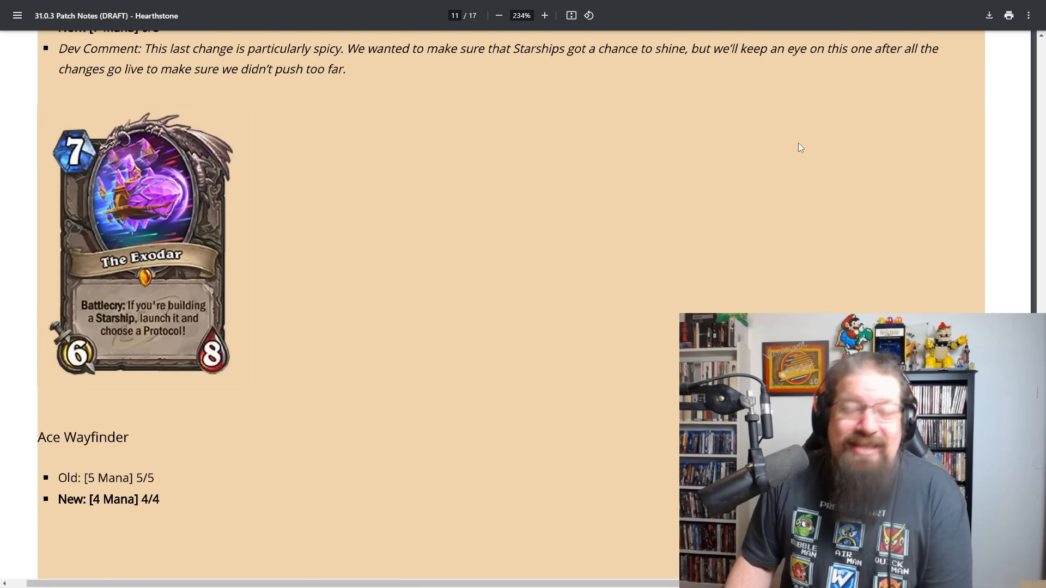
scroll(down, 3)
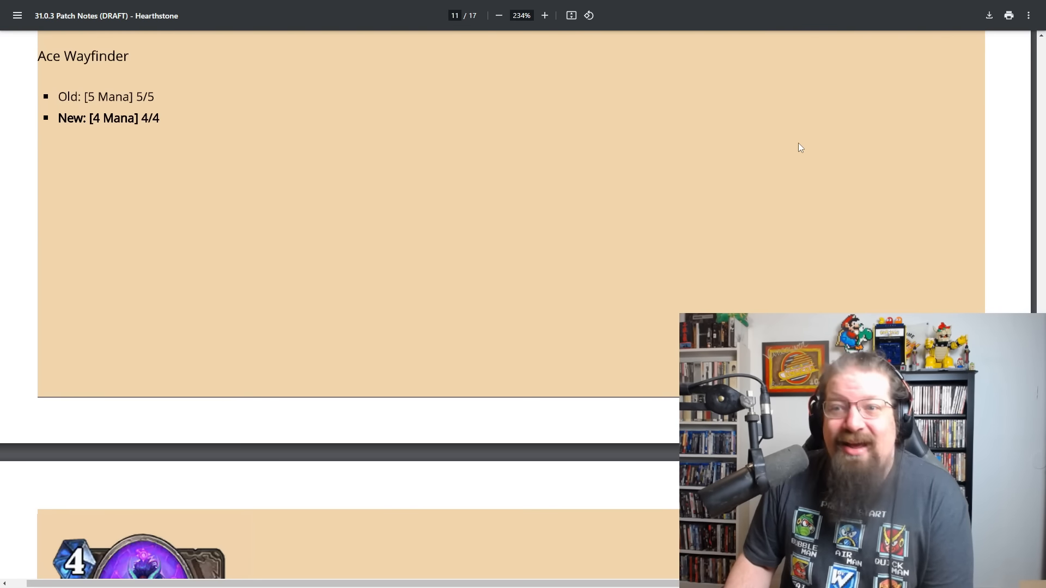
scroll(down, 3)
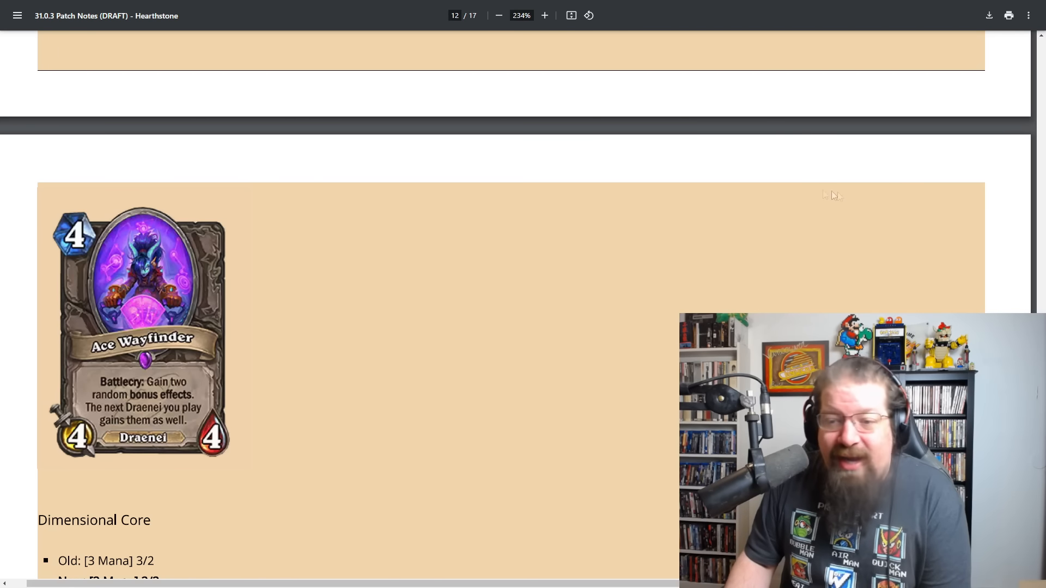
scroll(down, 3)
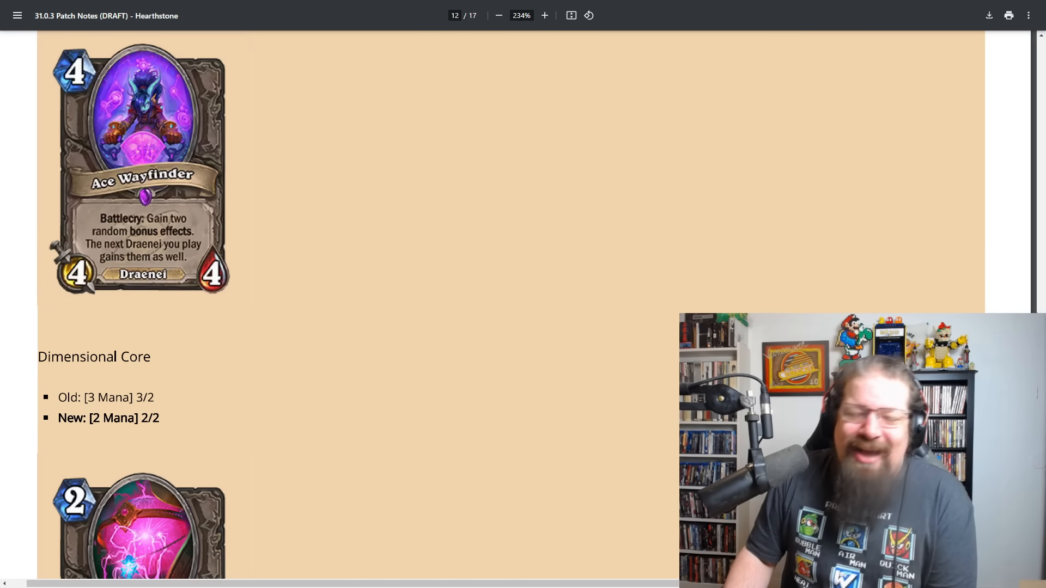
scroll(down, 3)
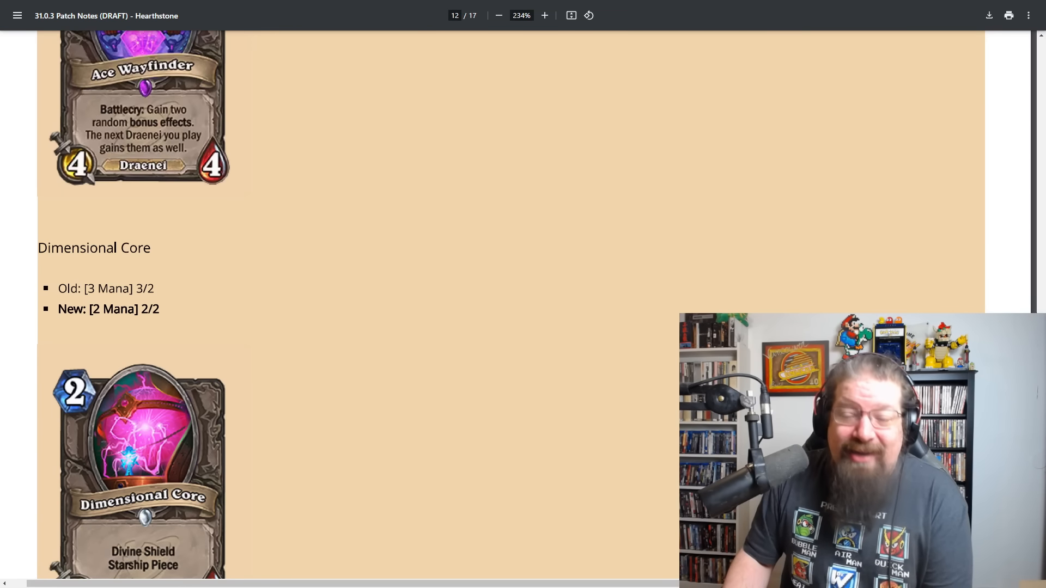
scroll(down, 3)
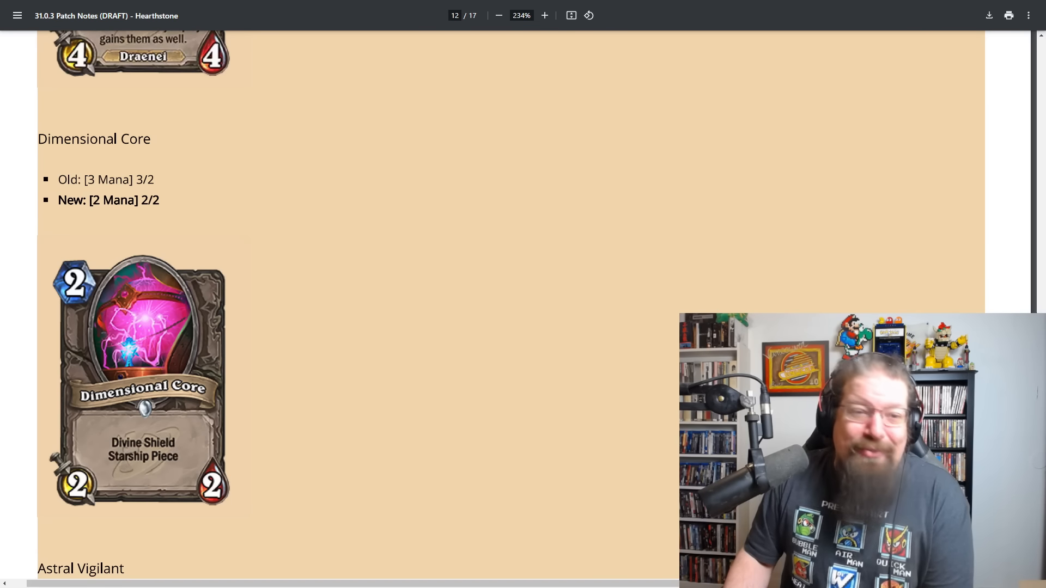
scroll(down, 3)
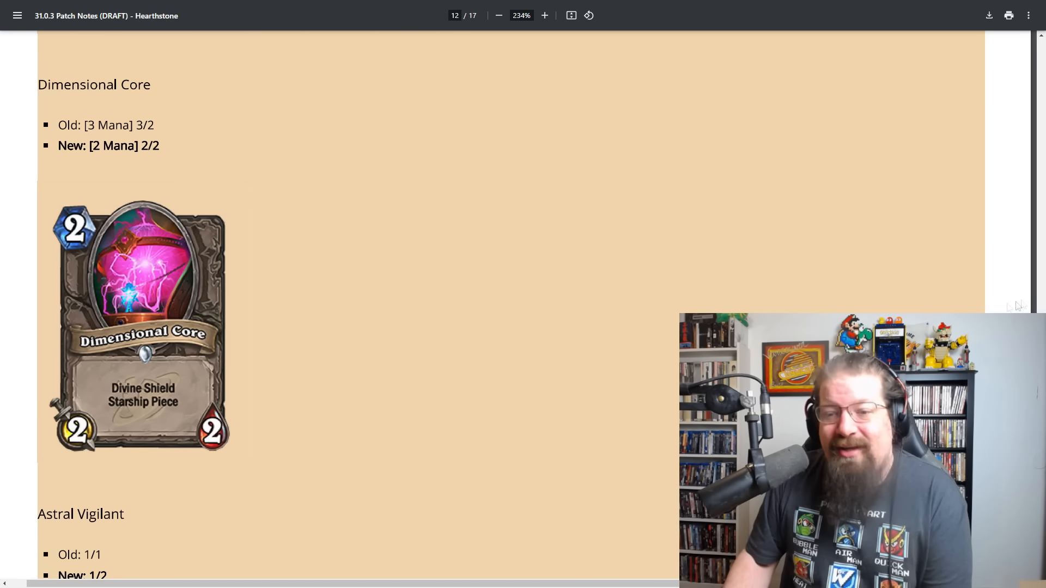
scroll(down, 3)
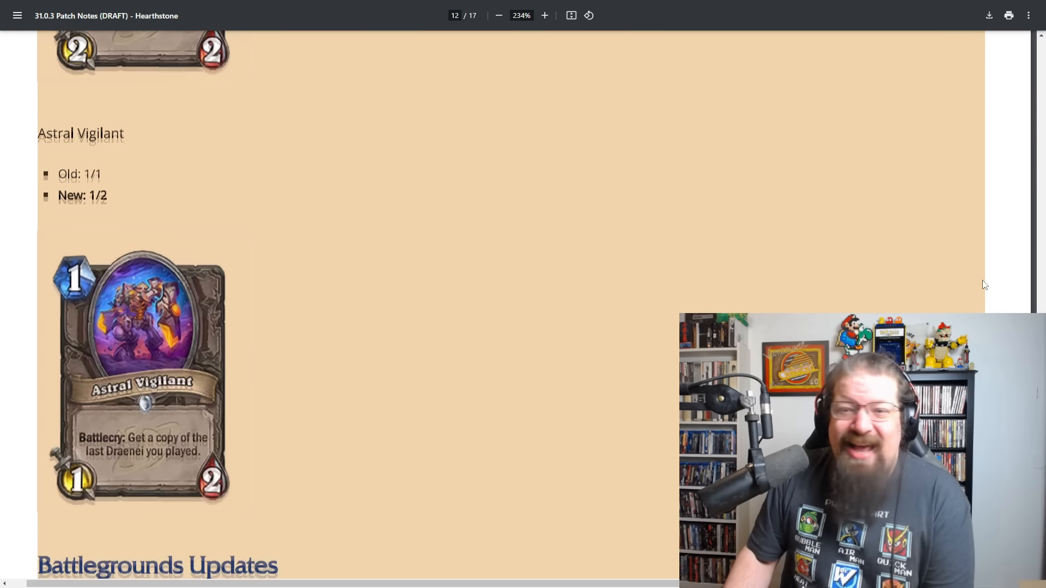
scroll(down, 3)
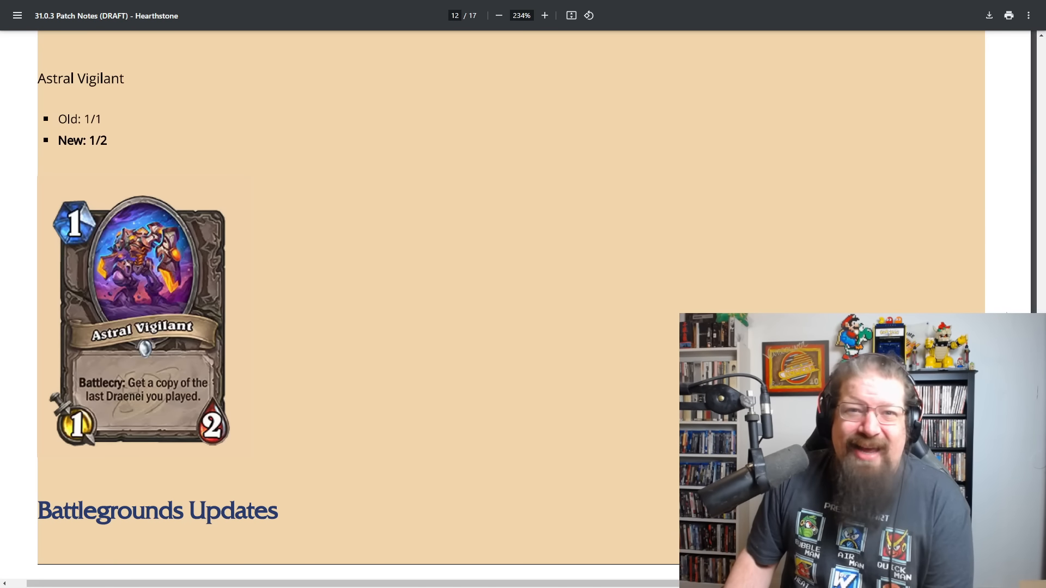
scroll(down, 3)
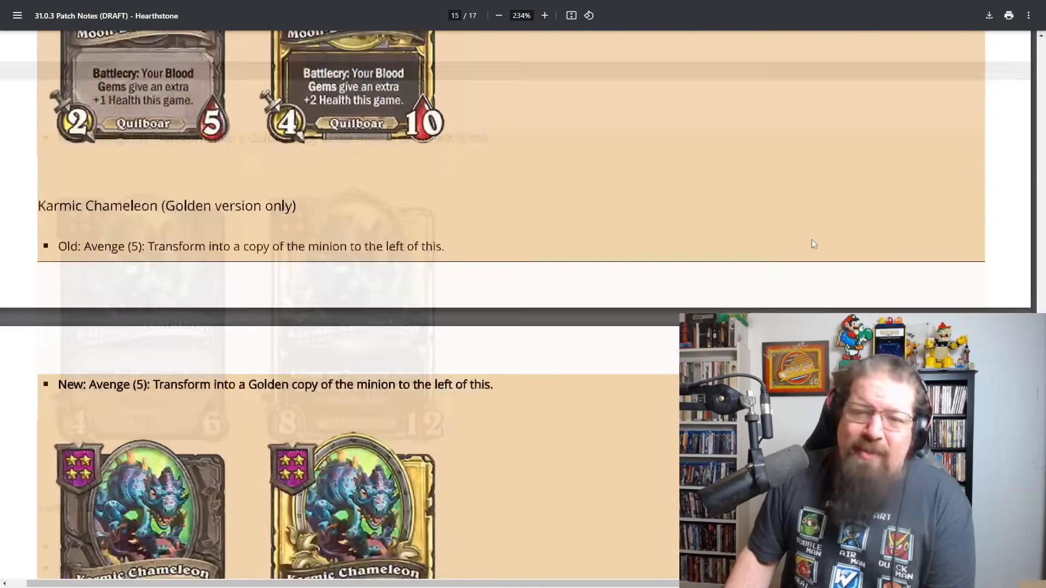
scroll(down, 3)
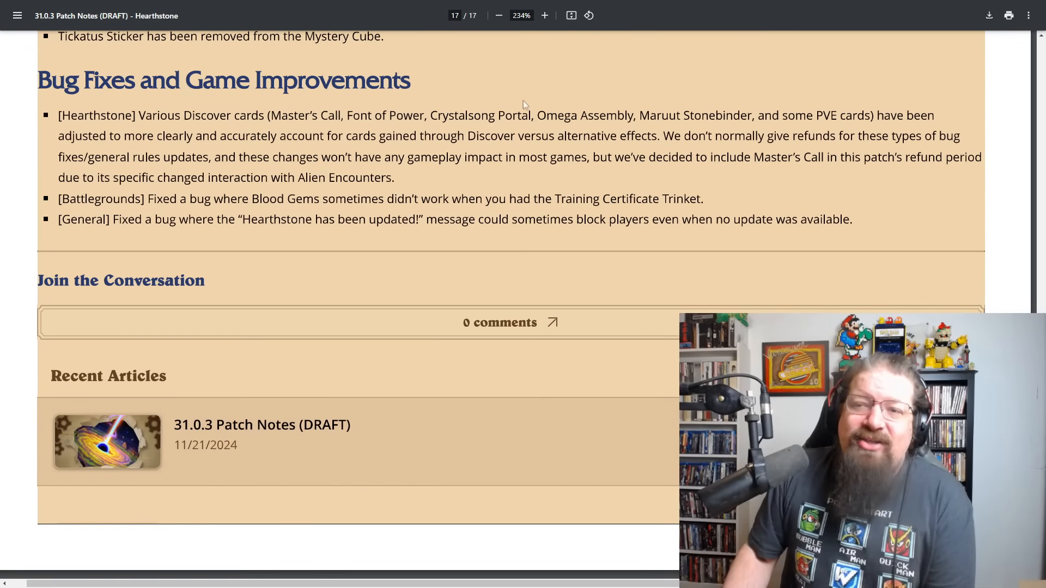